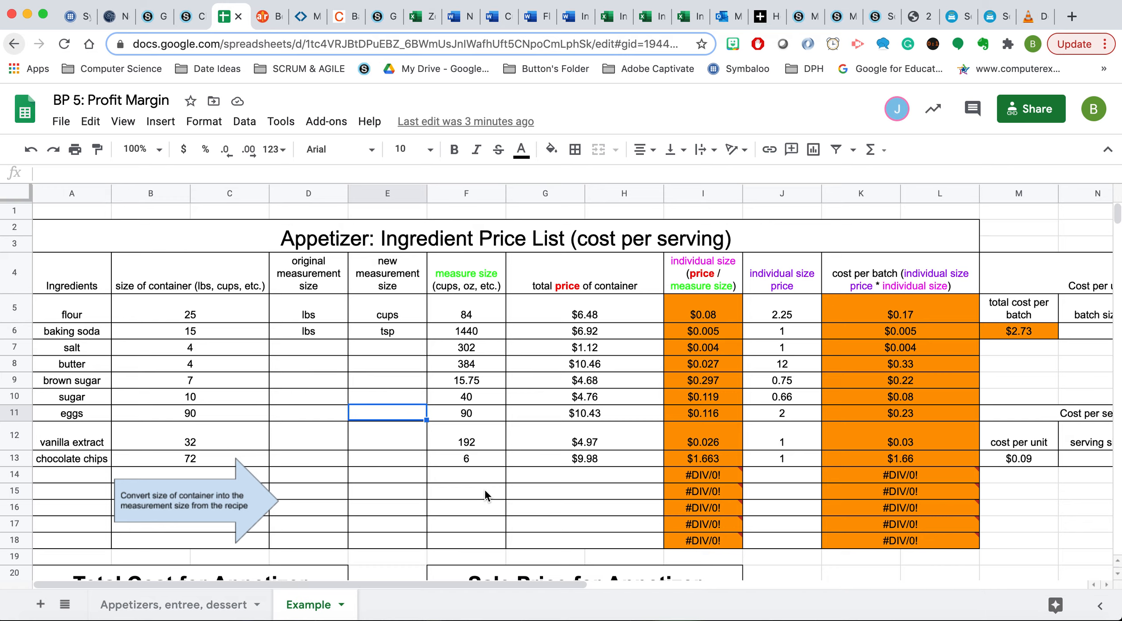
# Scroll the Best Chocolate Chip Cookies page on Allrecipes down to its ingredient list
pyautogui.click(269, 16)
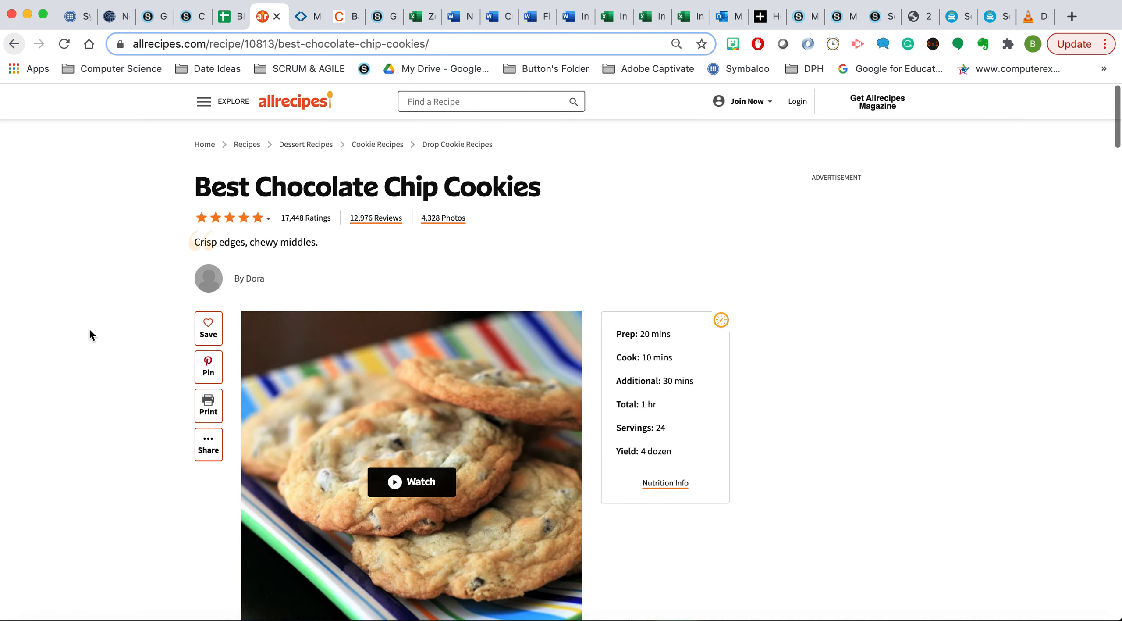
pyautogui.moveTo(231, 125)
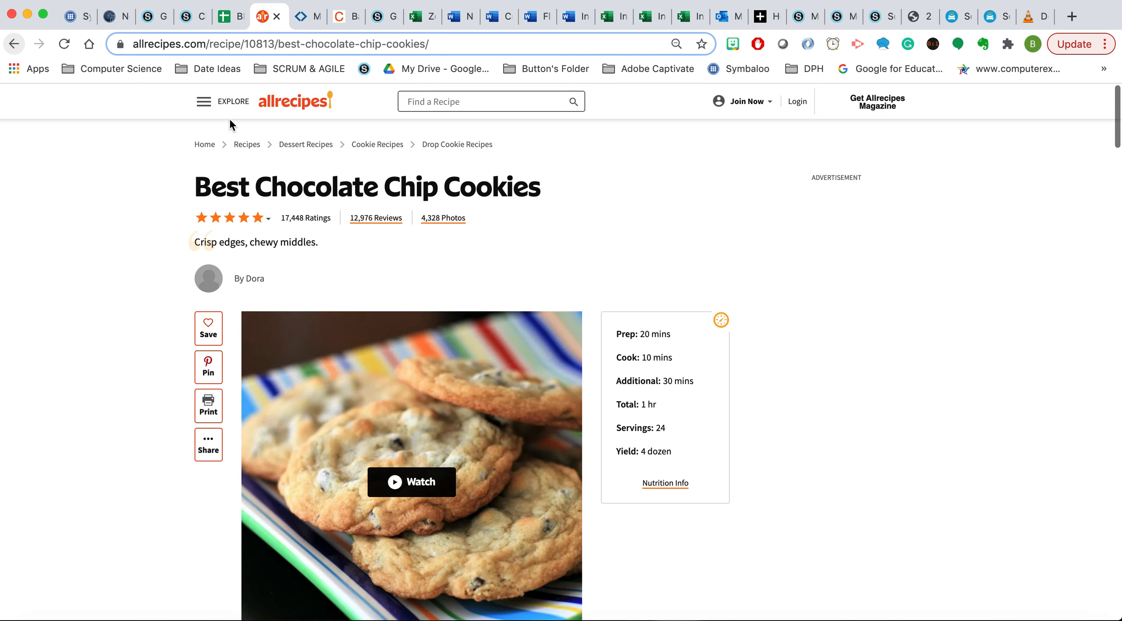
pyautogui.scroll(-3)
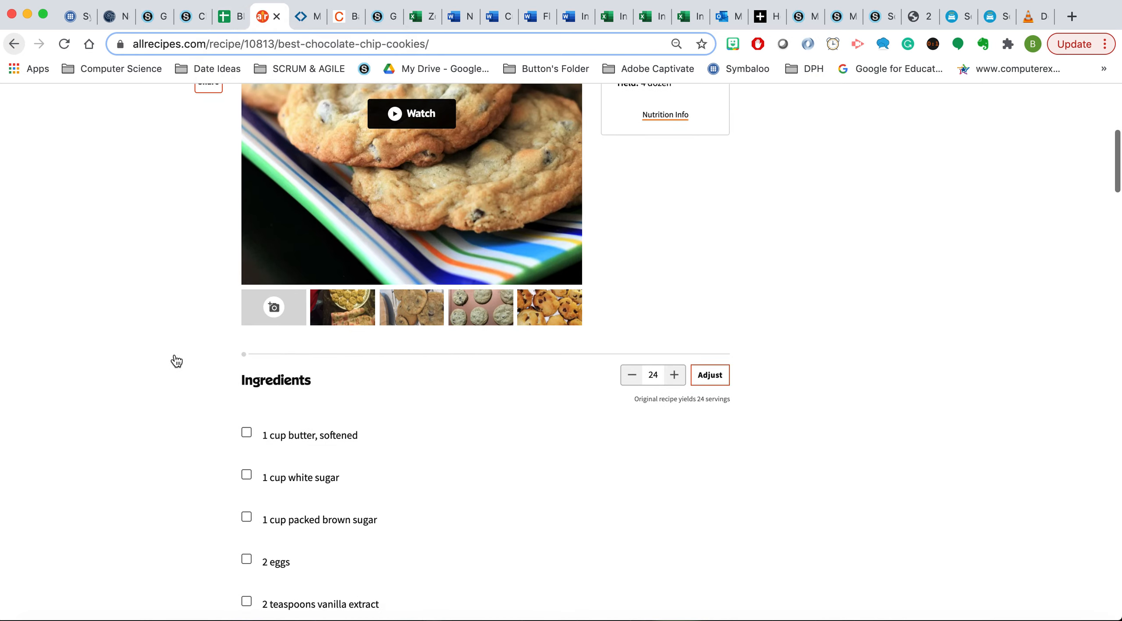
pyautogui.scroll(-3)
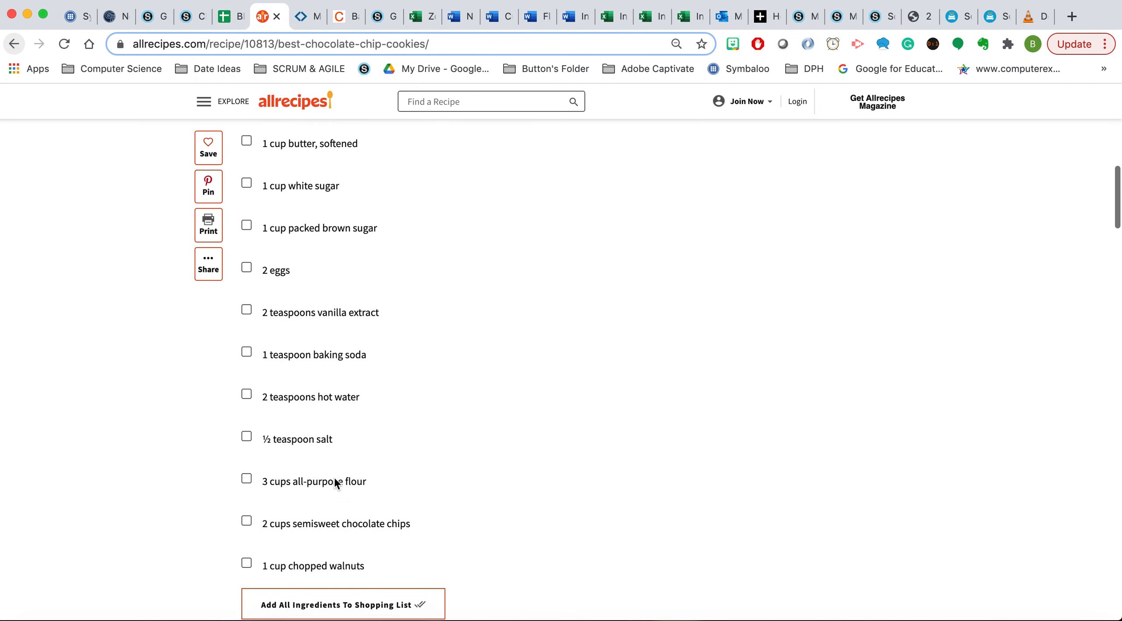
pyautogui.click(223, 15)
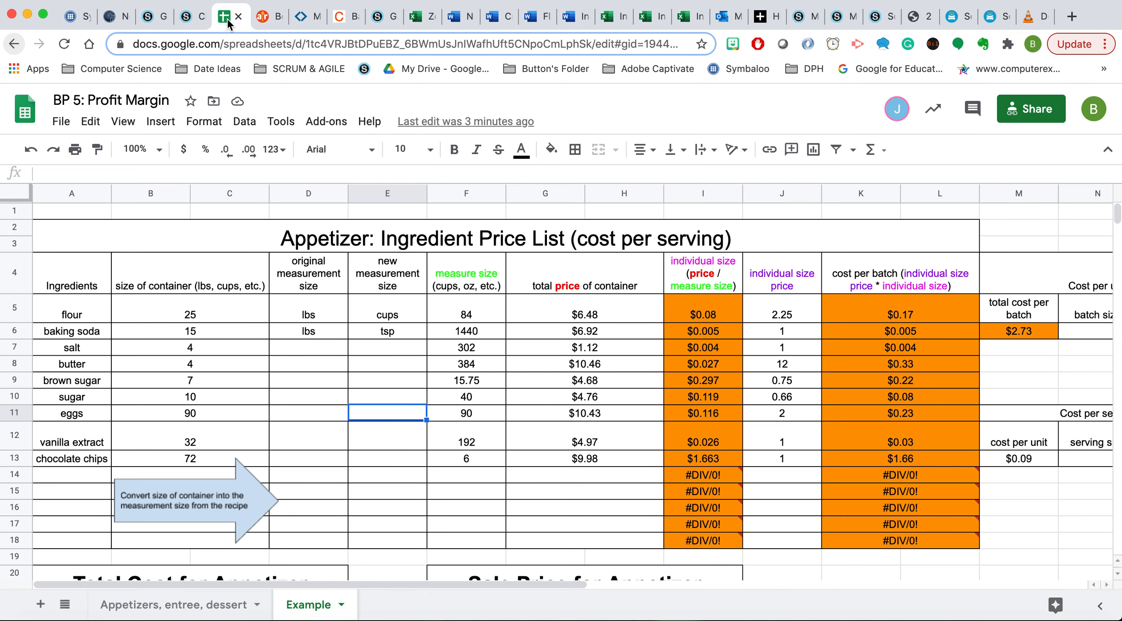
pyautogui.moveTo(79, 480)
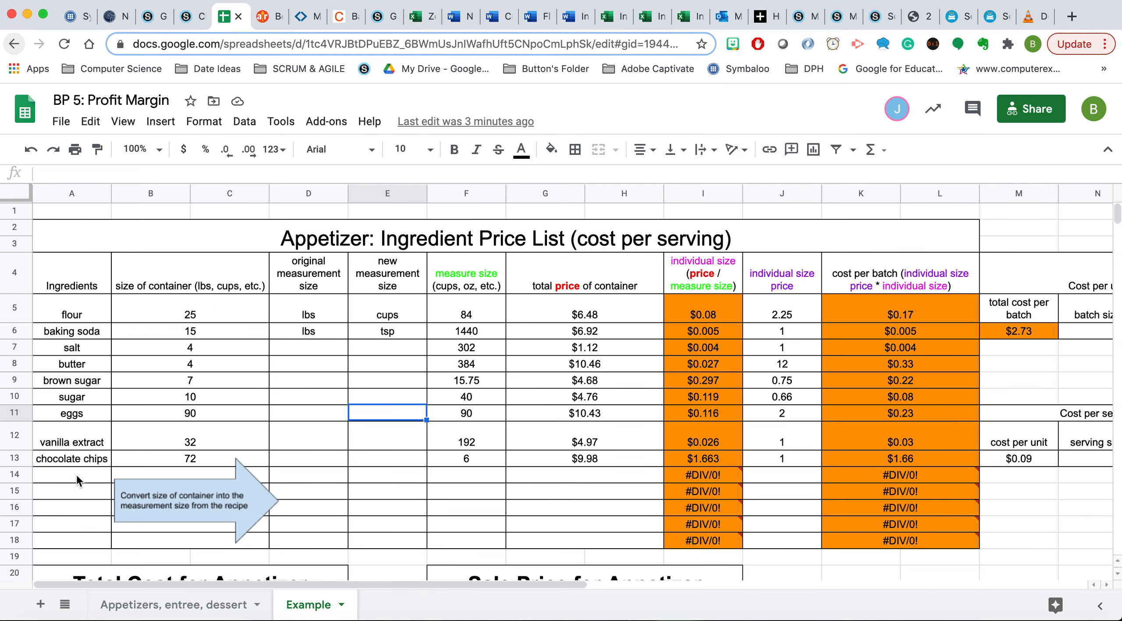
pyautogui.moveTo(79, 457)
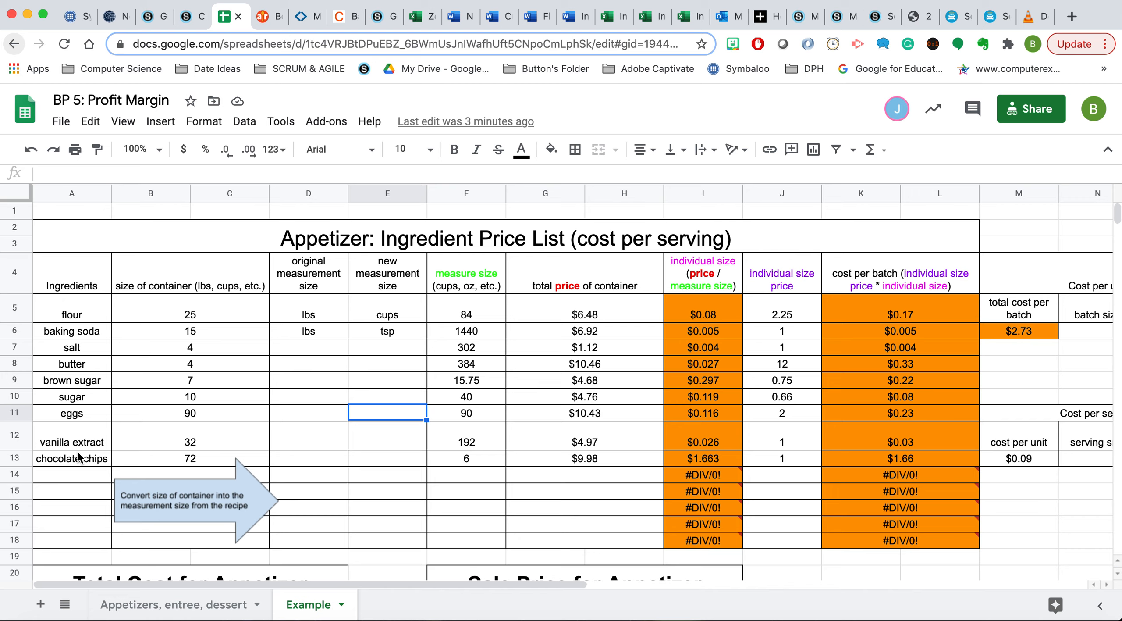
pyautogui.moveTo(818, 308)
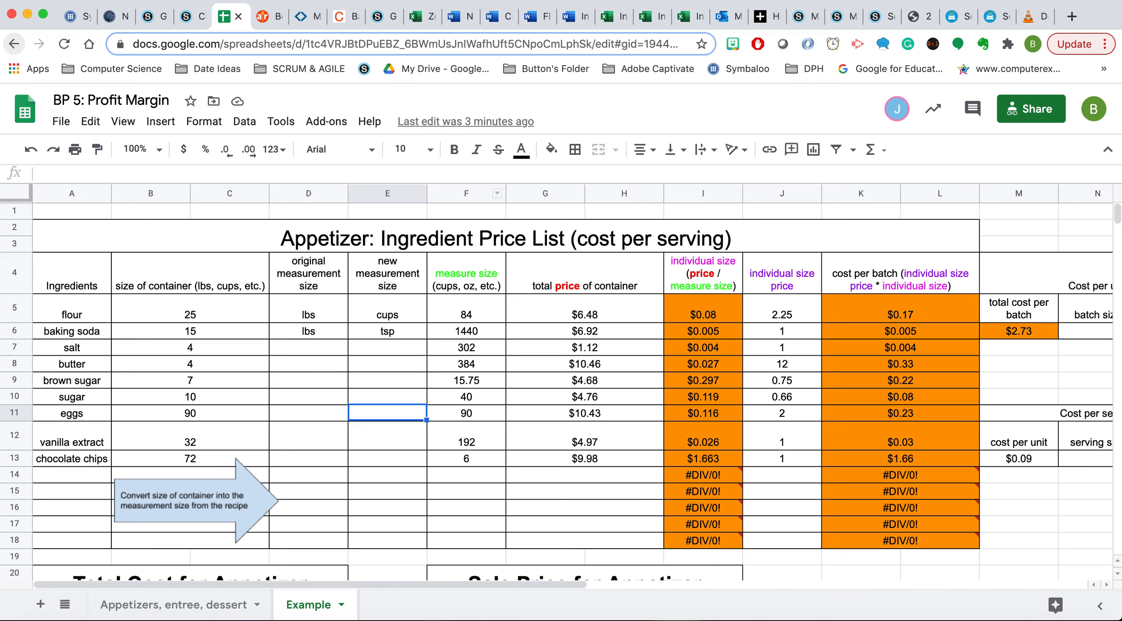
pyautogui.click(259, 16)
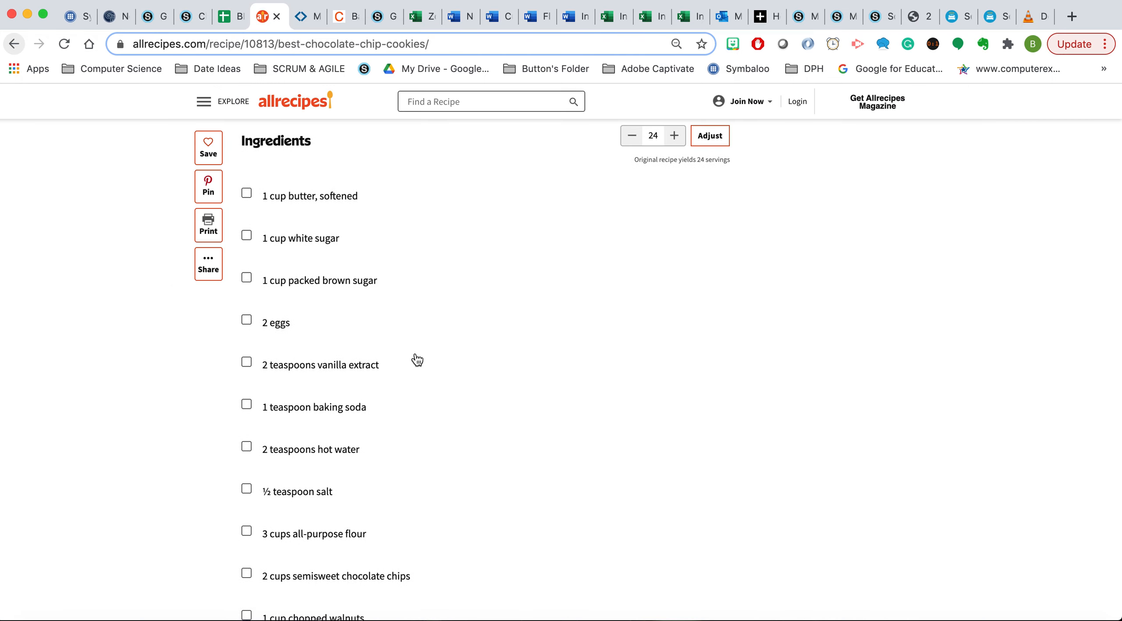
pyautogui.scroll(-3)
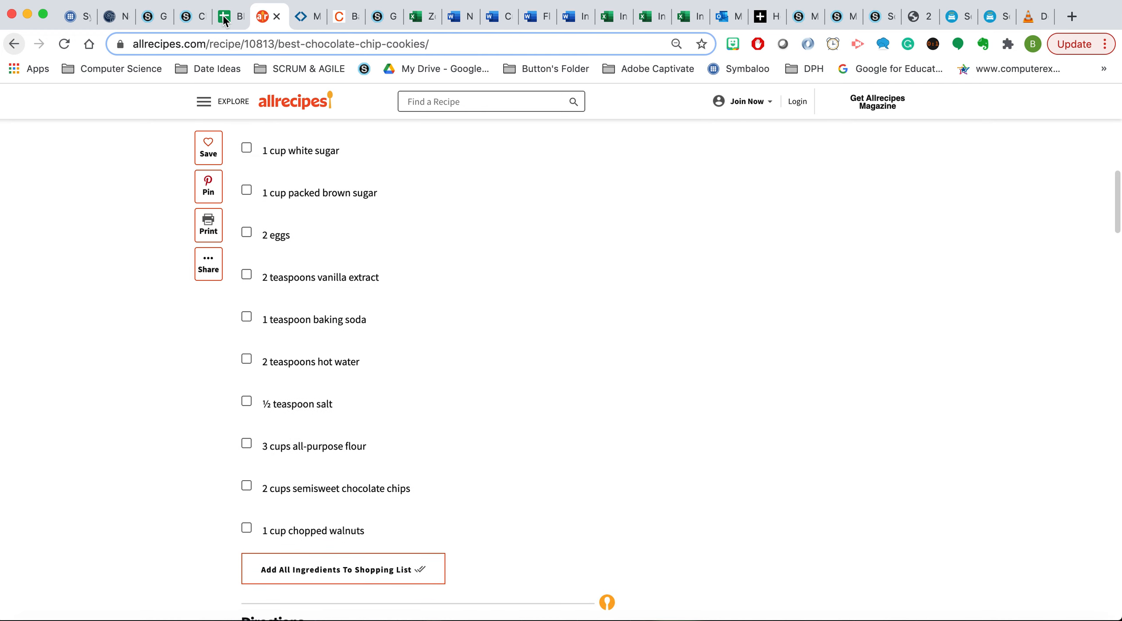
# Return to the cost spreadsheet and select flour's container size of 25
pyautogui.click(223, 15)
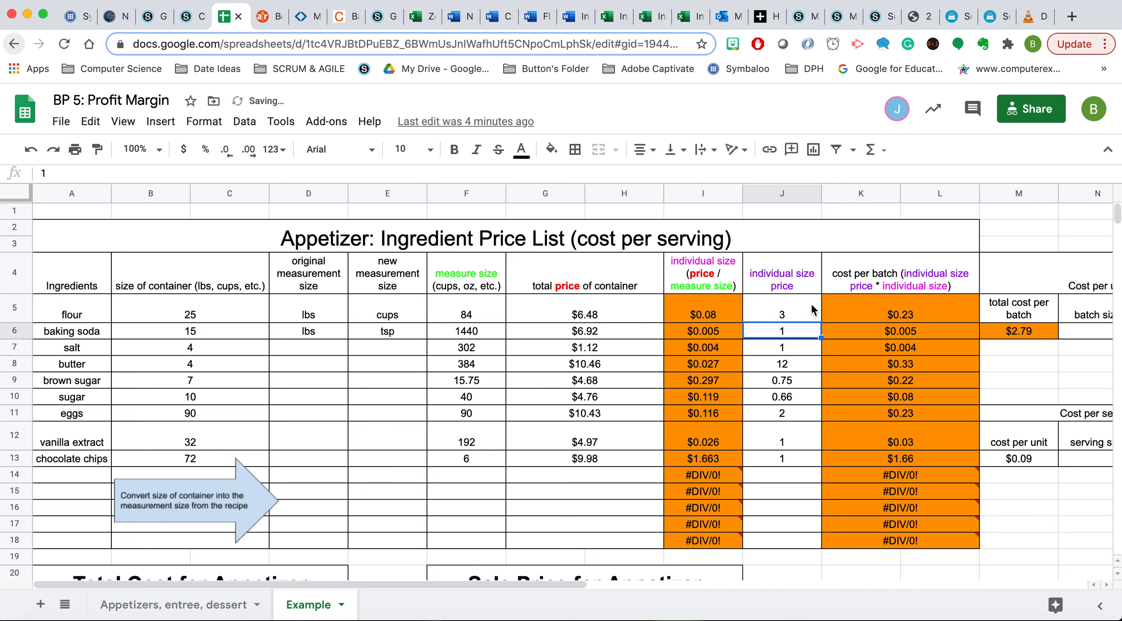
pyautogui.moveTo(809, 436)
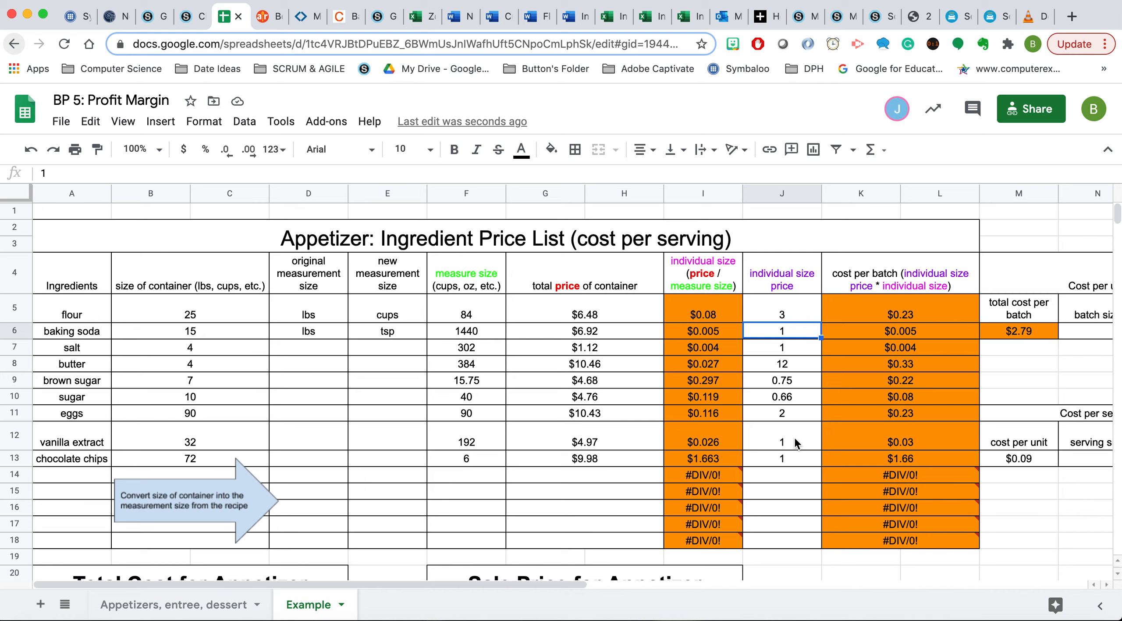
pyautogui.moveTo(400, 414)
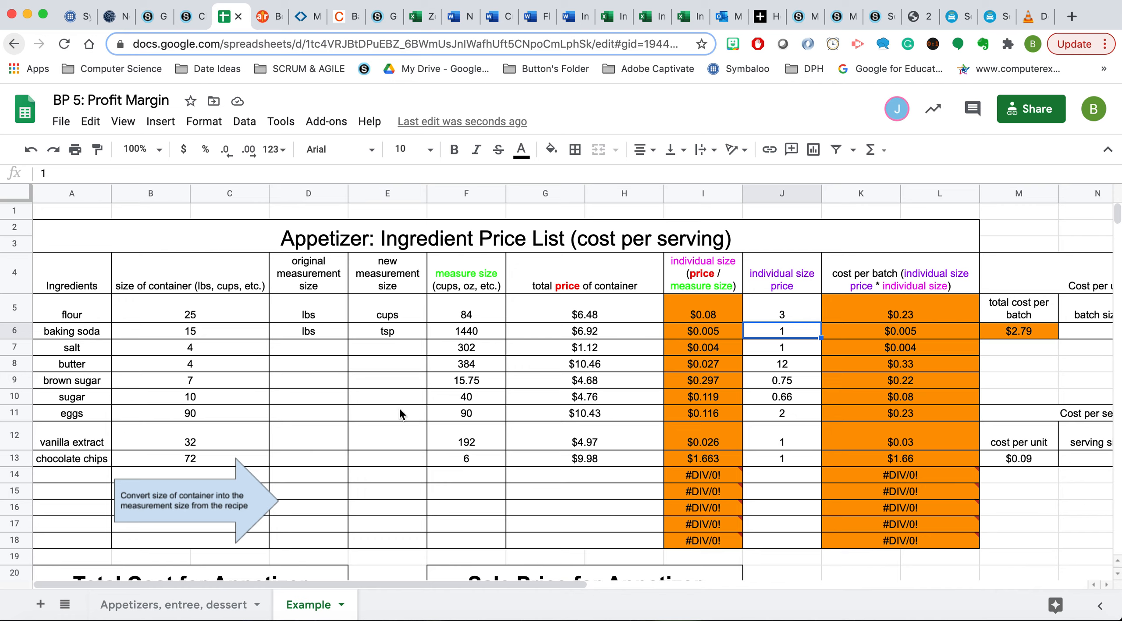
pyautogui.moveTo(67, 474)
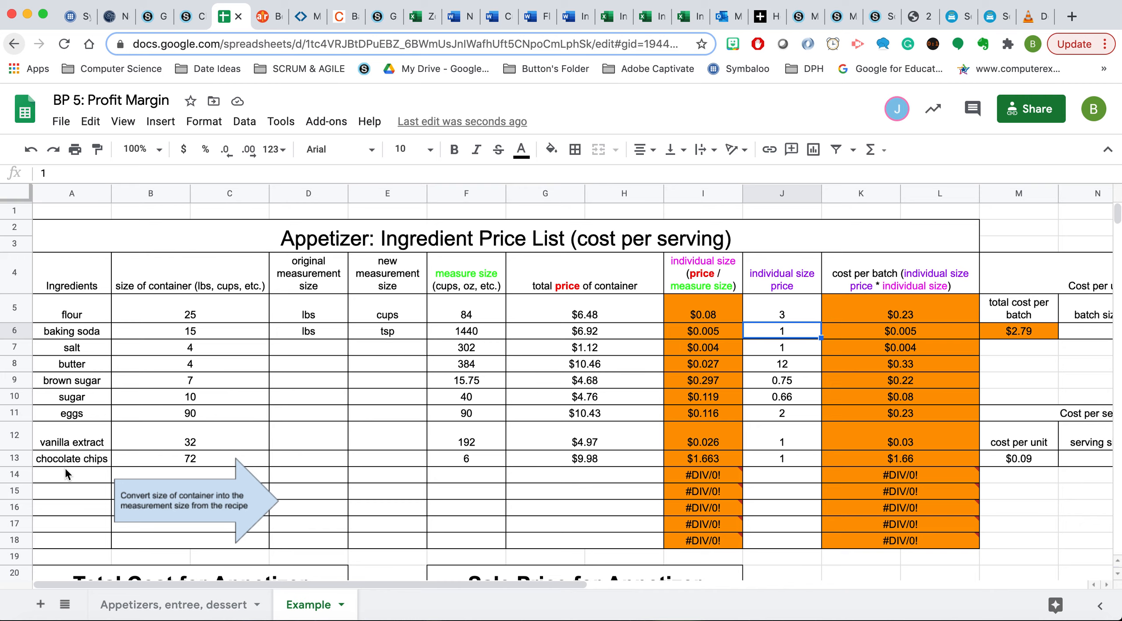
pyautogui.moveTo(808, 453)
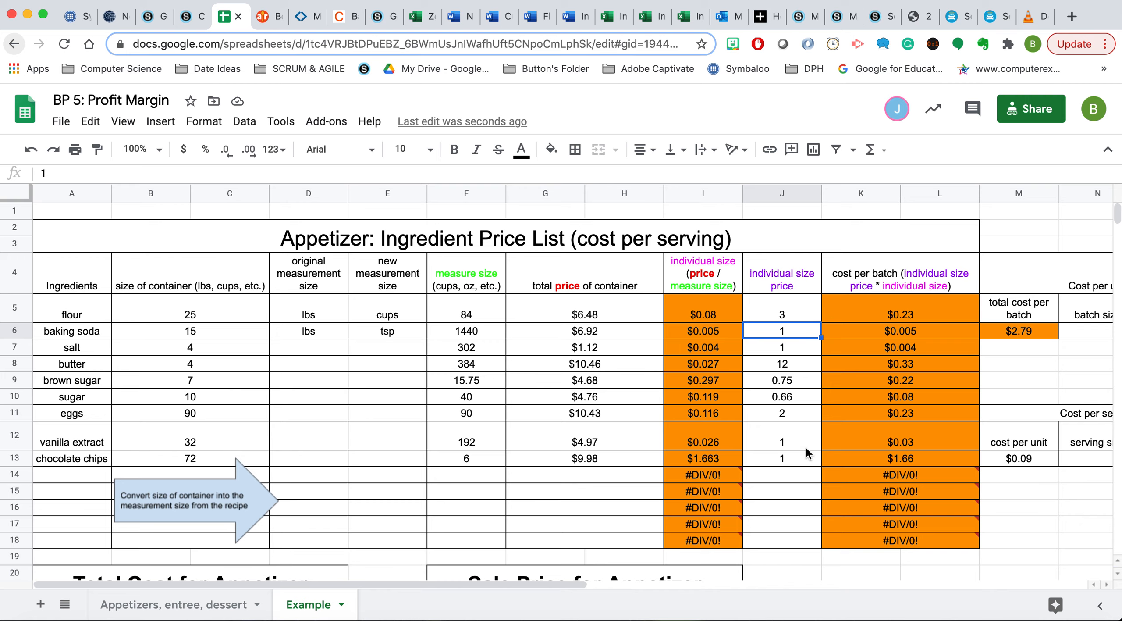
pyautogui.moveTo(804, 458)
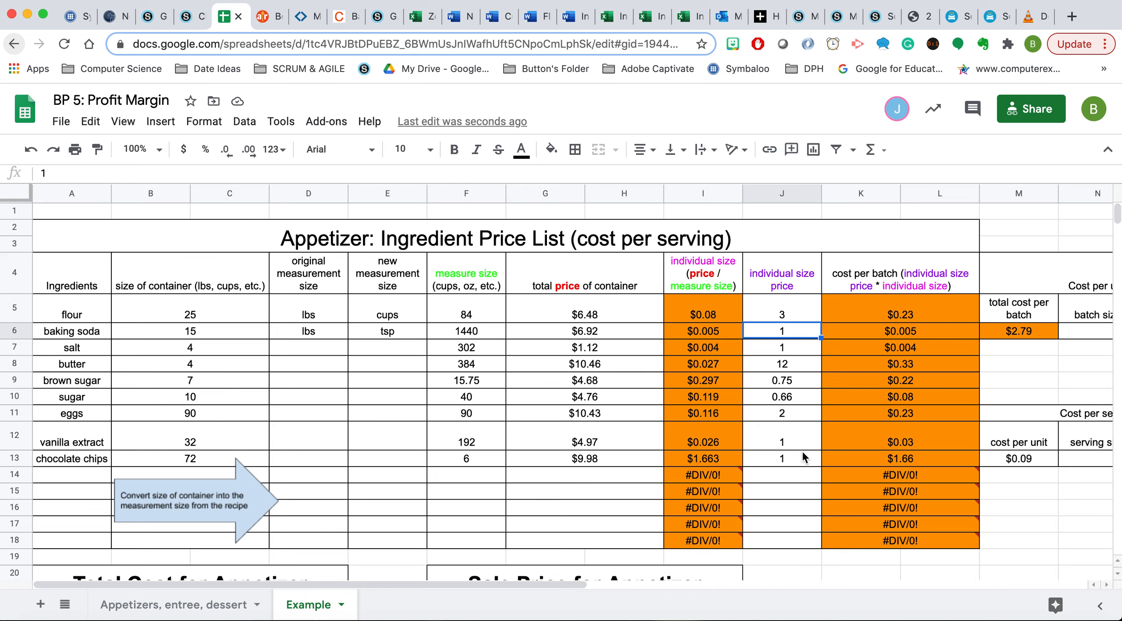
pyautogui.moveTo(402, 485)
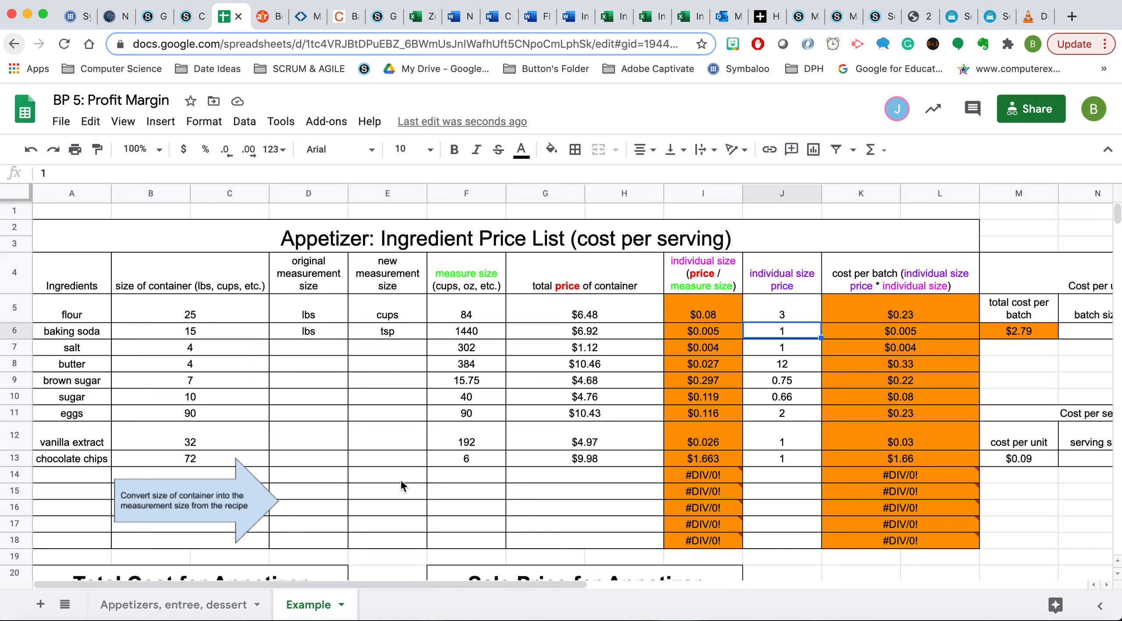
pyautogui.moveTo(397, 477)
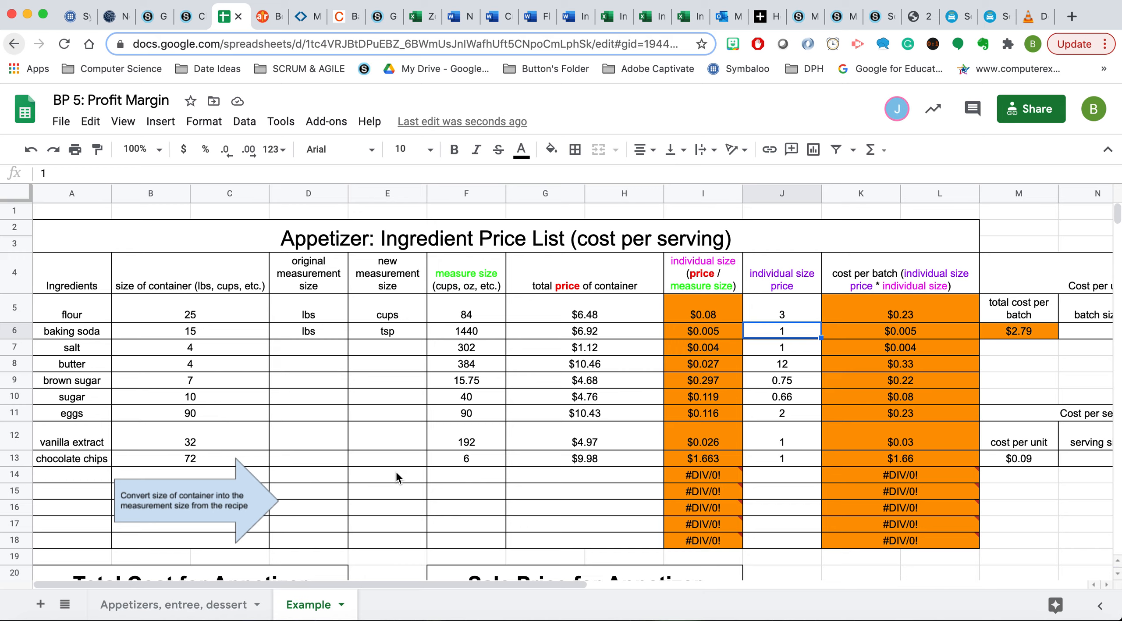
pyautogui.click(190, 314)
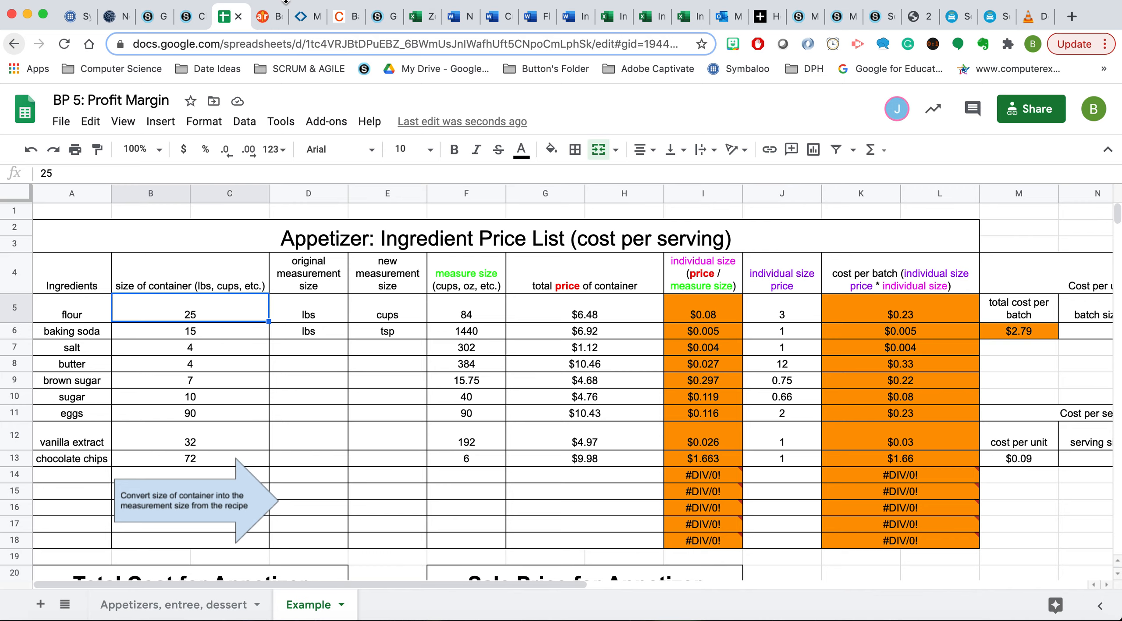
pyautogui.click(299, 17)
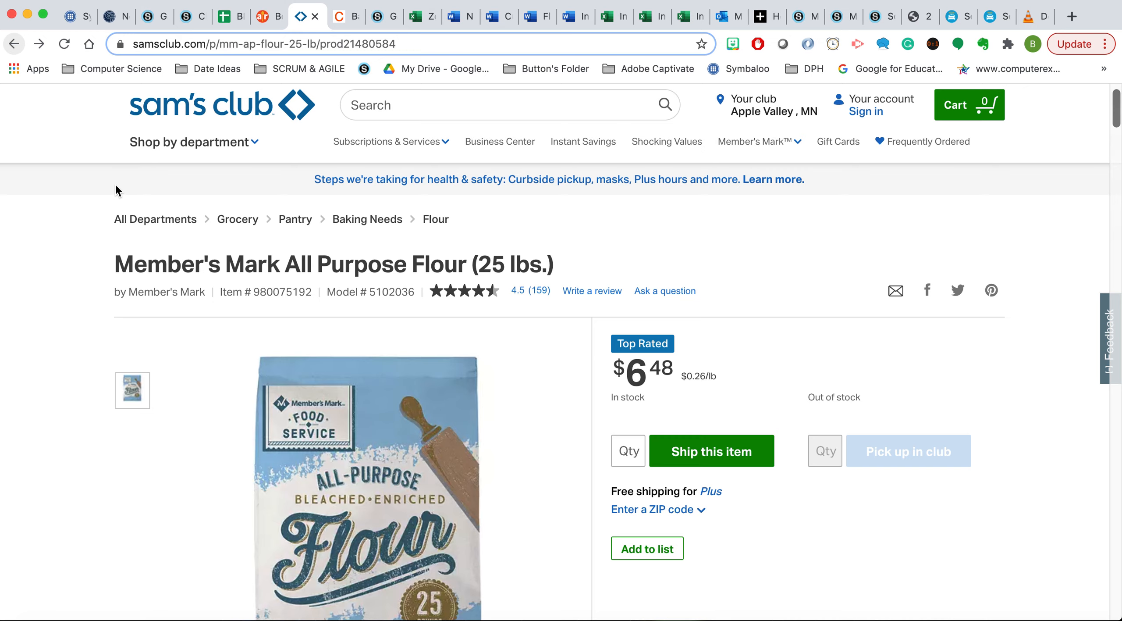
pyautogui.moveTo(72, 287)
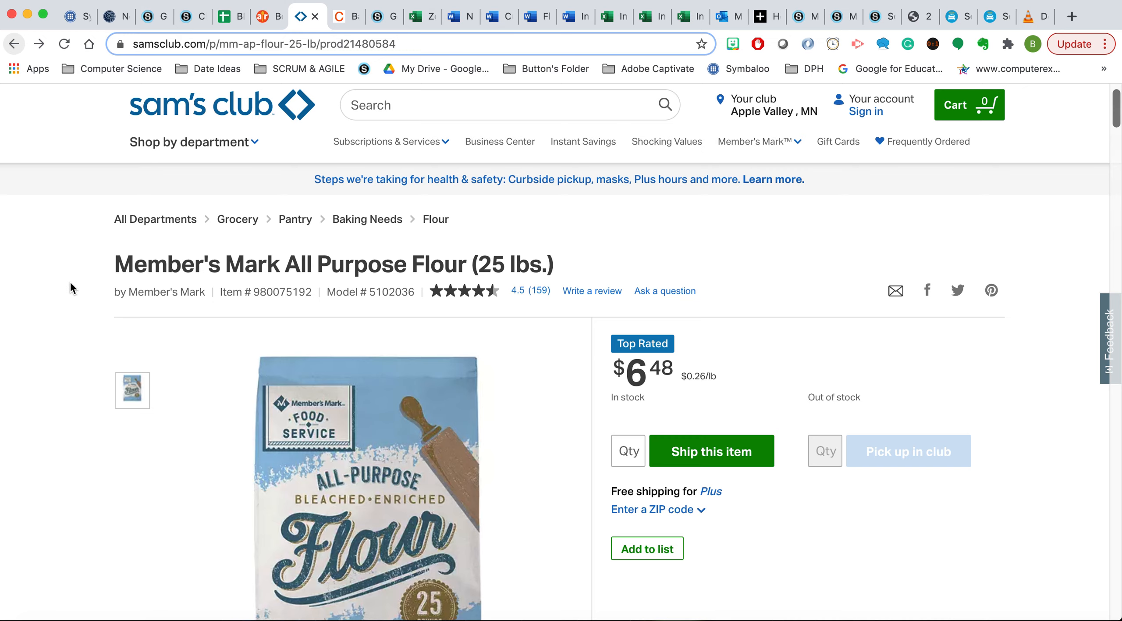
pyautogui.scroll(-3)
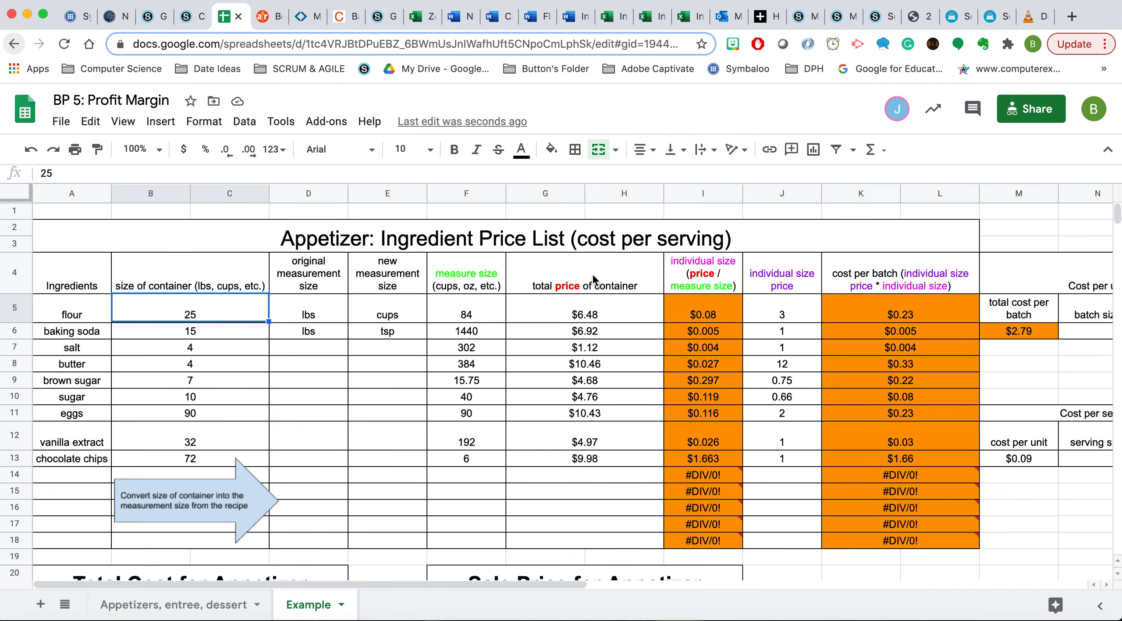
pyautogui.click(584, 314)
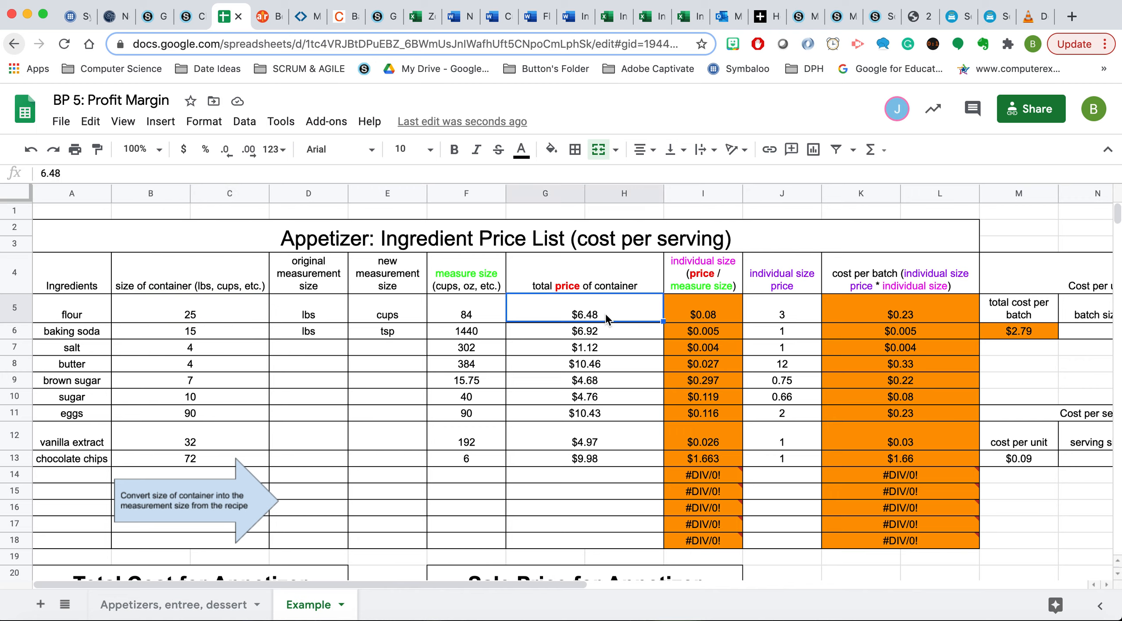
pyautogui.moveTo(621, 317)
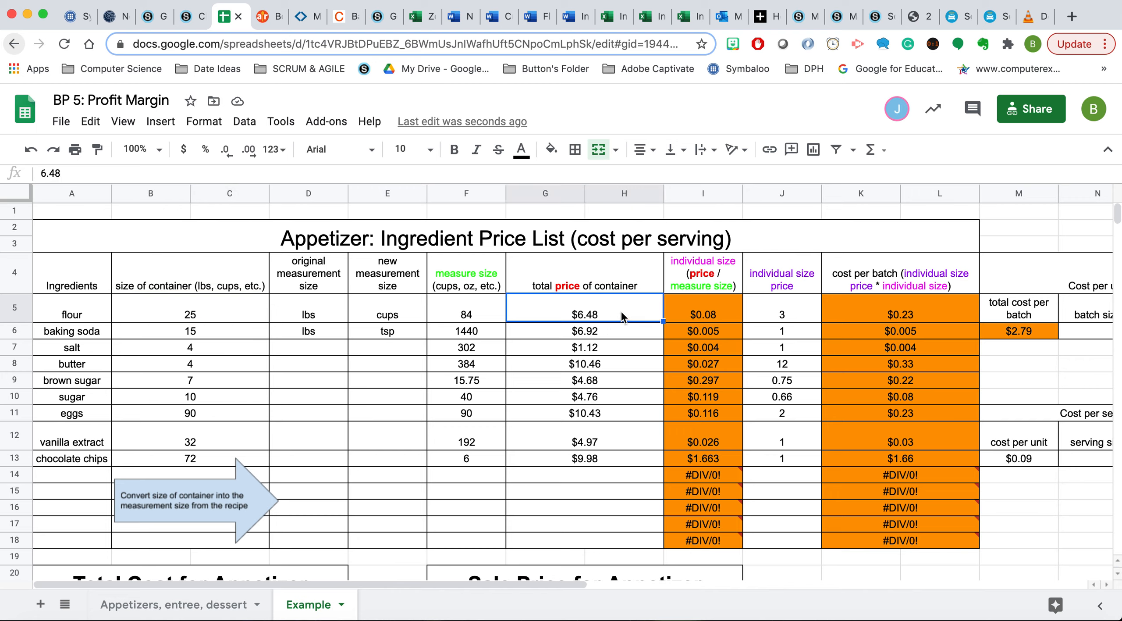
pyautogui.moveTo(346, 451)
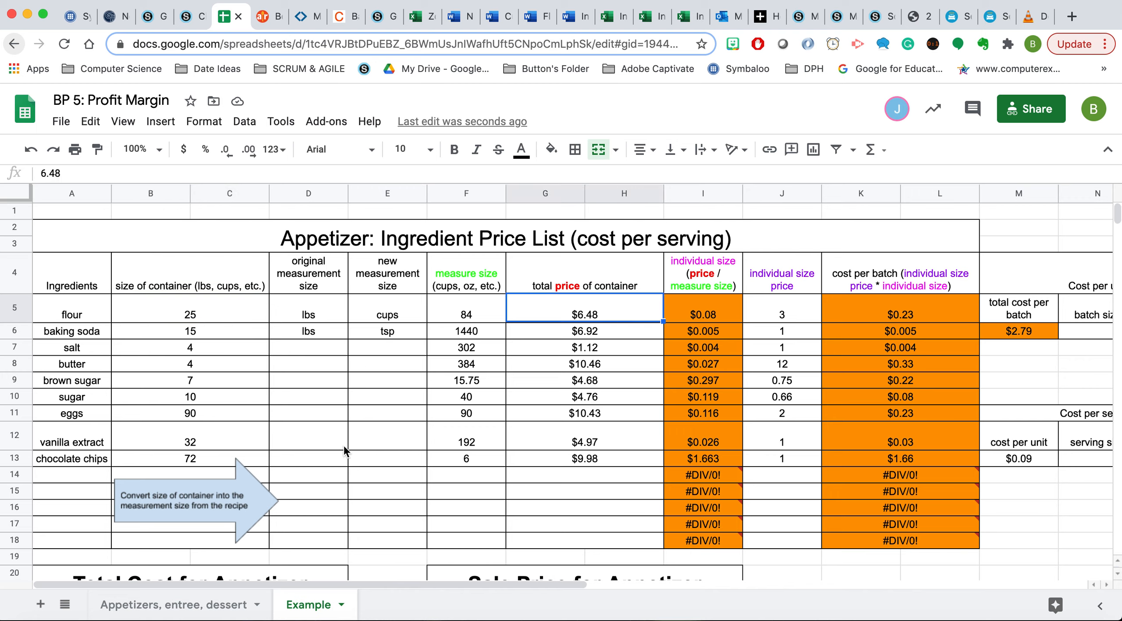
pyautogui.moveTo(319, 311)
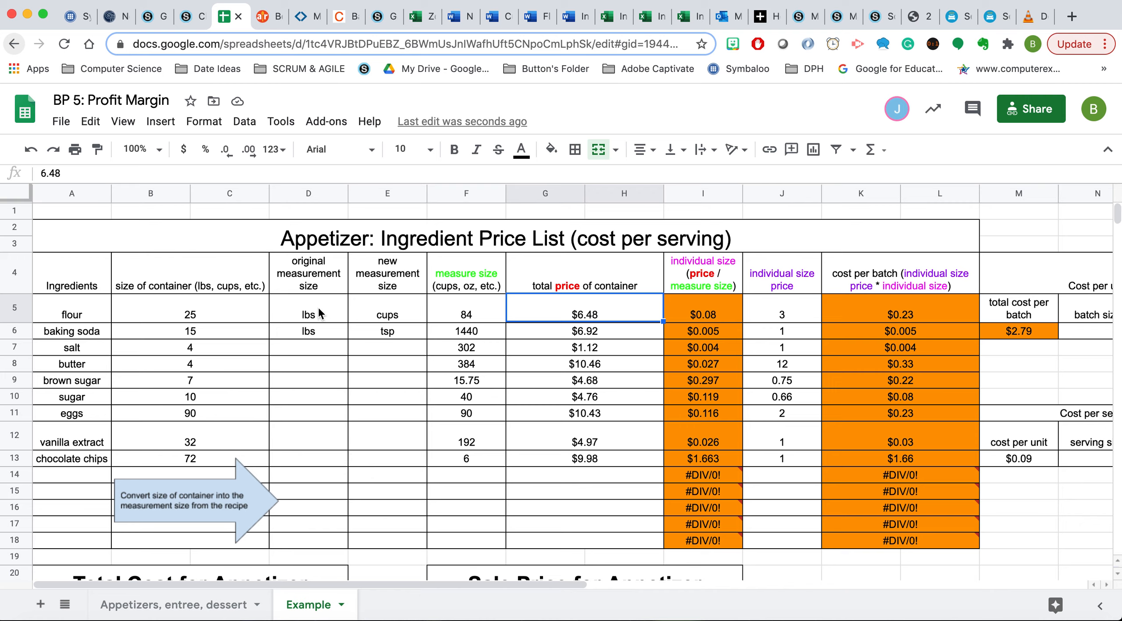
pyautogui.click(308, 313)
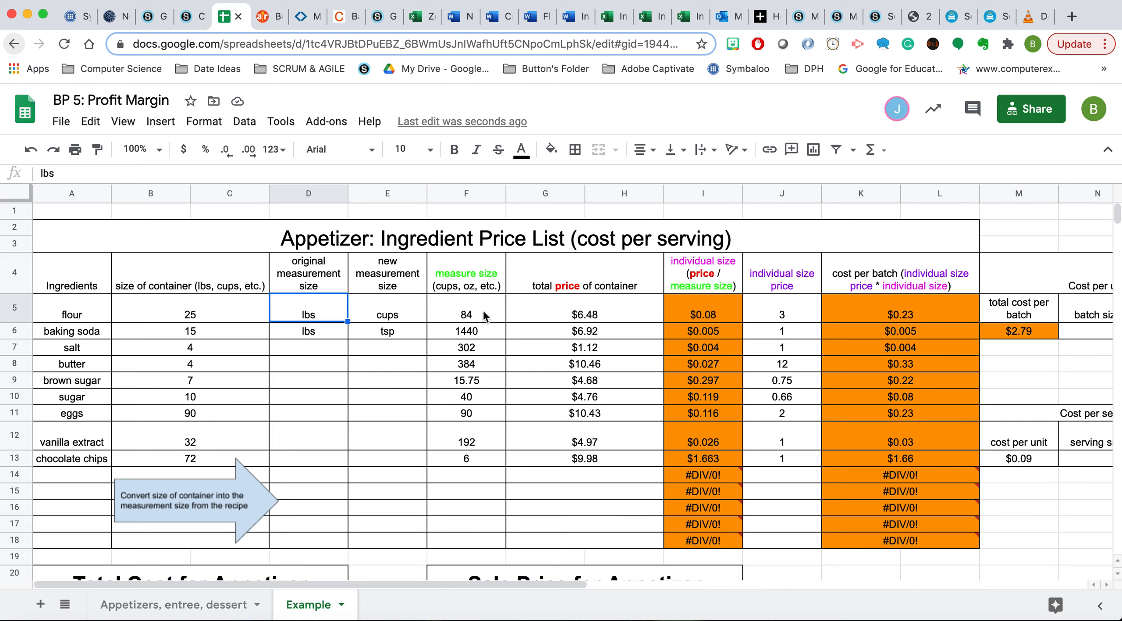
pyautogui.click(466, 313)
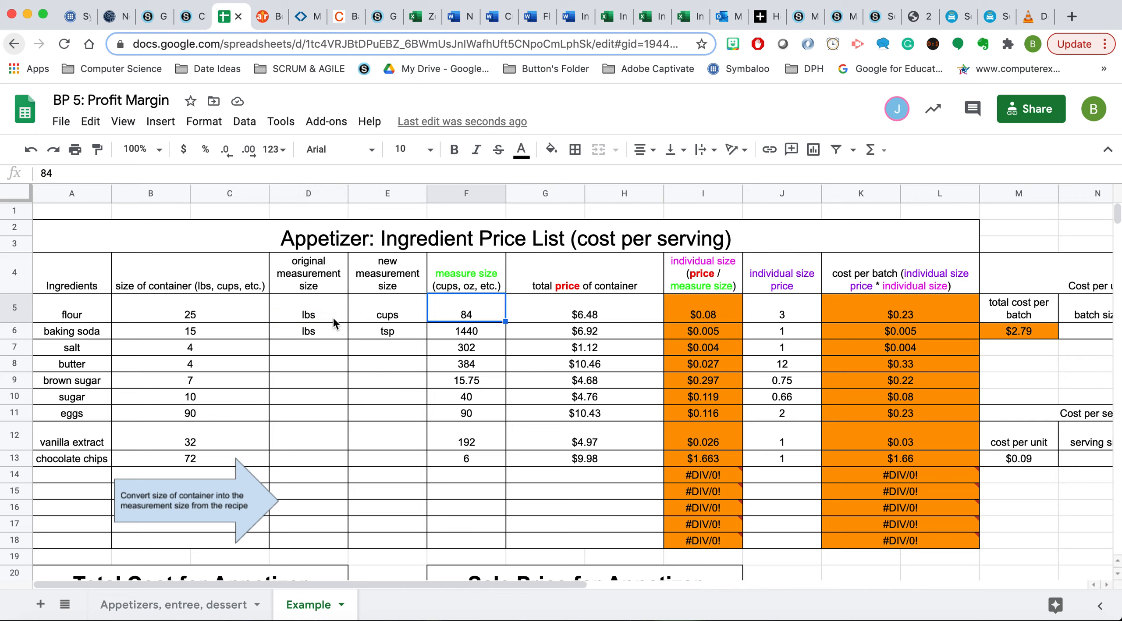
pyautogui.click(387, 314)
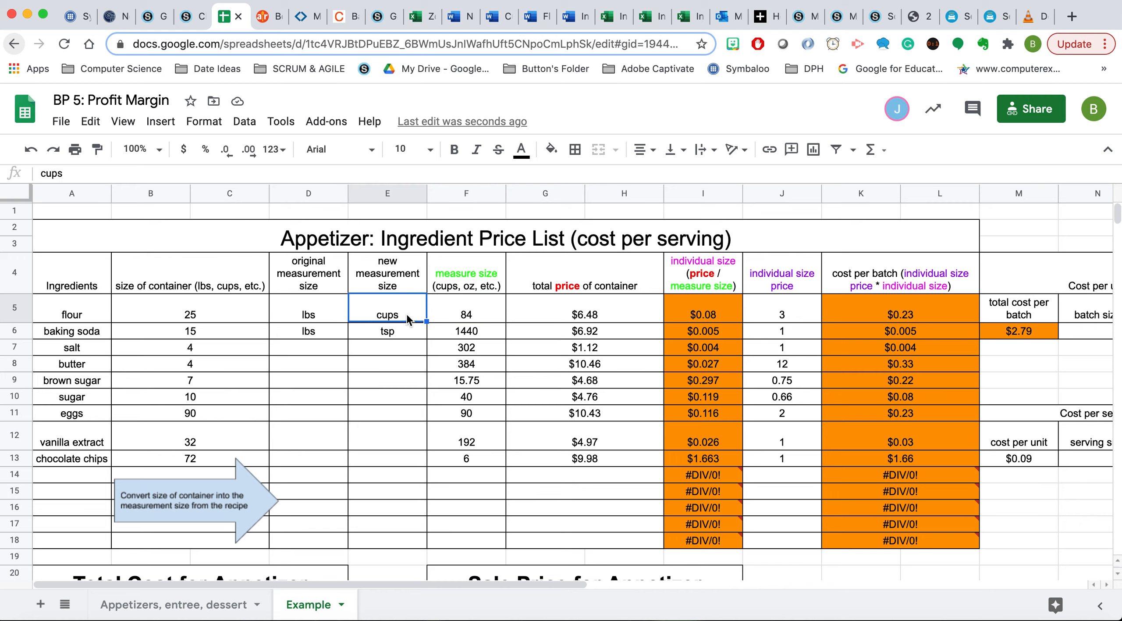
pyautogui.click(466, 313)
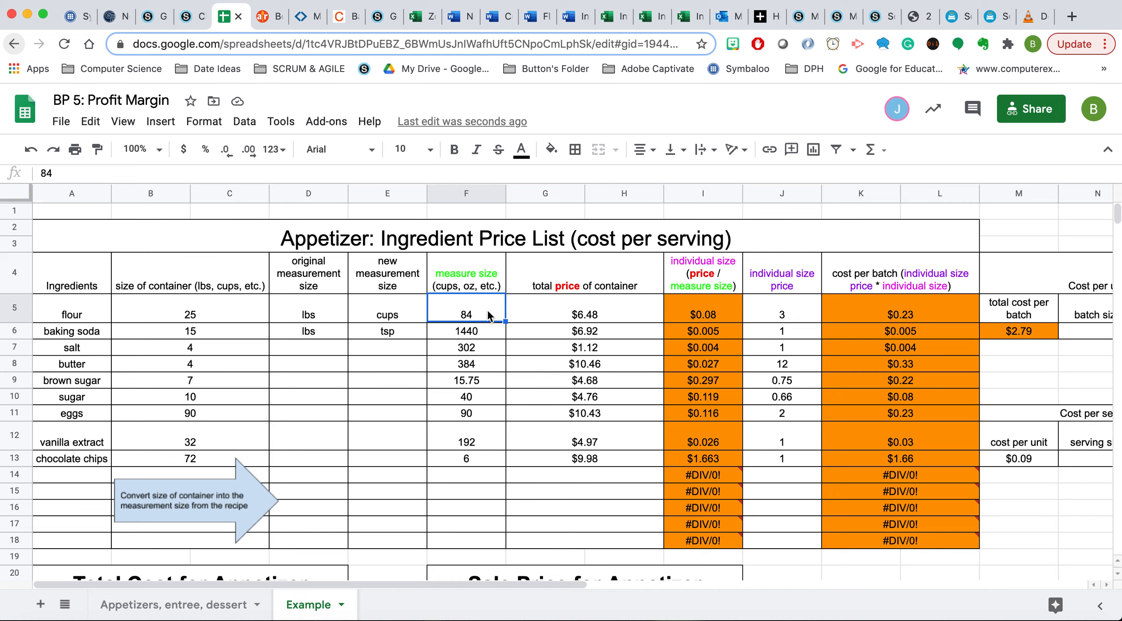
pyautogui.moveTo(242, 315)
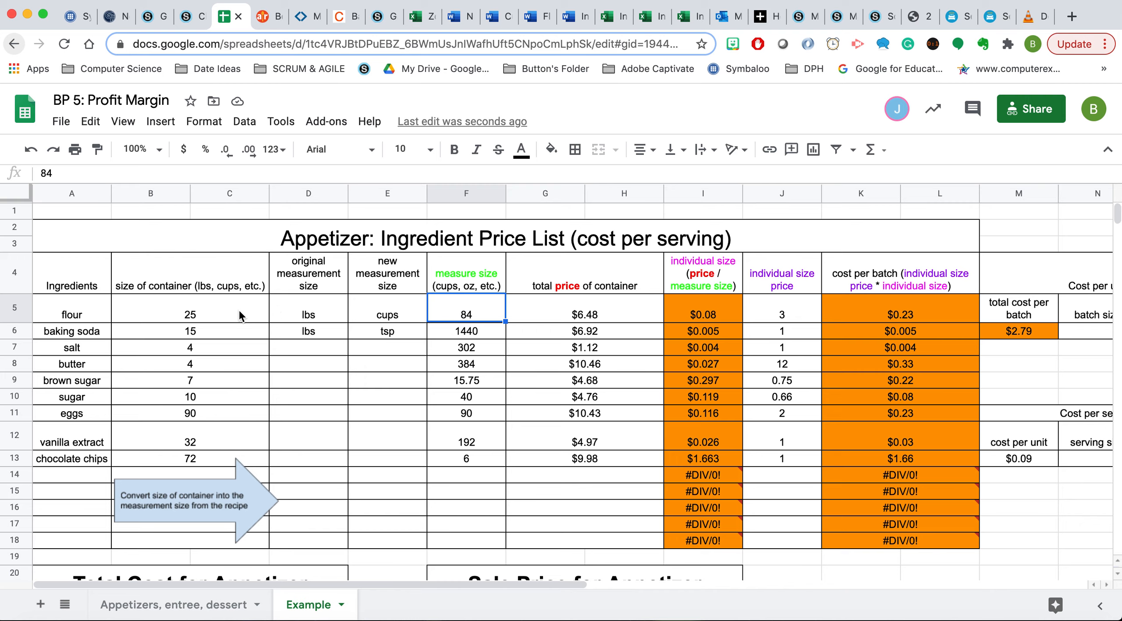
pyautogui.moveTo(344, 15)
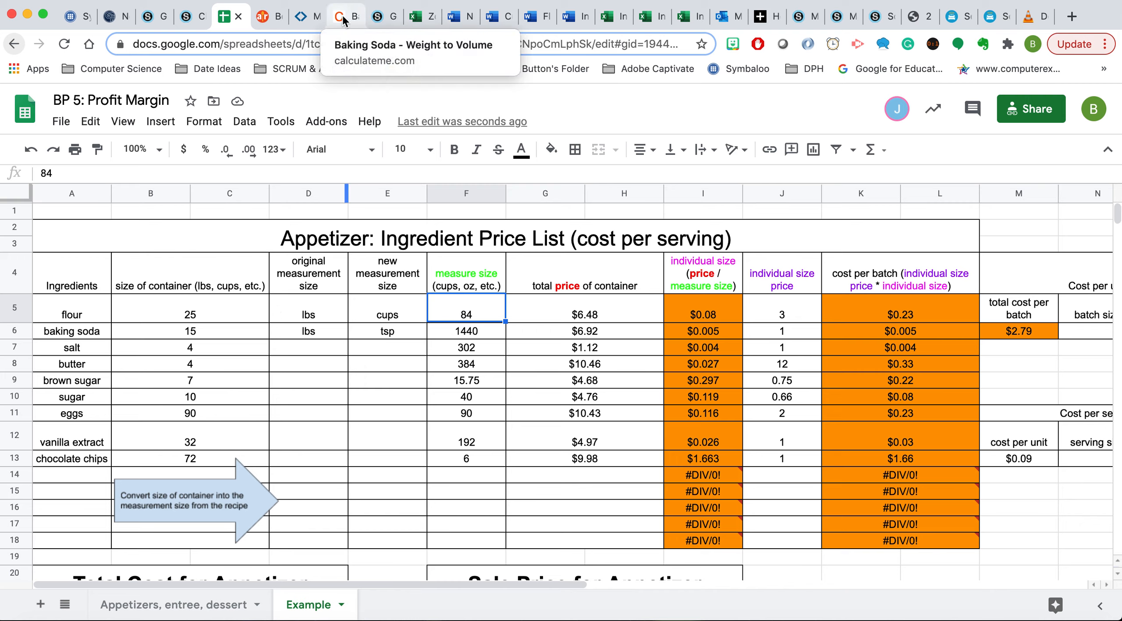
# Convert 25 pounds of all-purpose flour to 78.21 U.S. cups on CalculateMe
pyautogui.click(346, 15)
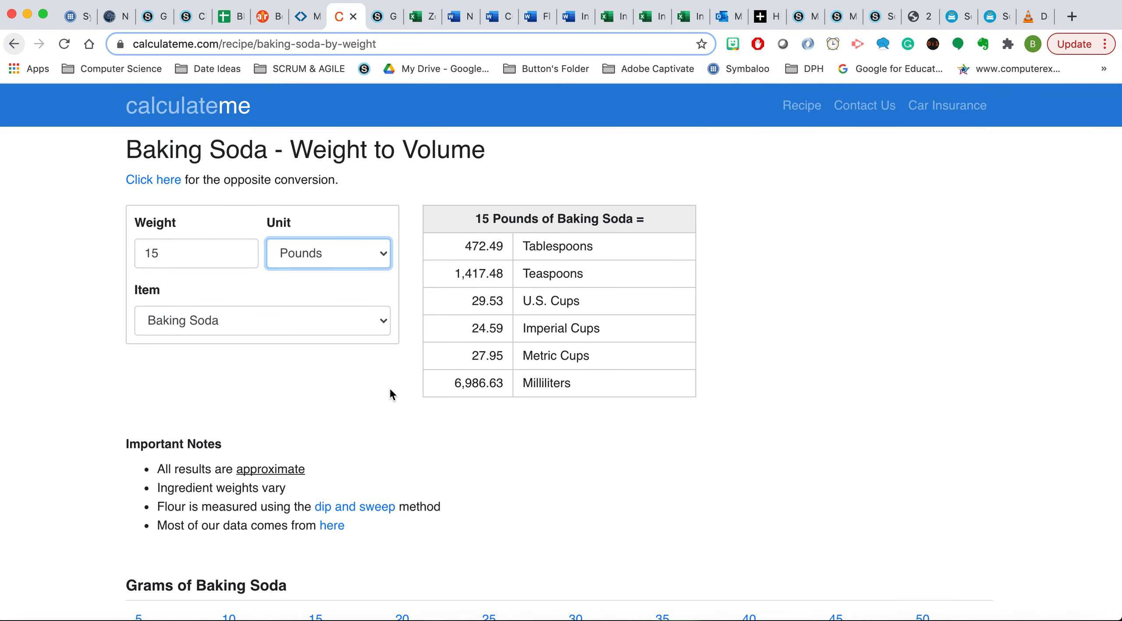
pyautogui.click(262, 320)
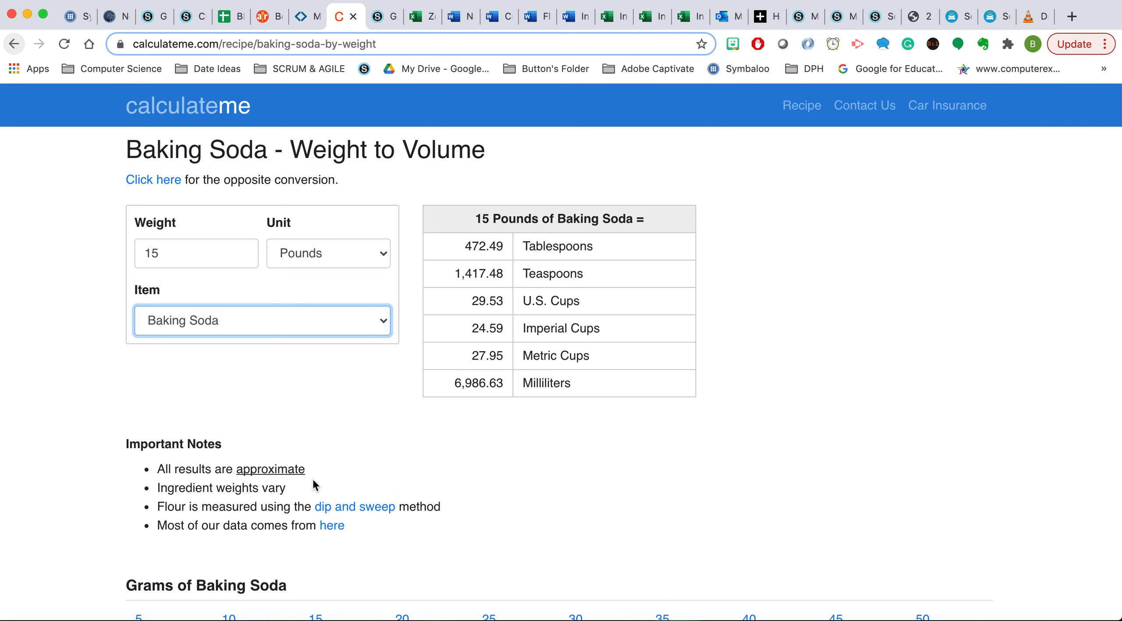
pyautogui.click(263, 320)
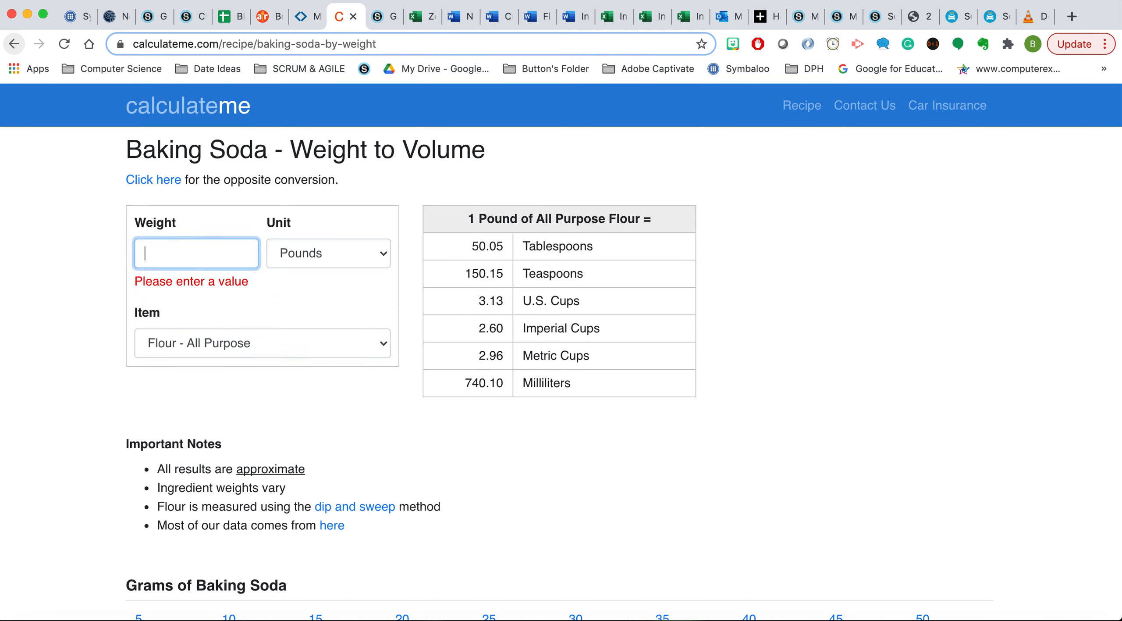
pyautogui.write('25')
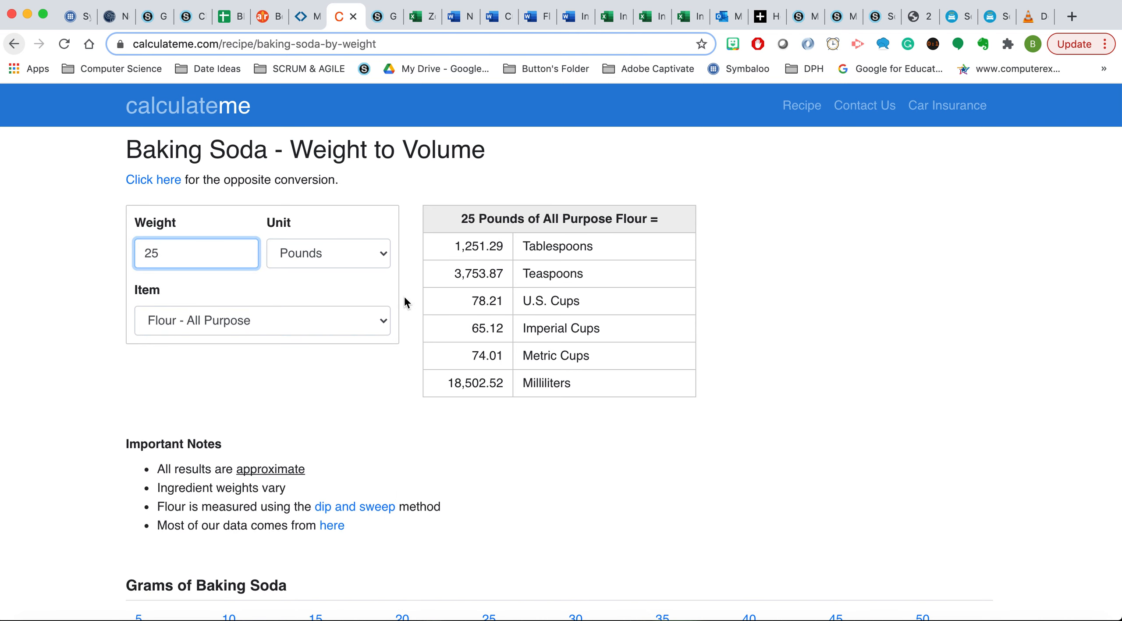
pyautogui.click(328, 253)
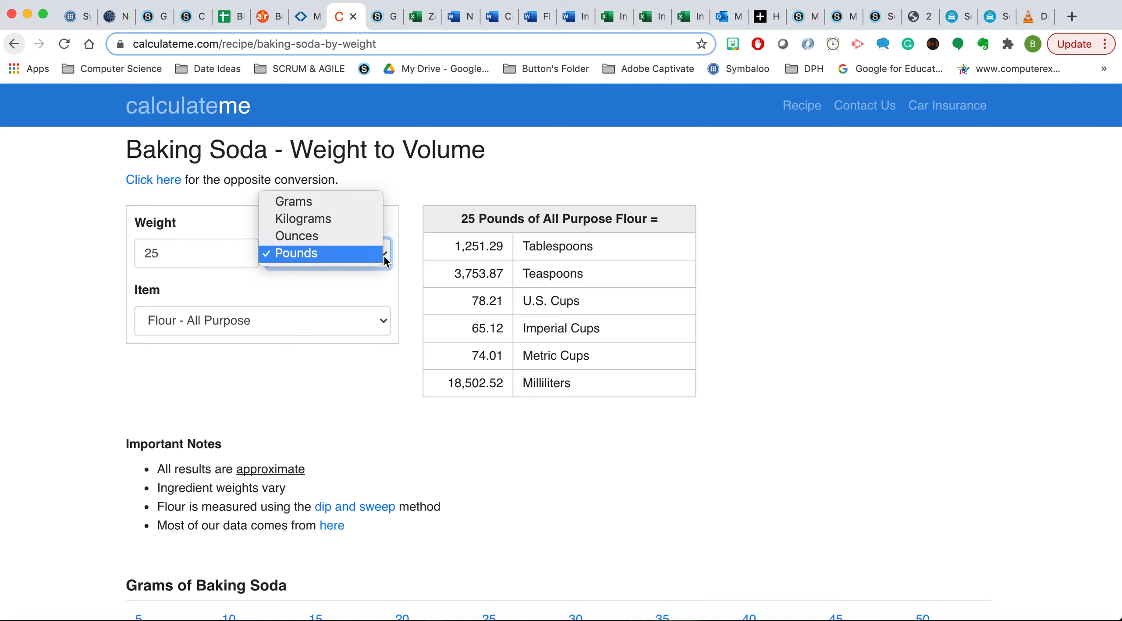
pyautogui.moveTo(409, 222)
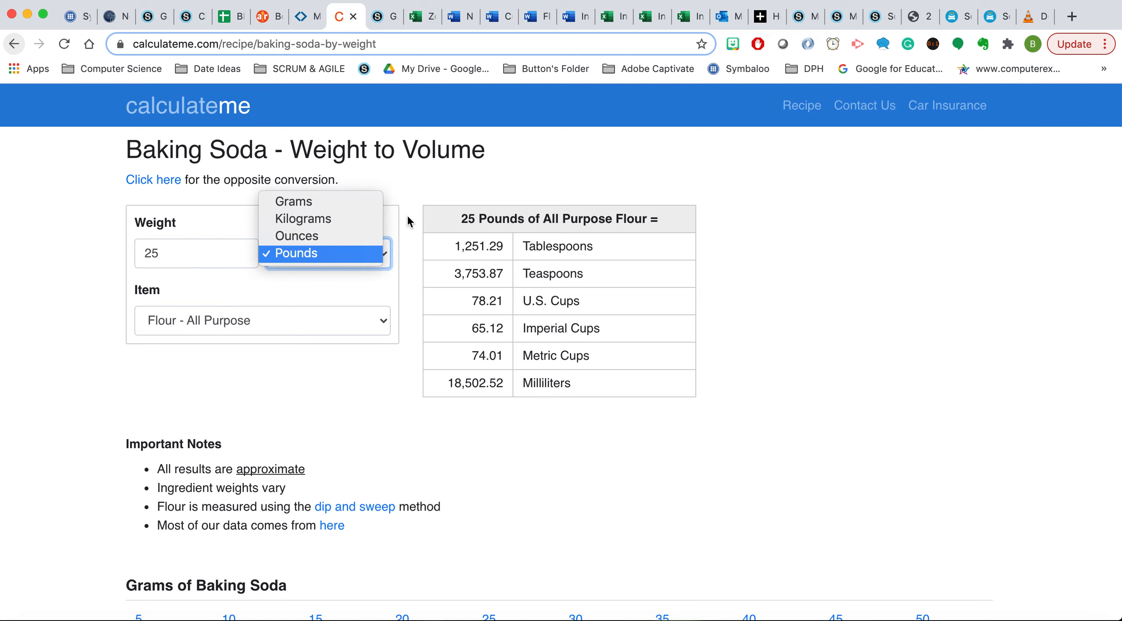
pyautogui.click(296, 253)
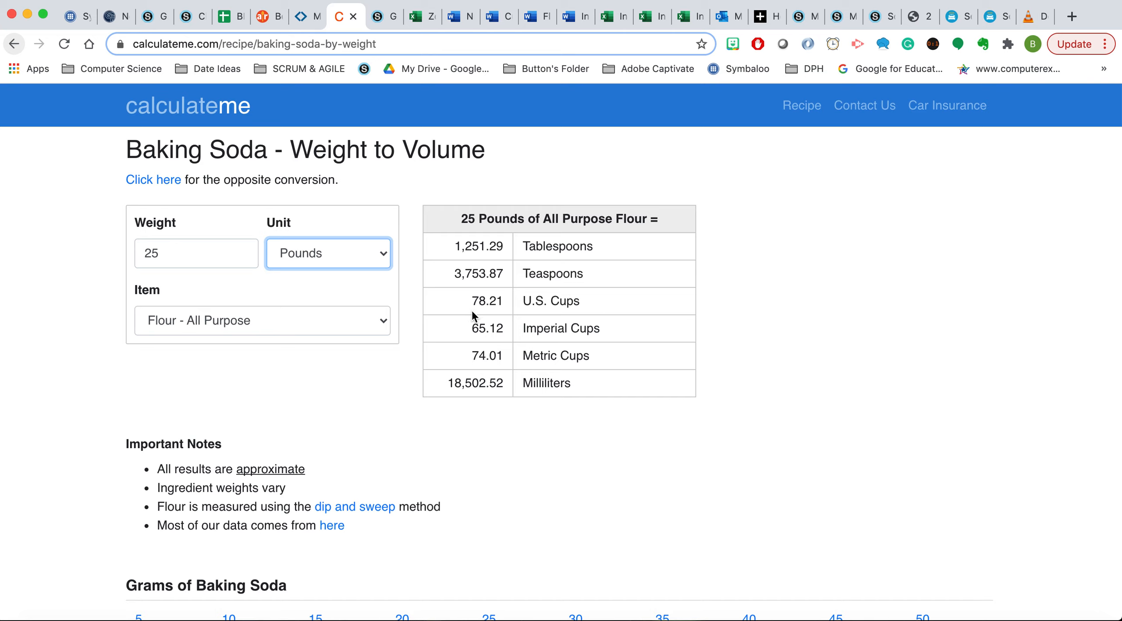
pyautogui.moveTo(608, 308)
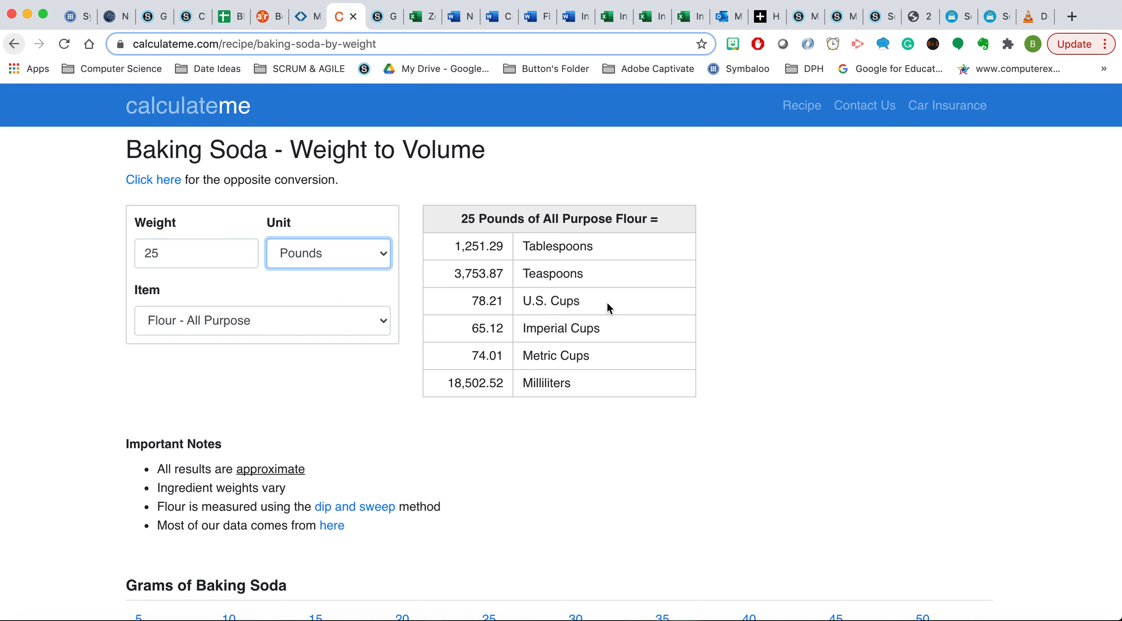
pyautogui.click(230, 16)
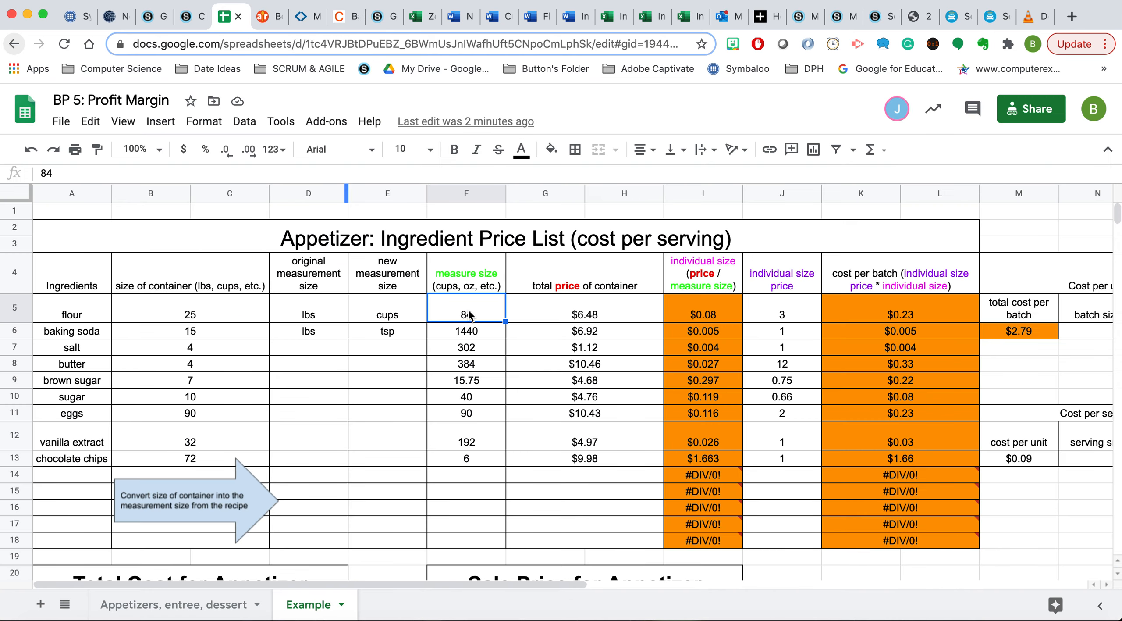
# Enter 78.21 cups as flour's measure size, bringing total batch cost to $2.81
pyautogui.write('78.21')
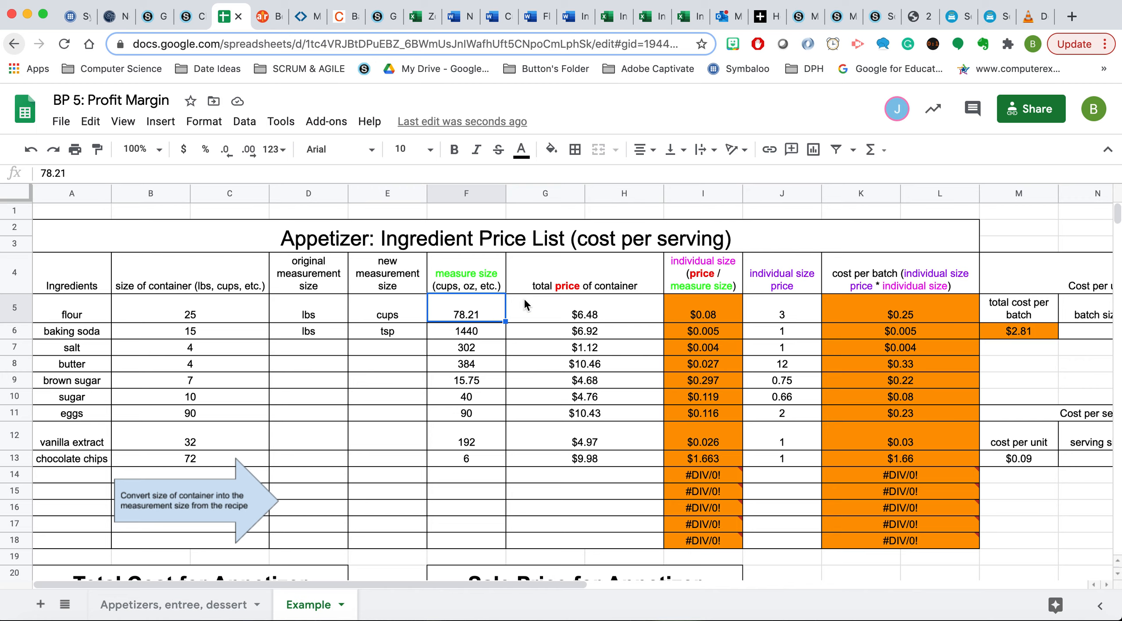
pyautogui.moveTo(798, 320)
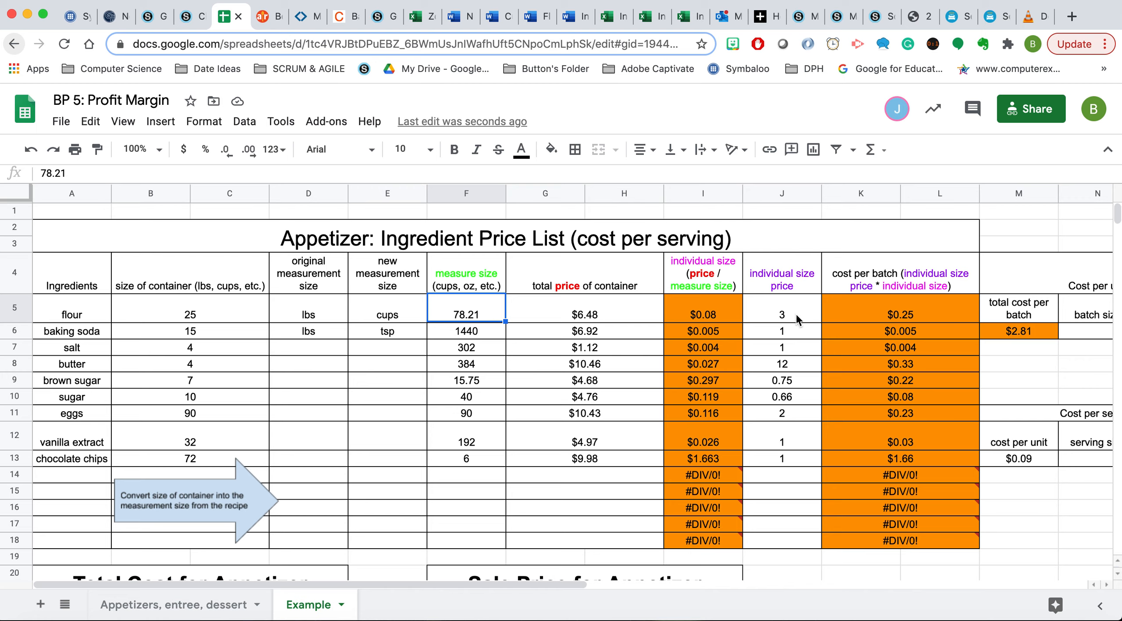
pyautogui.moveTo(956, 309)
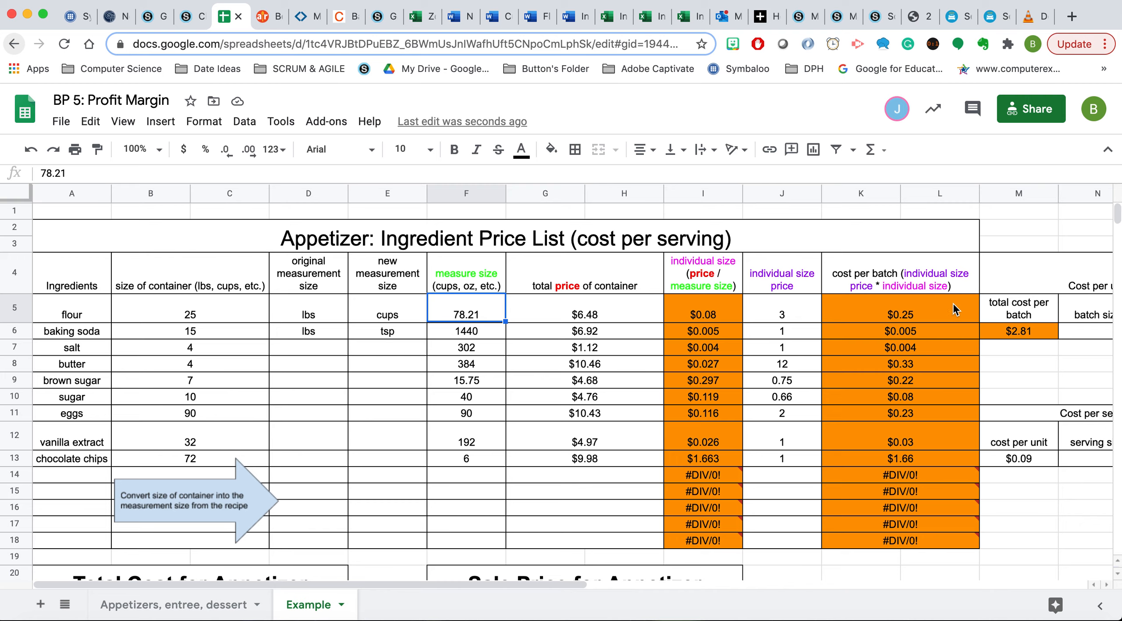
pyautogui.moveTo(620, 313)
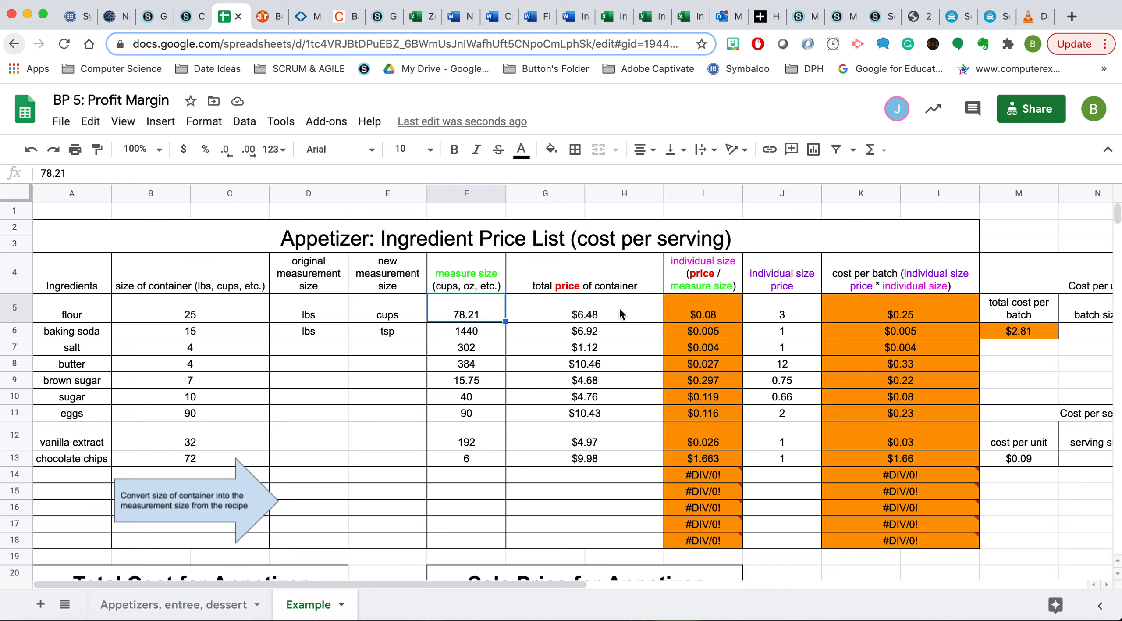
pyautogui.moveTo(728, 313)
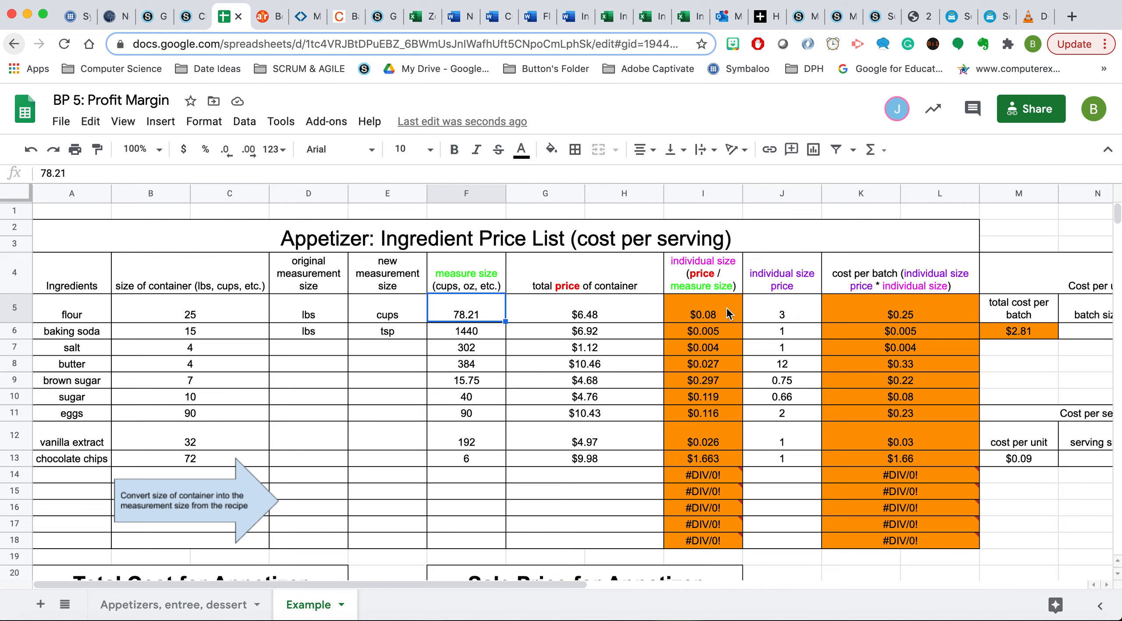
pyautogui.moveTo(668, 297)
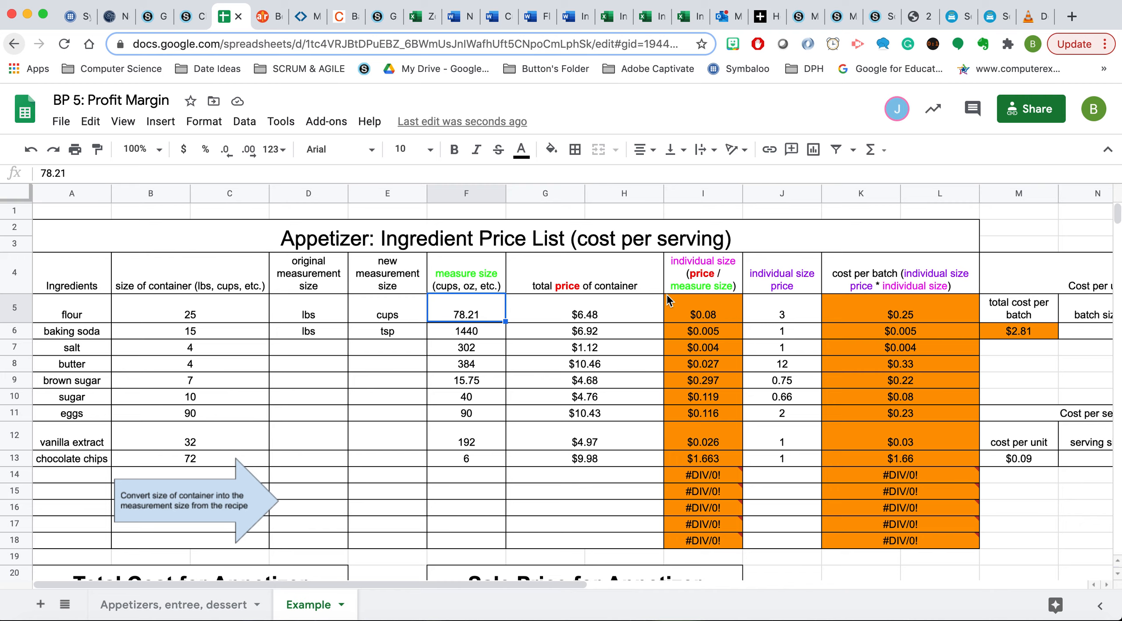
pyautogui.moveTo(351, 363)
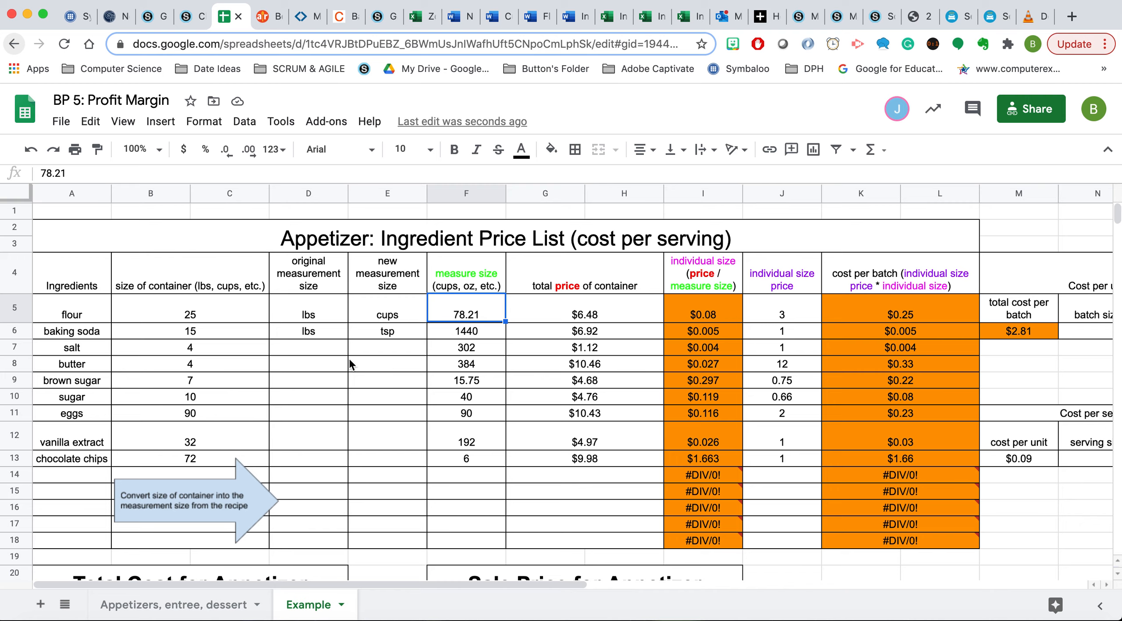
pyautogui.moveTo(299, 26)
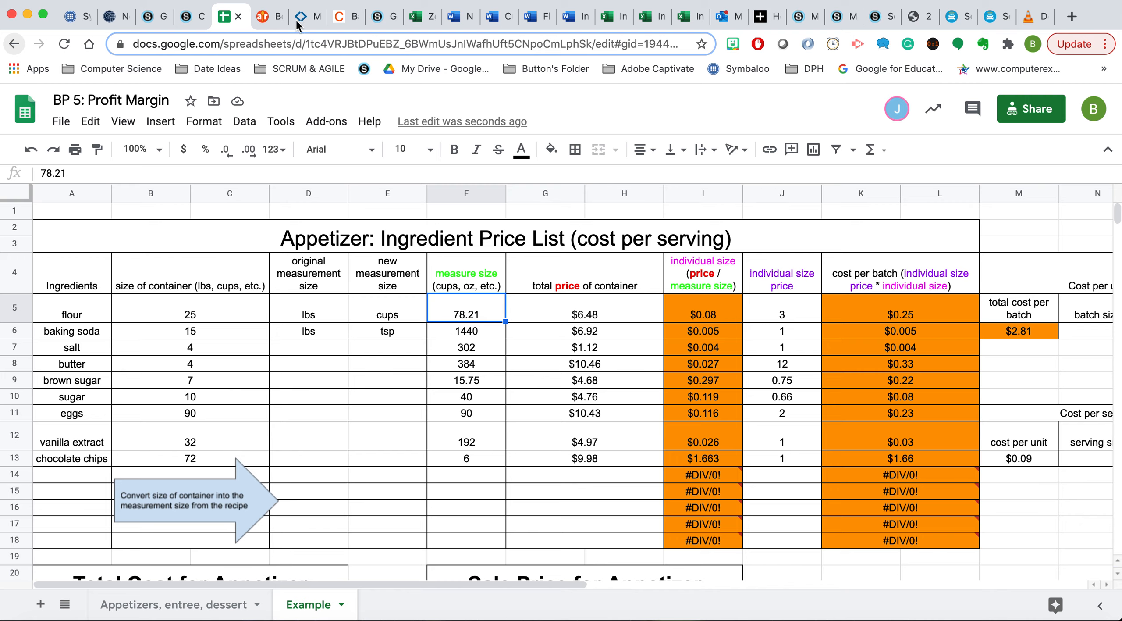
pyautogui.click(307, 15)
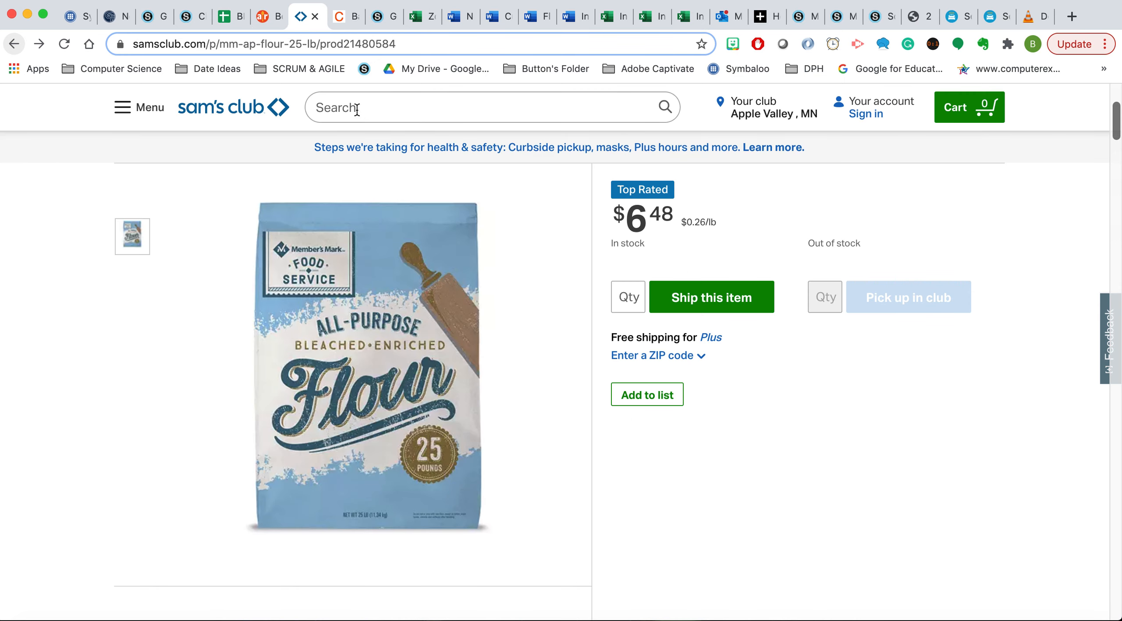
# Look up Arm & Hammer Pure Baking Soda, 15 lbs at $6.92, on Sam's Club
pyautogui.click(493, 108)
pyautogui.write('baking soda')
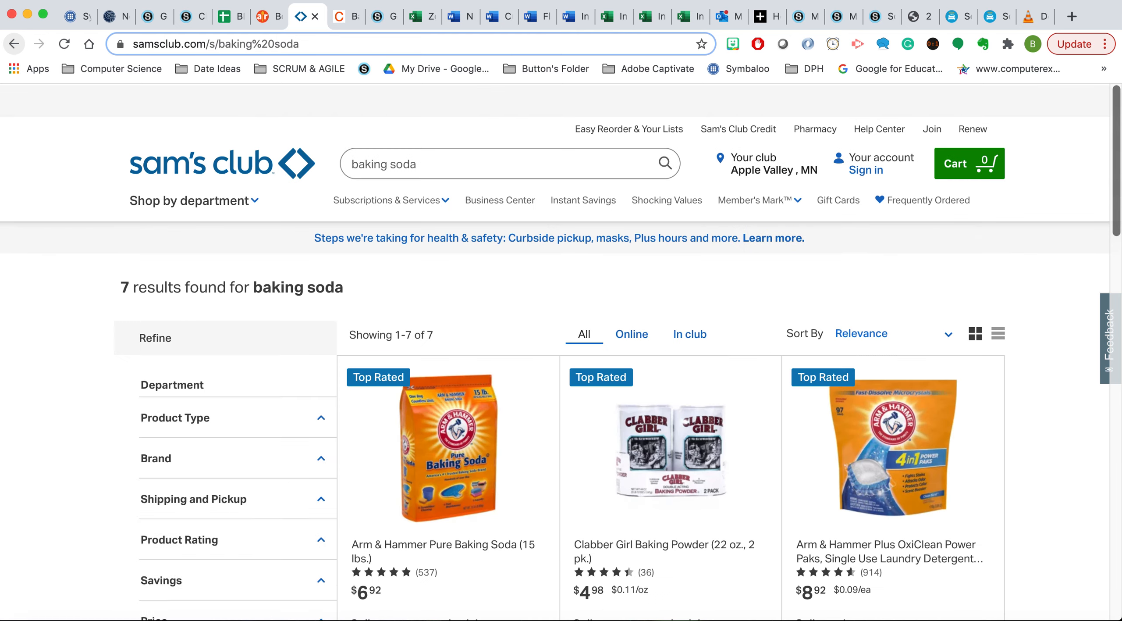
pyautogui.click(172, 385)
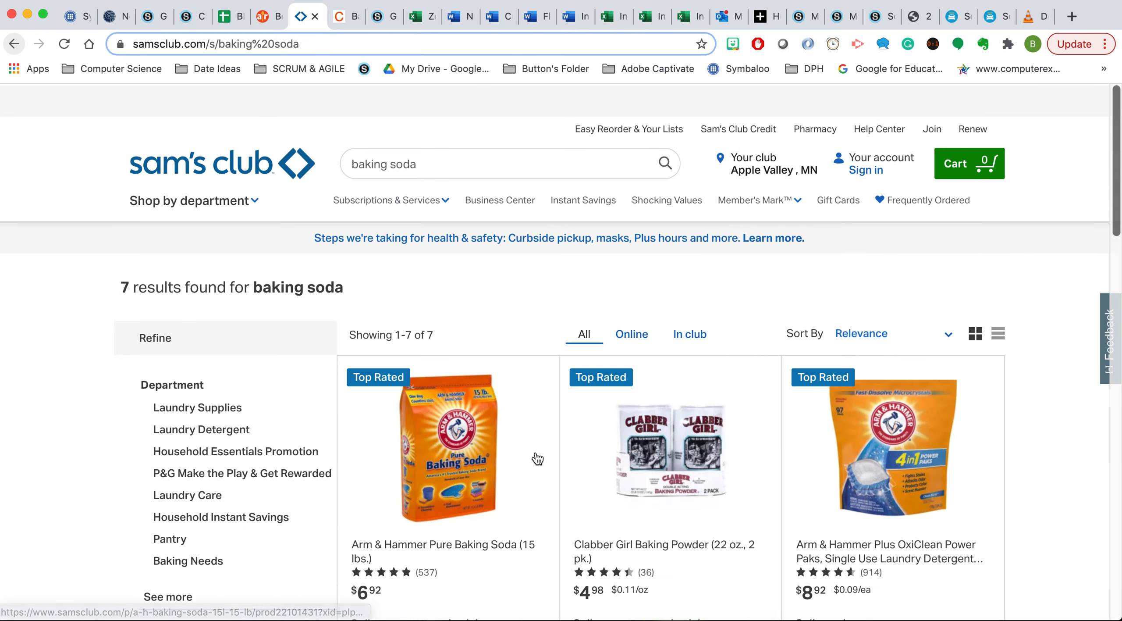
pyautogui.scroll(-3)
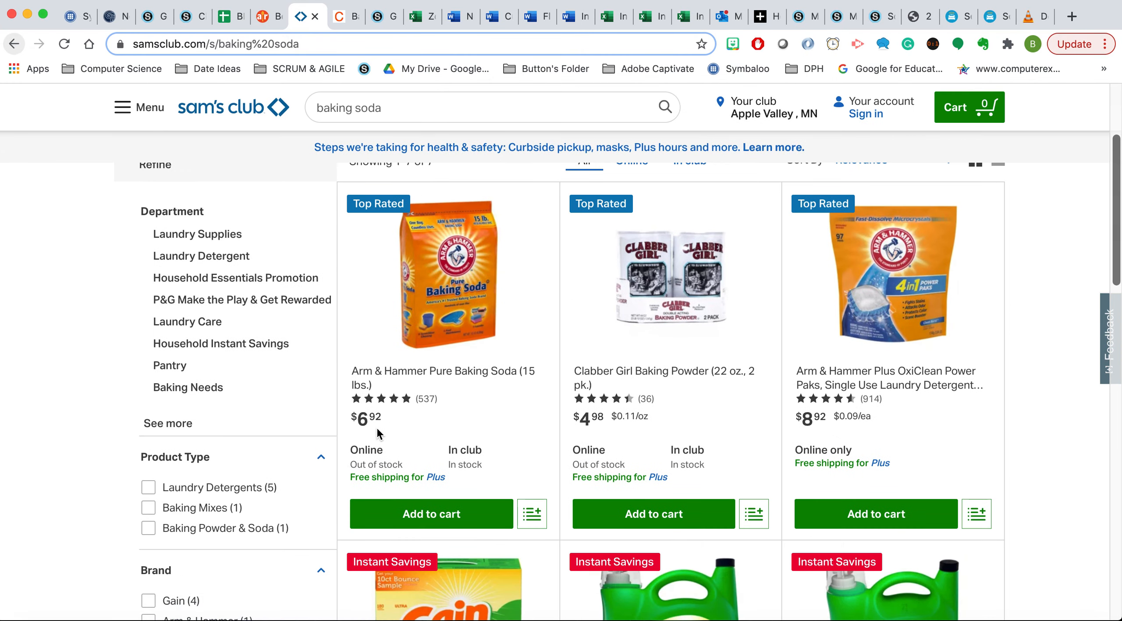
pyautogui.moveTo(465, 412)
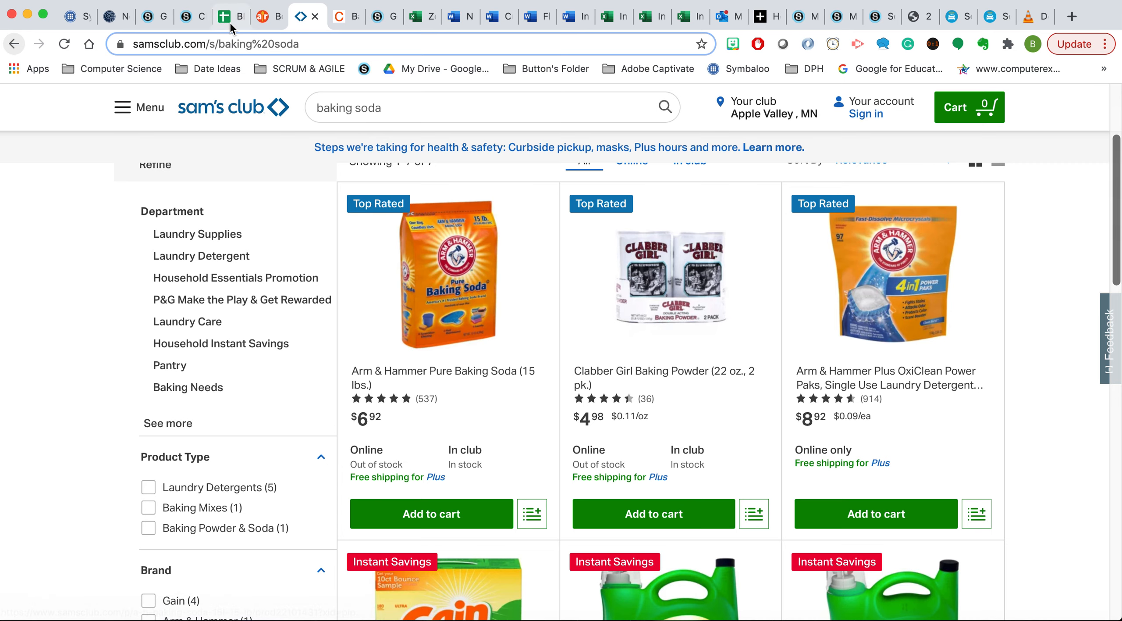
pyautogui.click(228, 16)
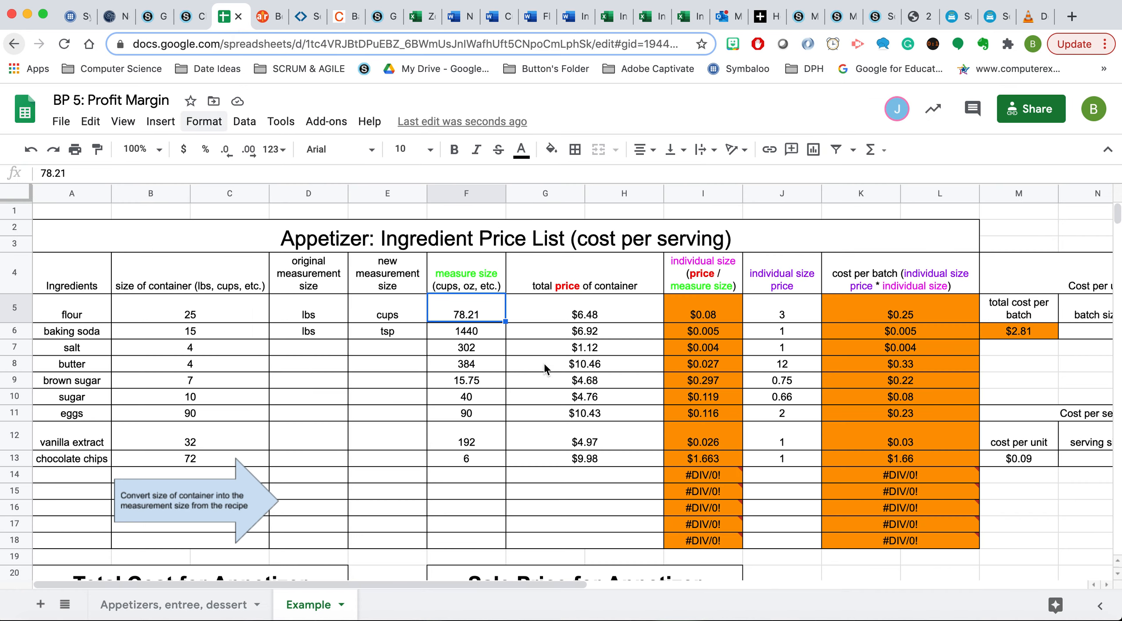
pyautogui.moveTo(157, 274)
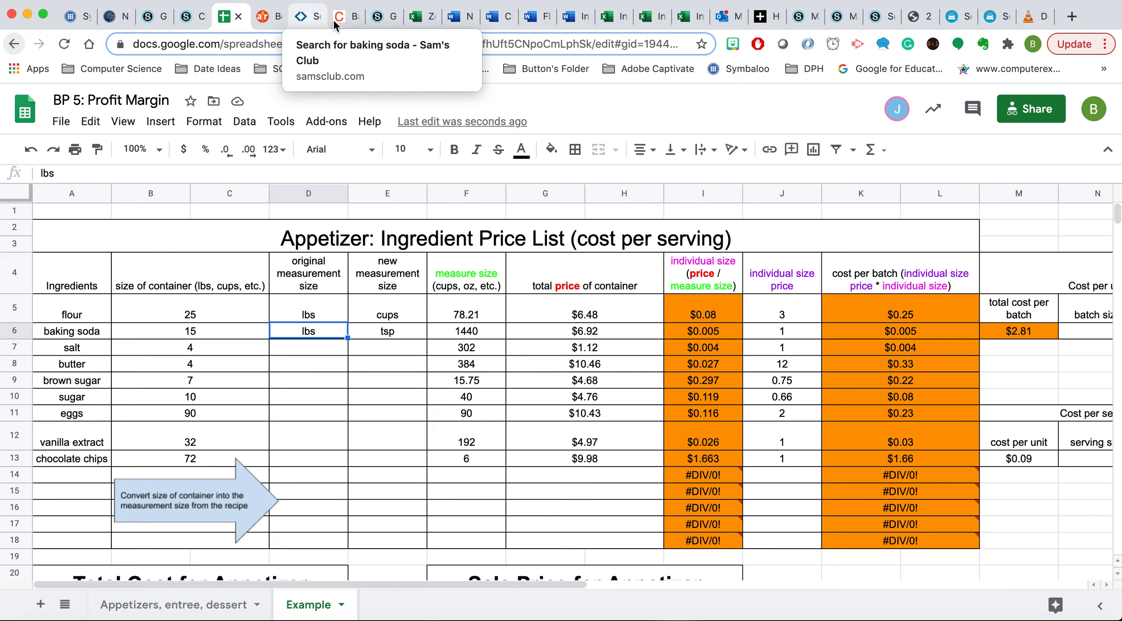
# Highlight the recipe's 1 teaspoon baking soda line, then reopen CalculateMe's converter
pyautogui.click(262, 16)
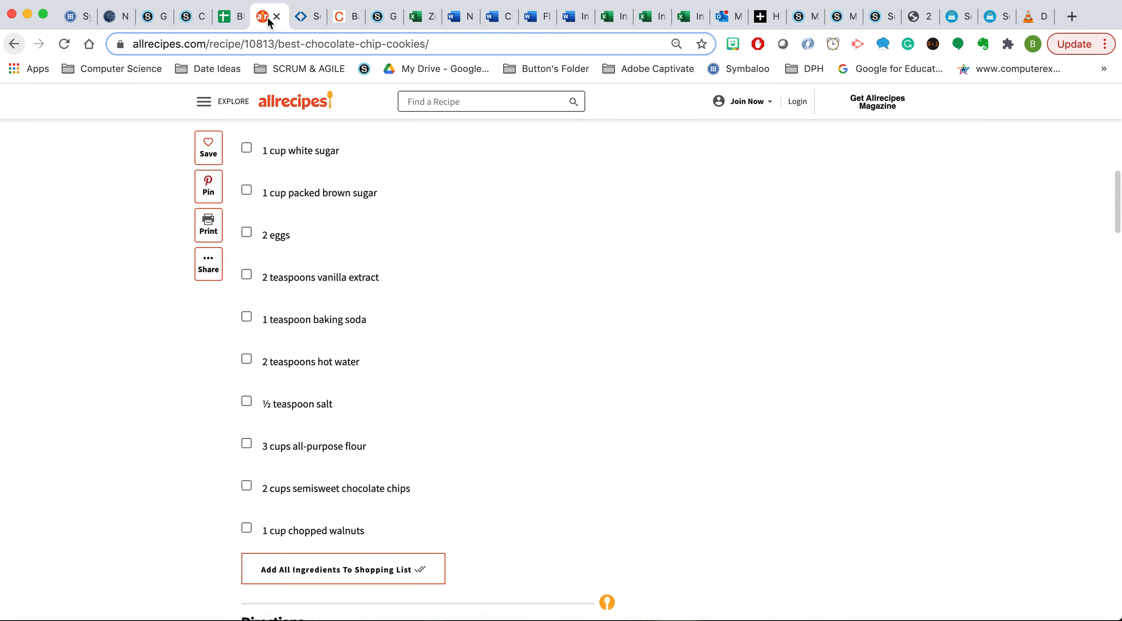
pyautogui.moveTo(270, 328)
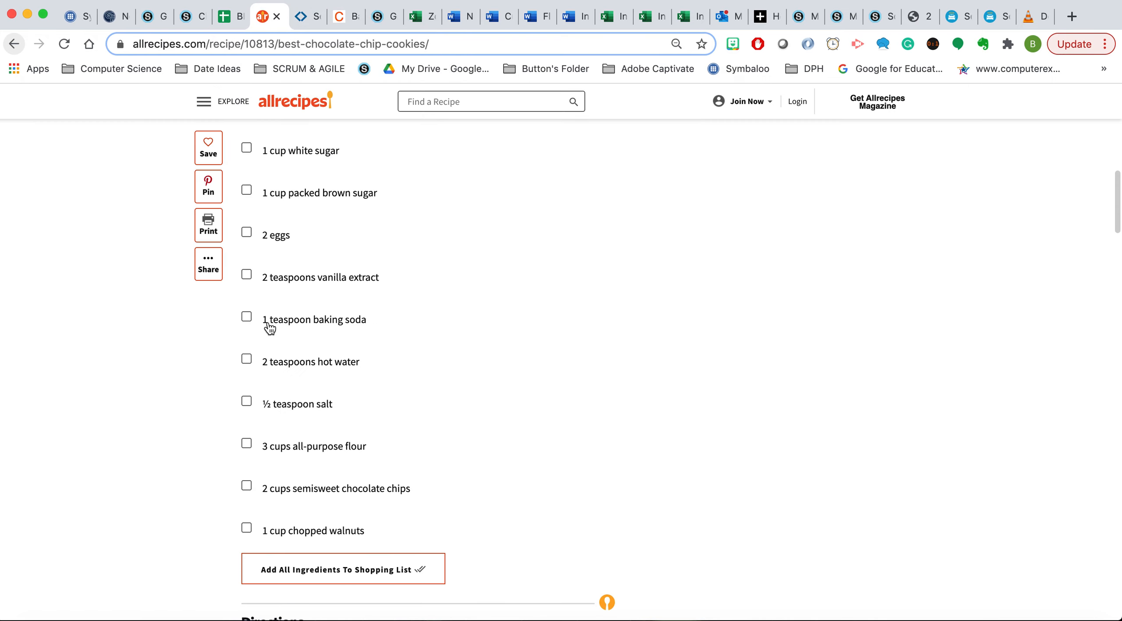
pyautogui.moveTo(263, 319); pyautogui.dragTo(361, 362)
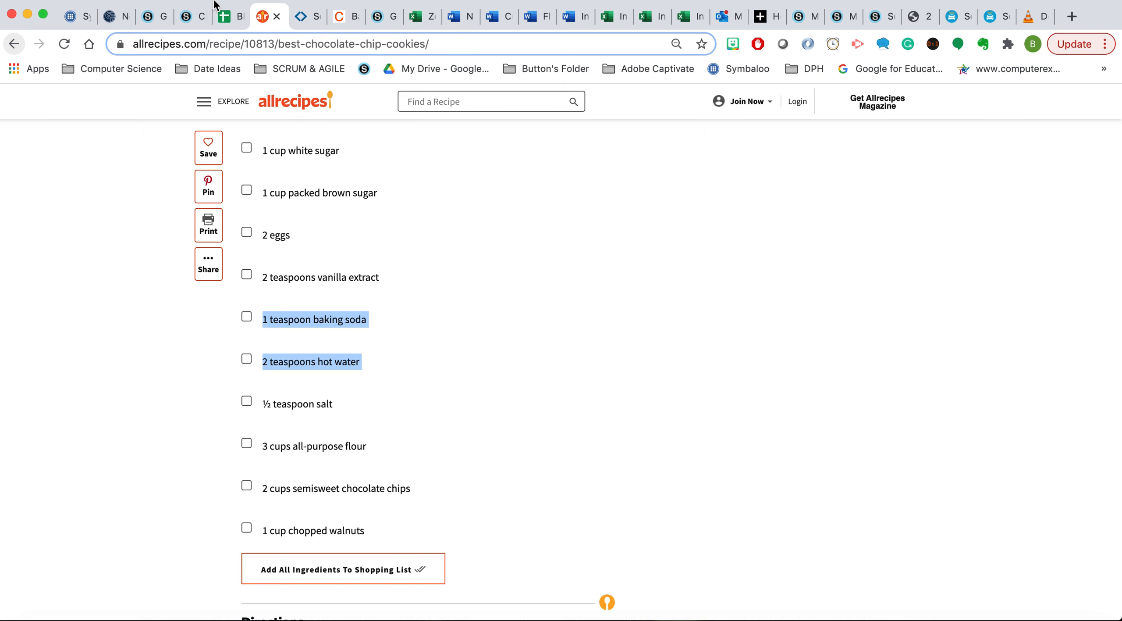
pyautogui.click(229, 16)
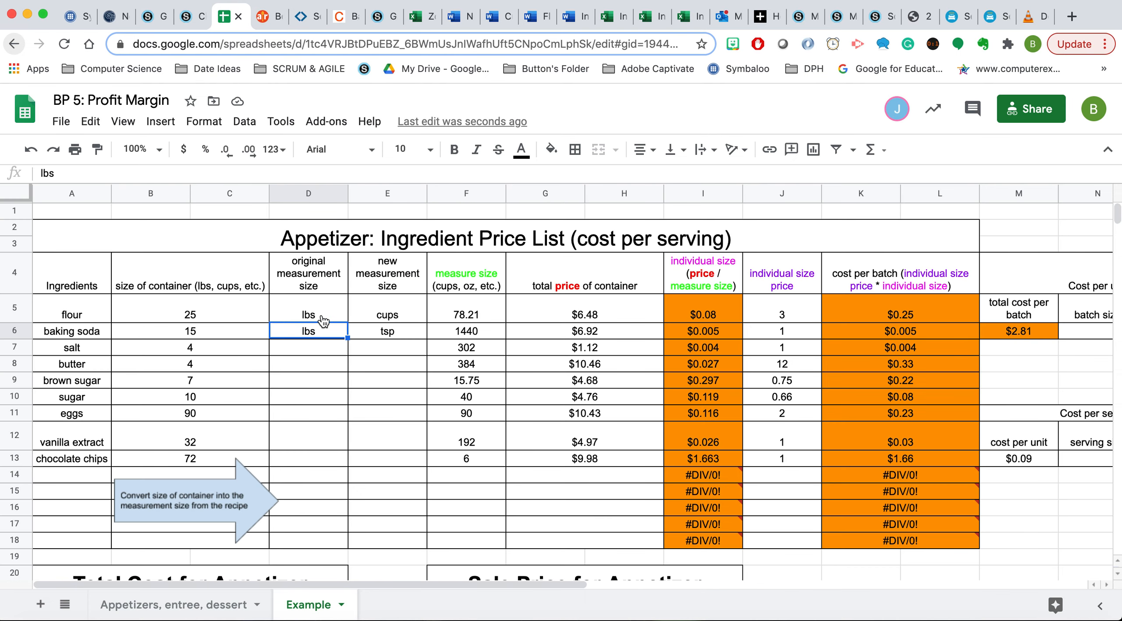
pyautogui.moveTo(408, 335)
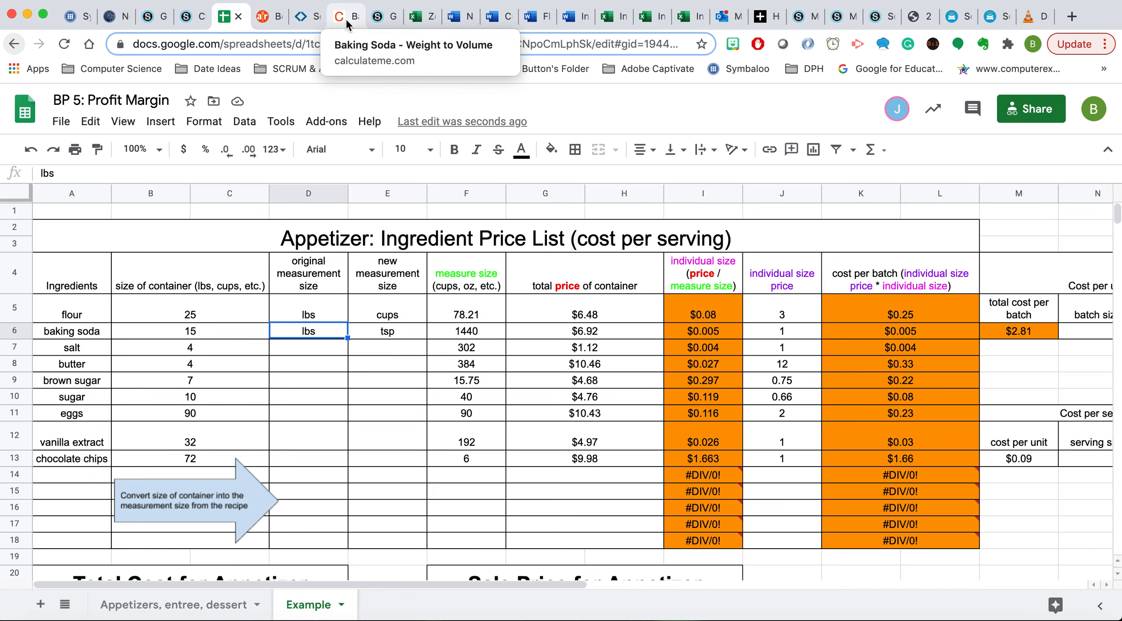
pyautogui.click(347, 16)
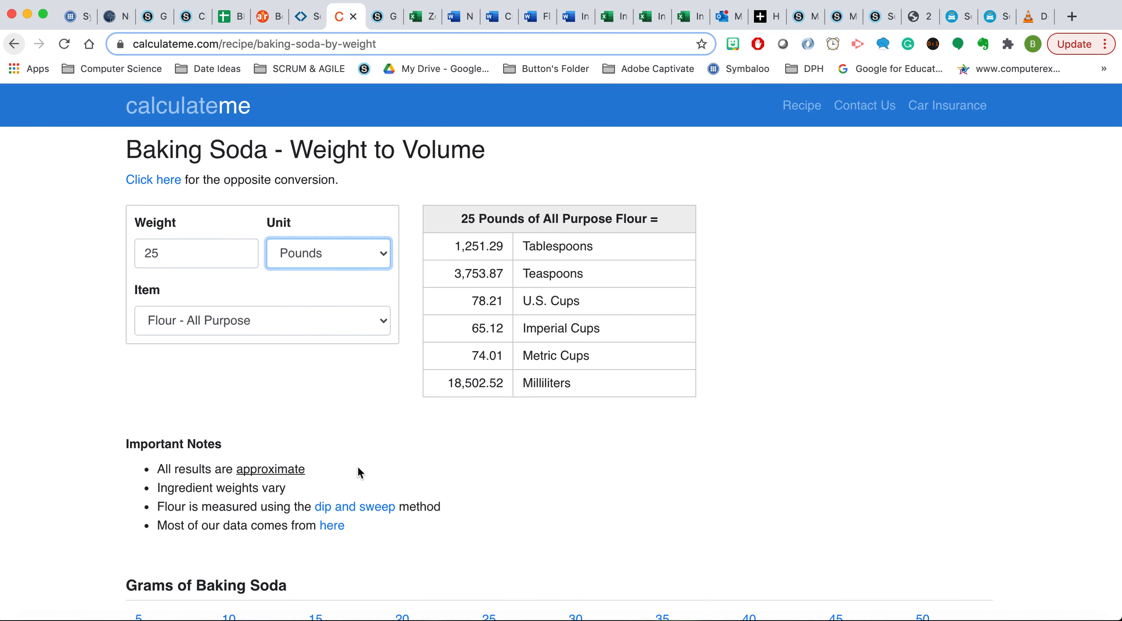
# Convert 15 pounds of Baking Soda to about 1,417.48 teaspoons
pyautogui.click(196, 253)
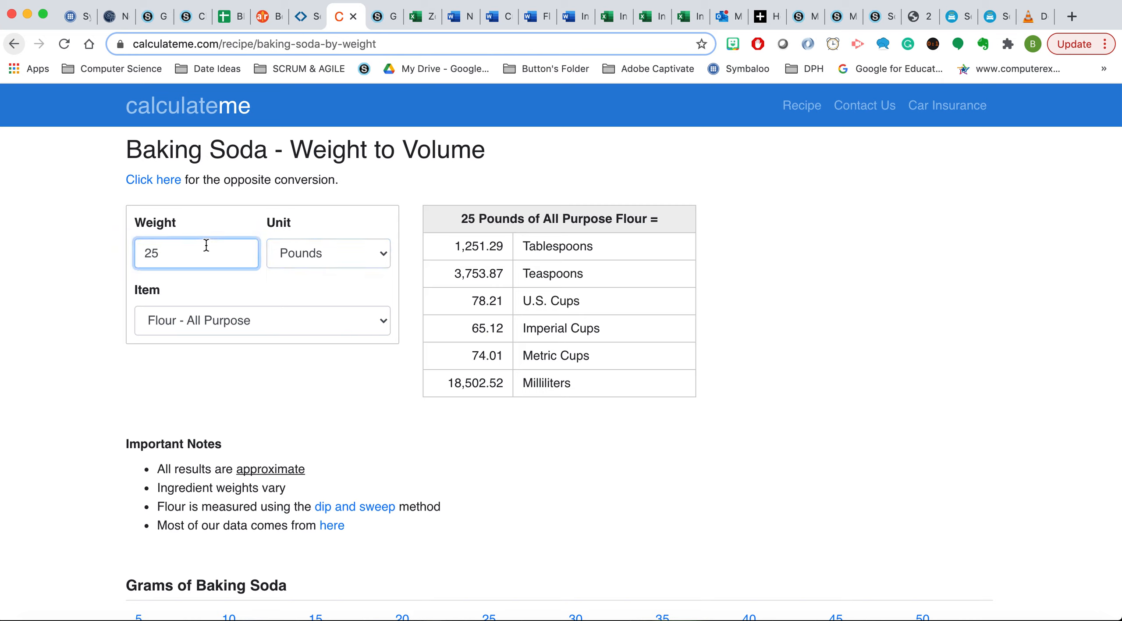
pyautogui.write('15')
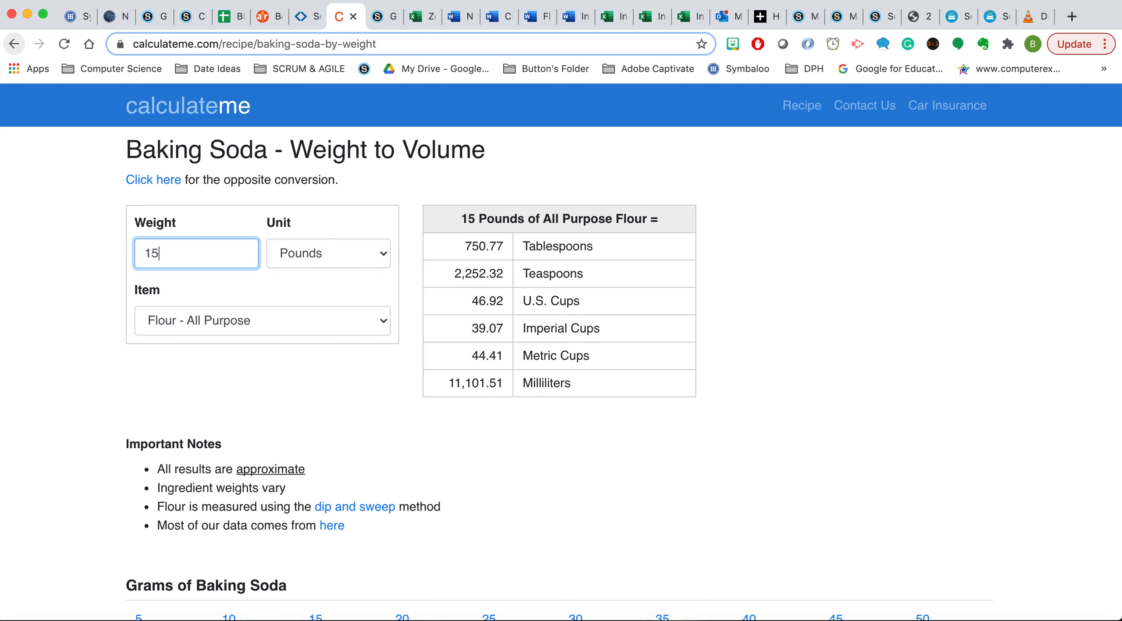
pyautogui.click(328, 252)
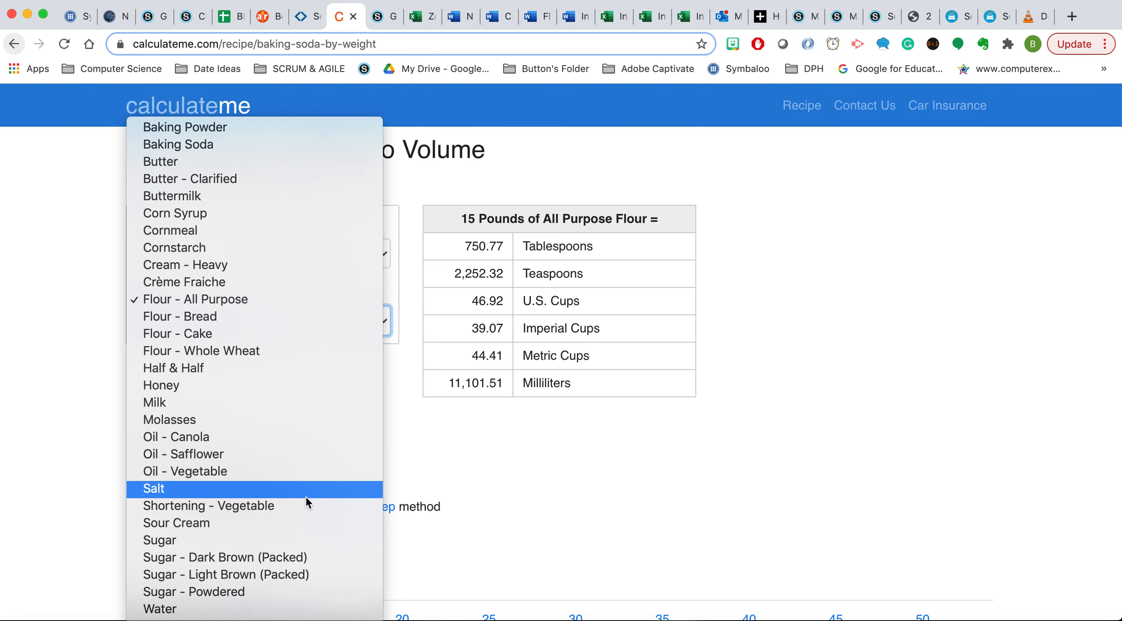
pyautogui.click(178, 144)
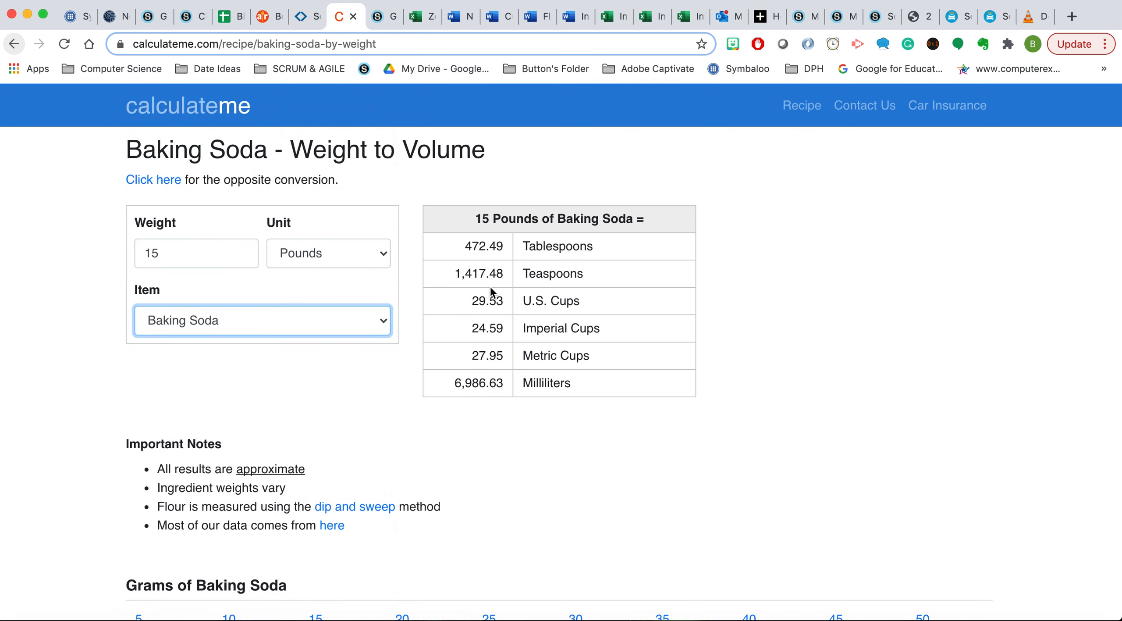
pyautogui.moveTo(629, 290)
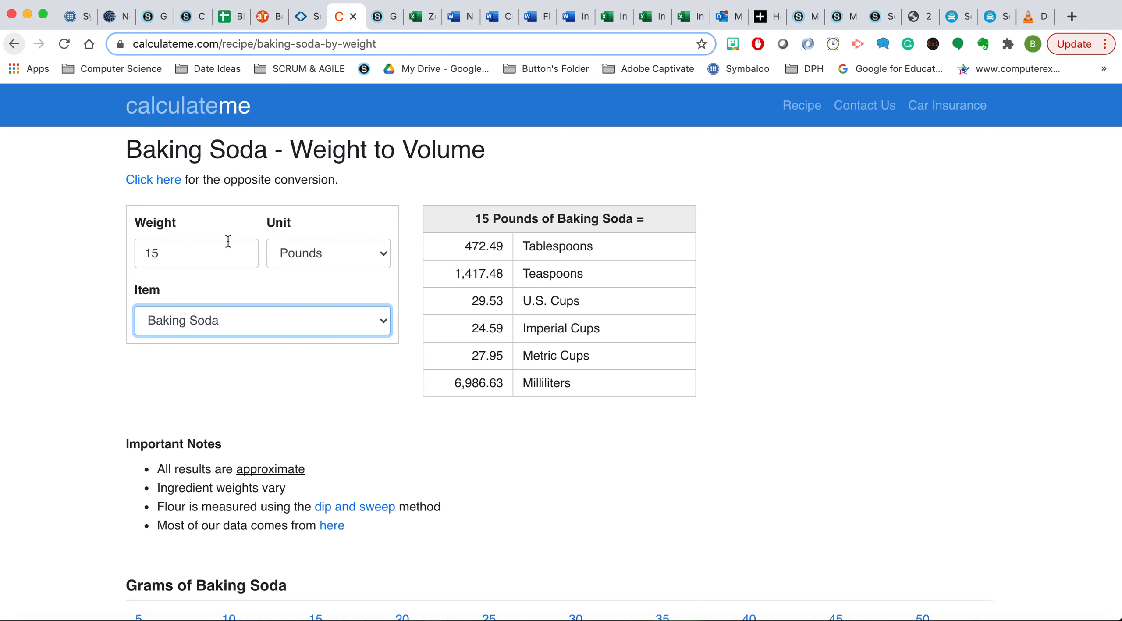
pyautogui.click(231, 16)
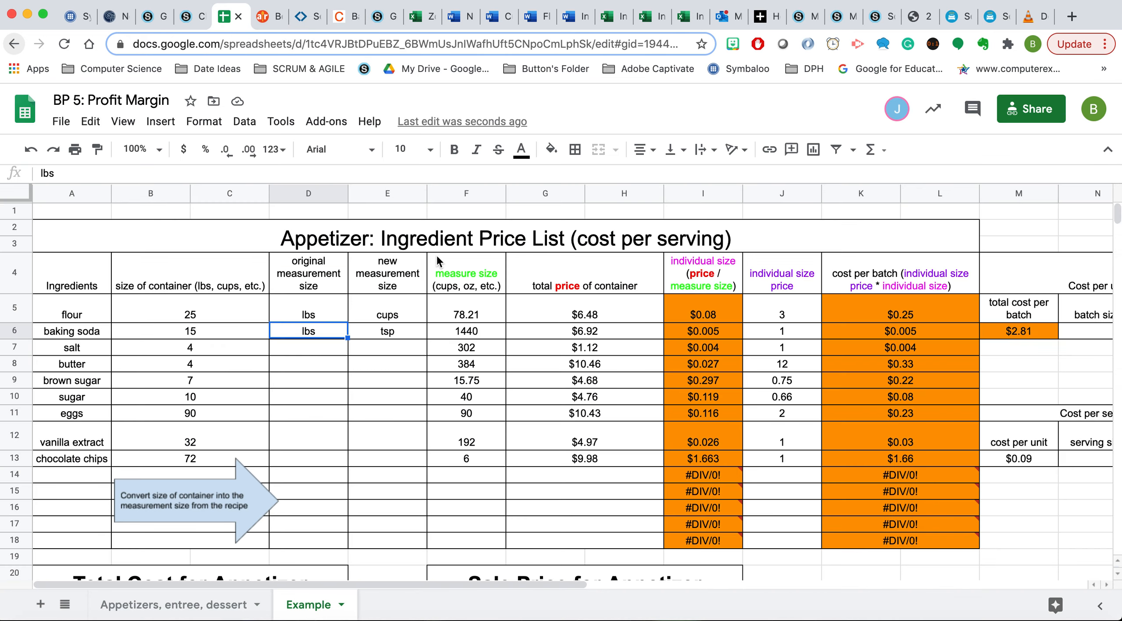
# Enter 1471 teaspoons as baking soda's measure size in F6
pyautogui.write('1471')
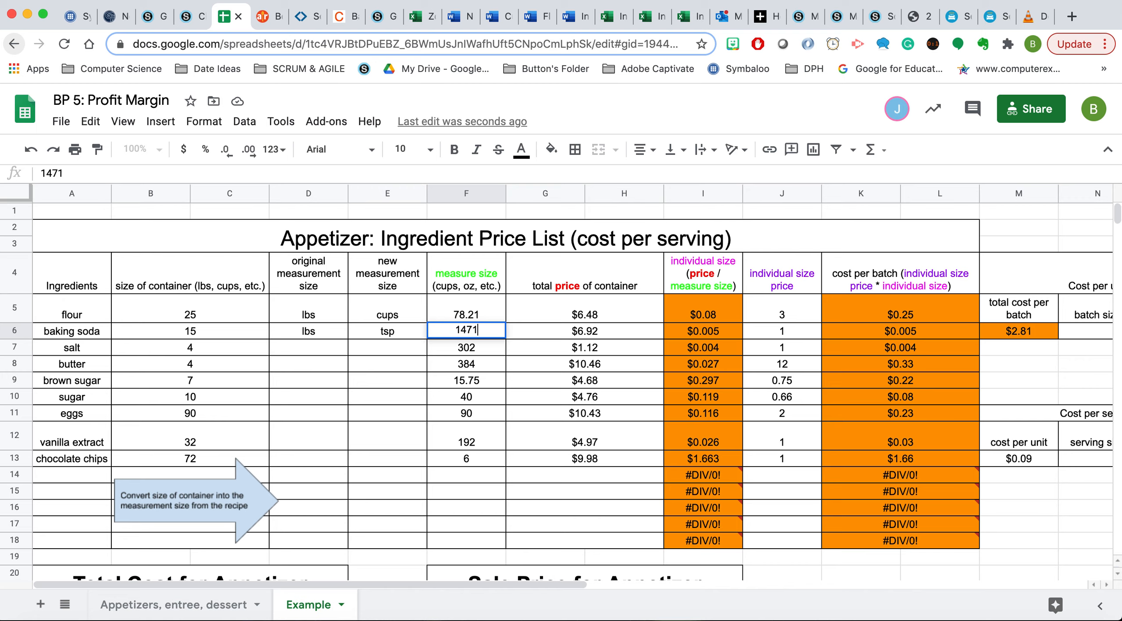
pyautogui.moveTo(490, 353)
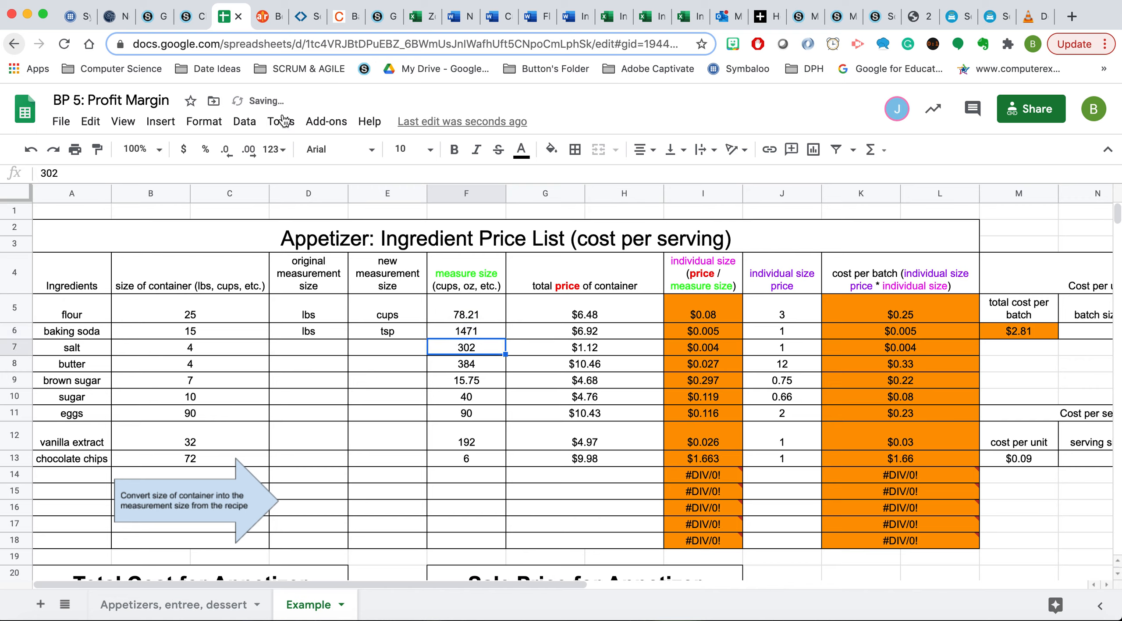
pyautogui.click(268, 16)
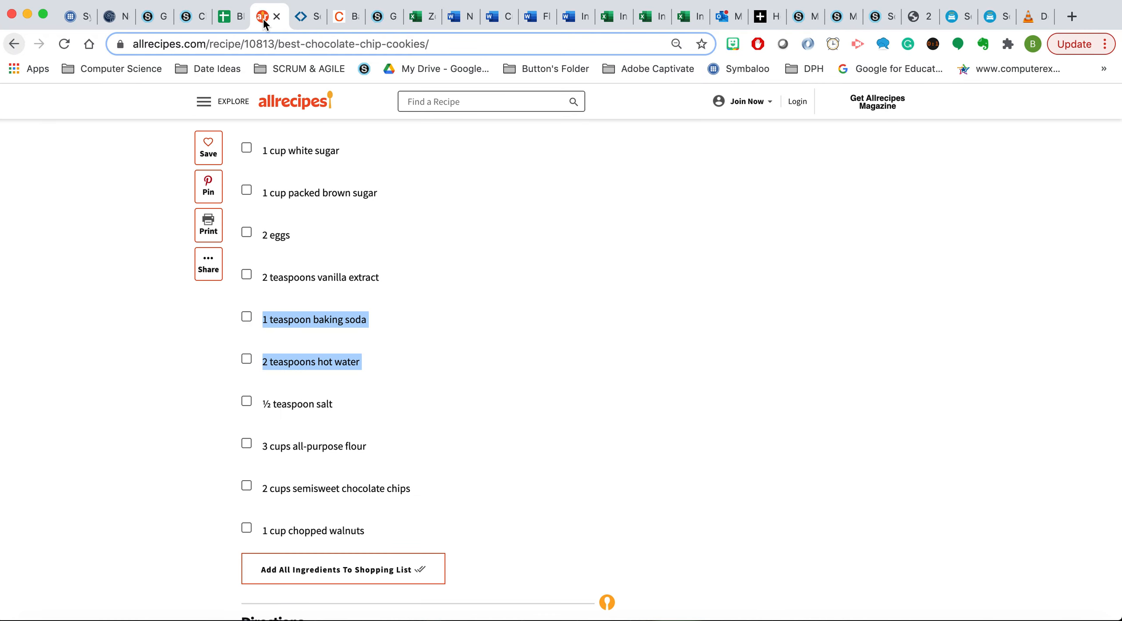
# Return to the spreadsheet and select baking soda's 1471-teaspoon measure size cell
pyautogui.click(222, 16)
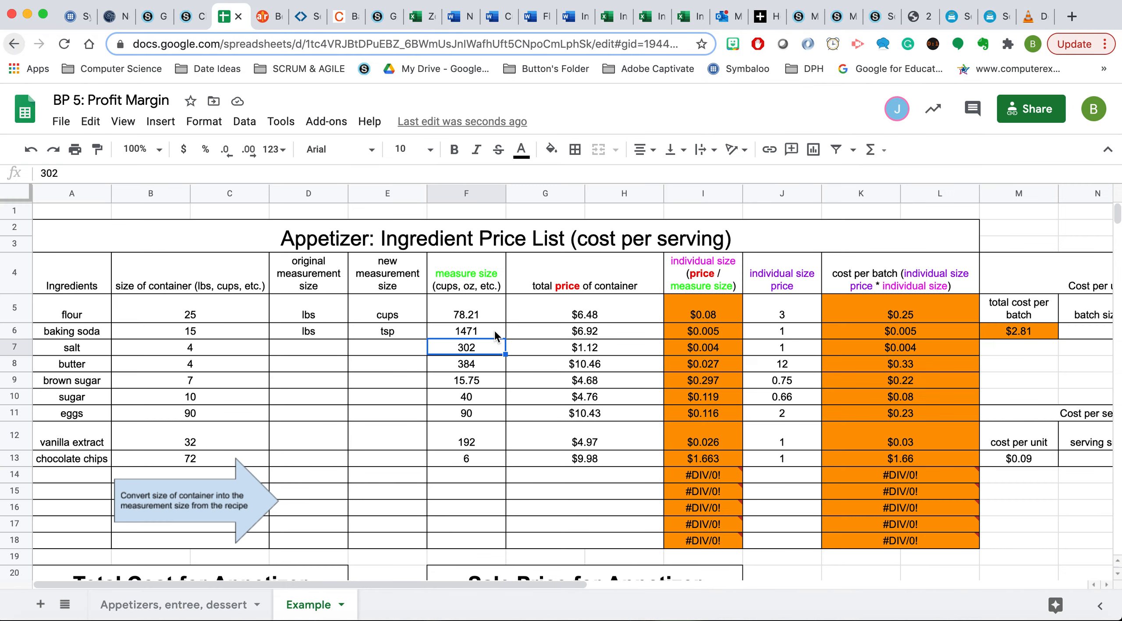
pyautogui.click(466, 330)
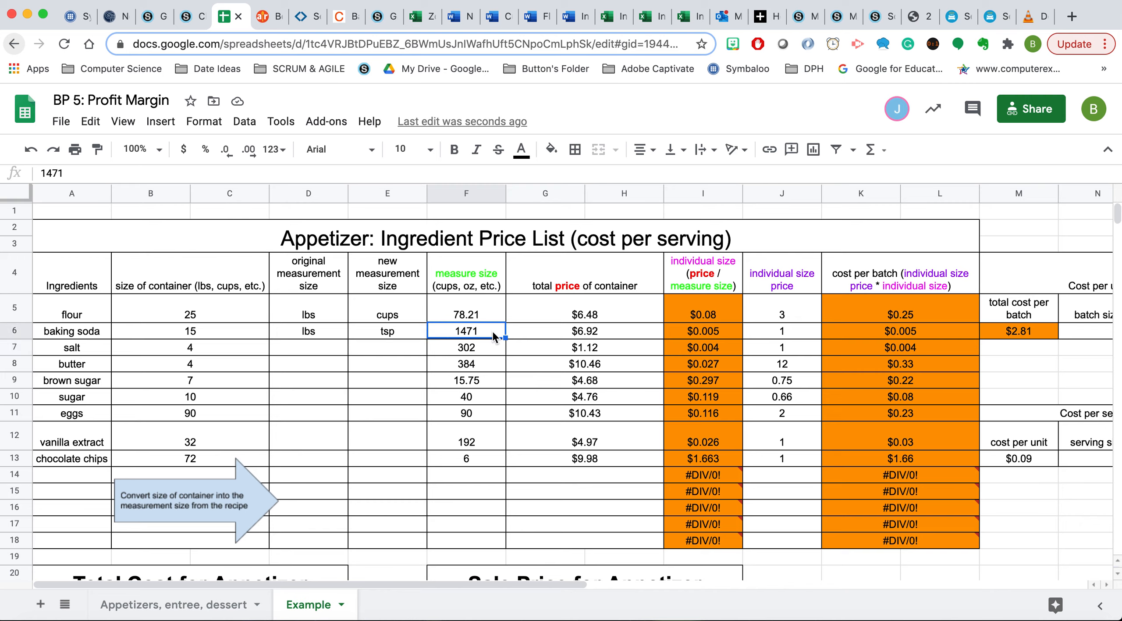
pyautogui.moveTo(493, 338)
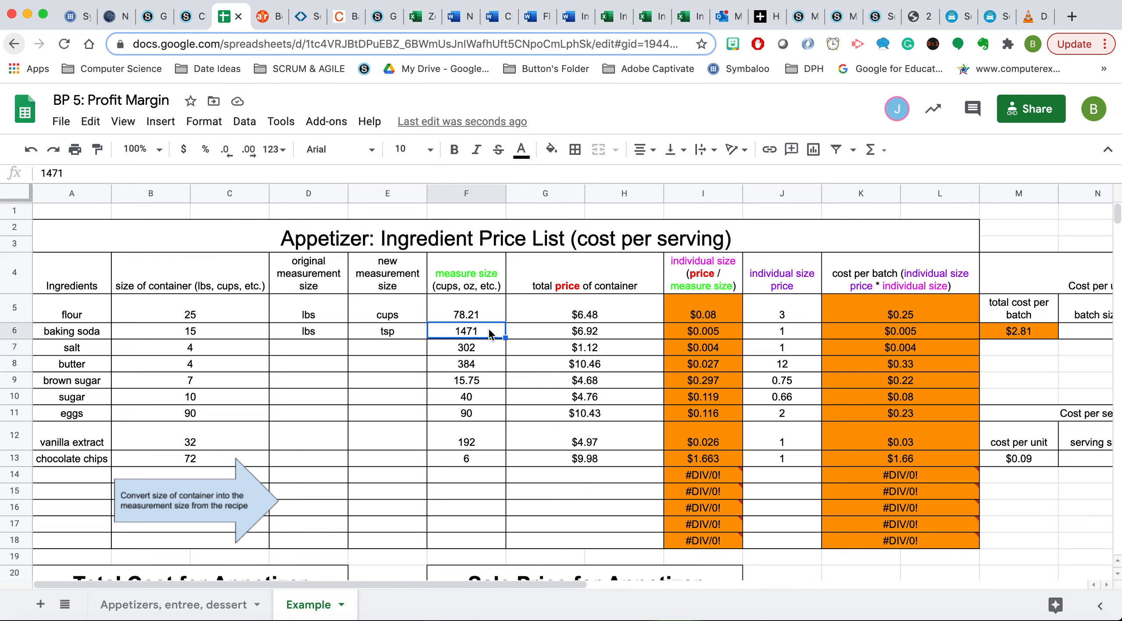
pyautogui.moveTo(696, 337)
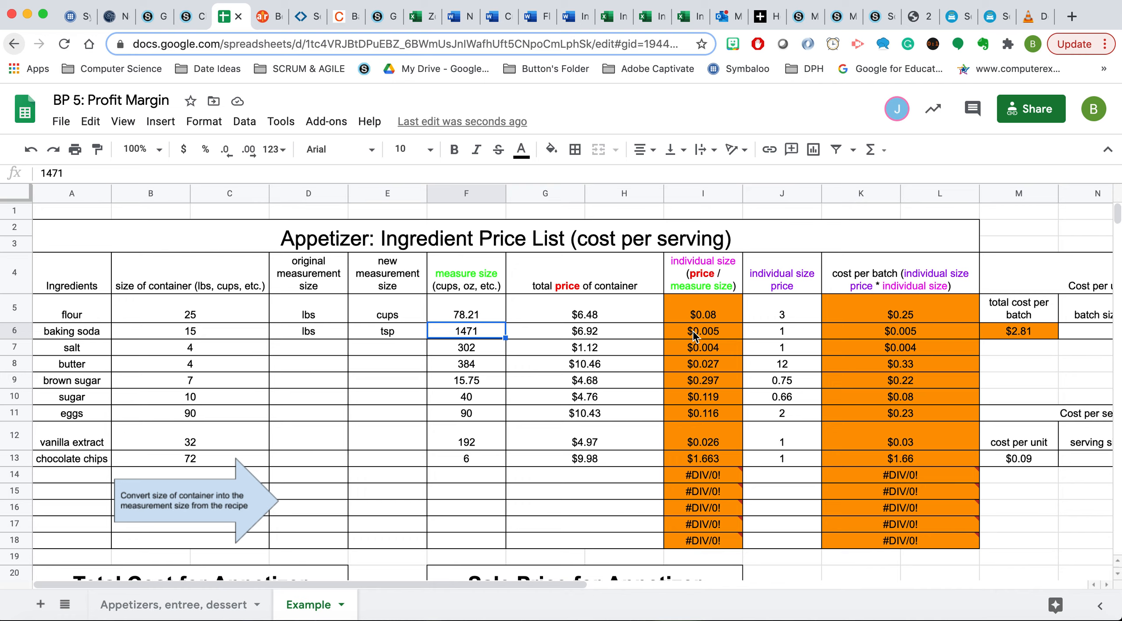
pyautogui.moveTo(726, 335)
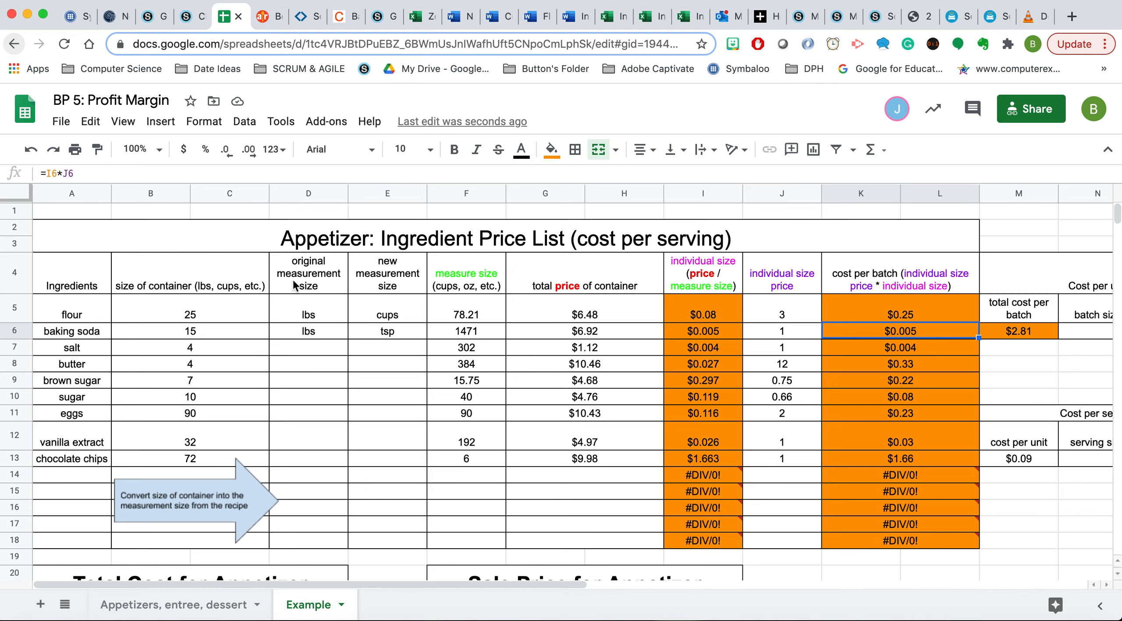
pyautogui.moveTo(737, 329)
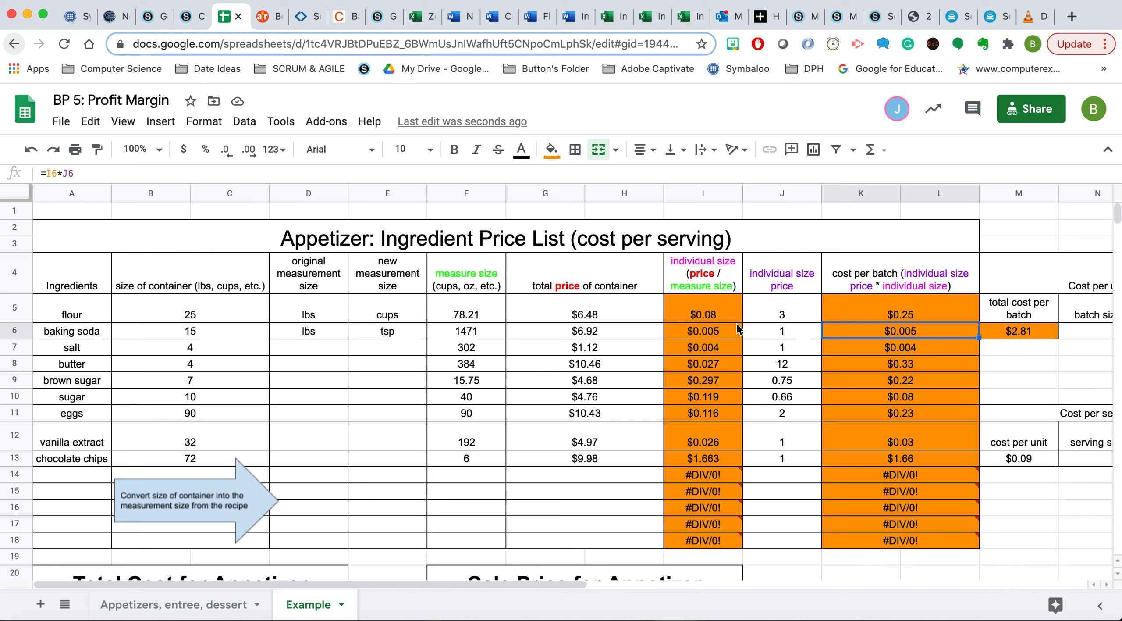
pyautogui.moveTo(798, 354)
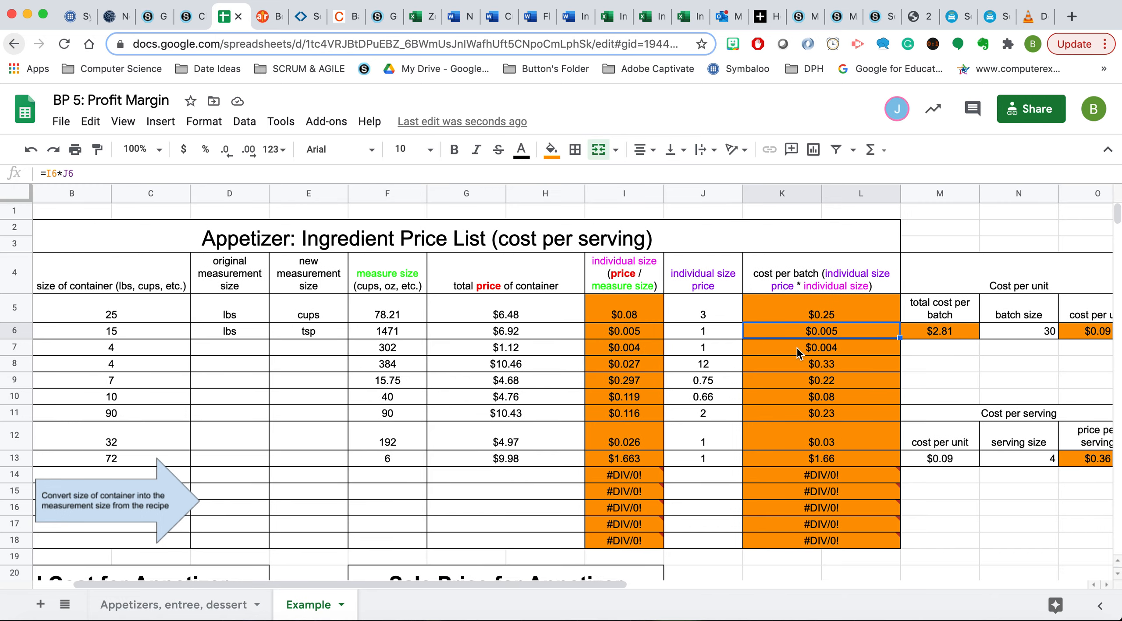
pyautogui.scroll(-3)
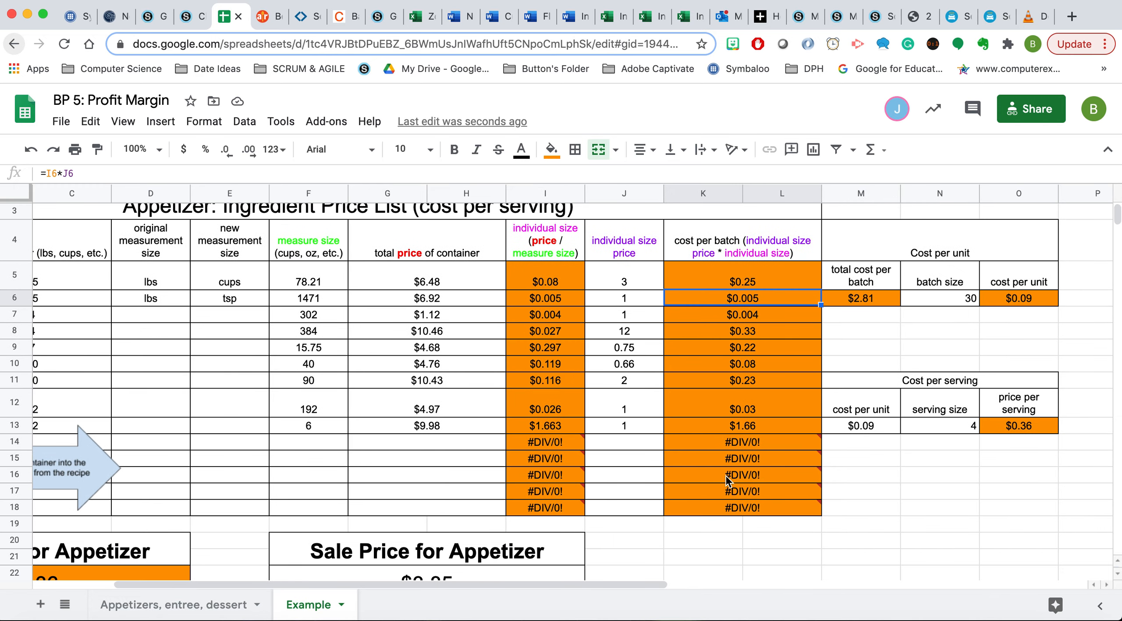
pyautogui.moveTo(886, 301)
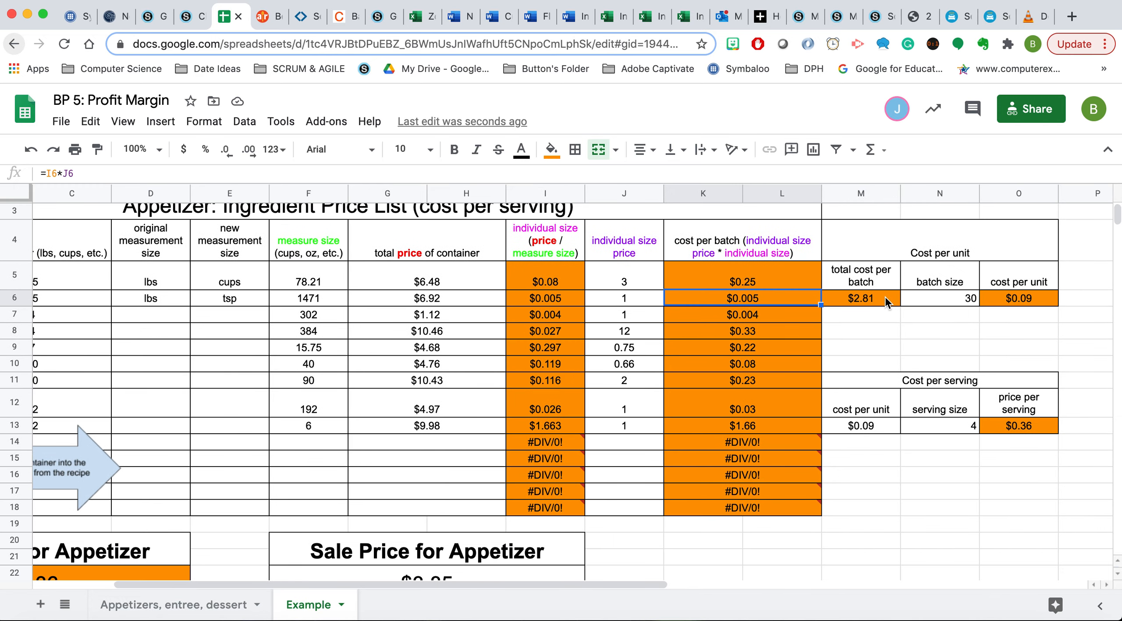
pyautogui.click(861, 298)
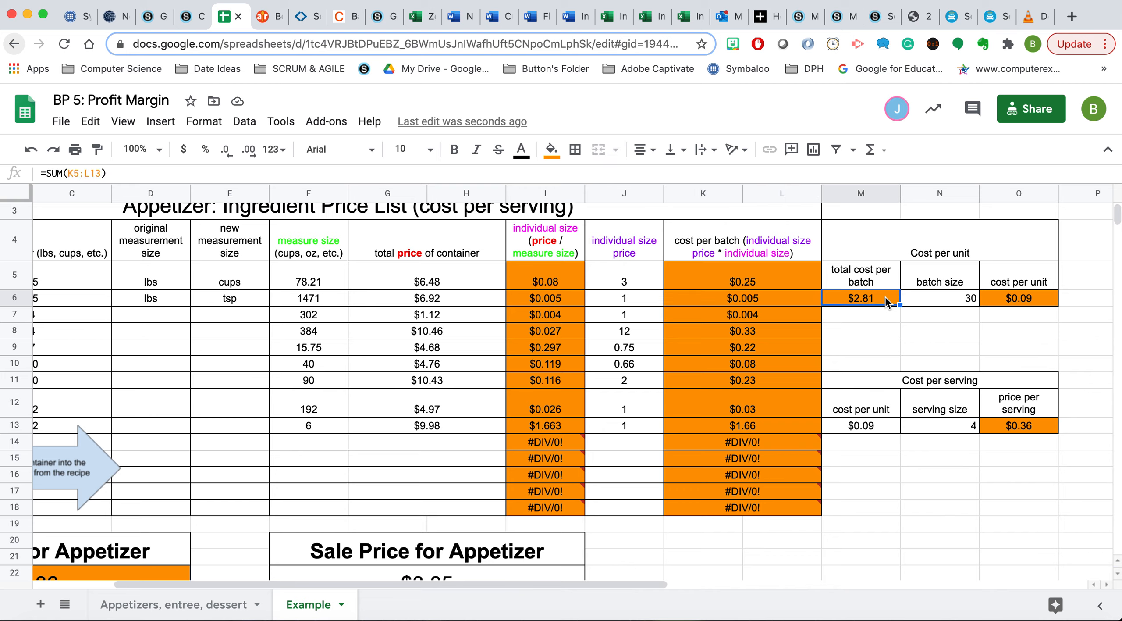
pyautogui.moveTo(934, 307)
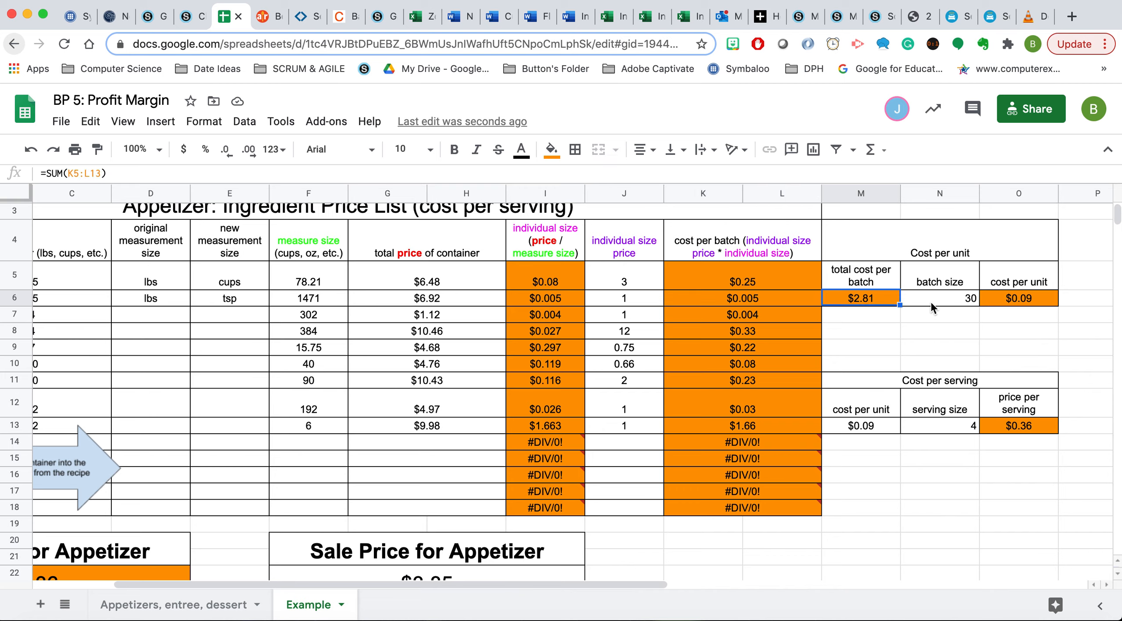
pyautogui.click(940, 298)
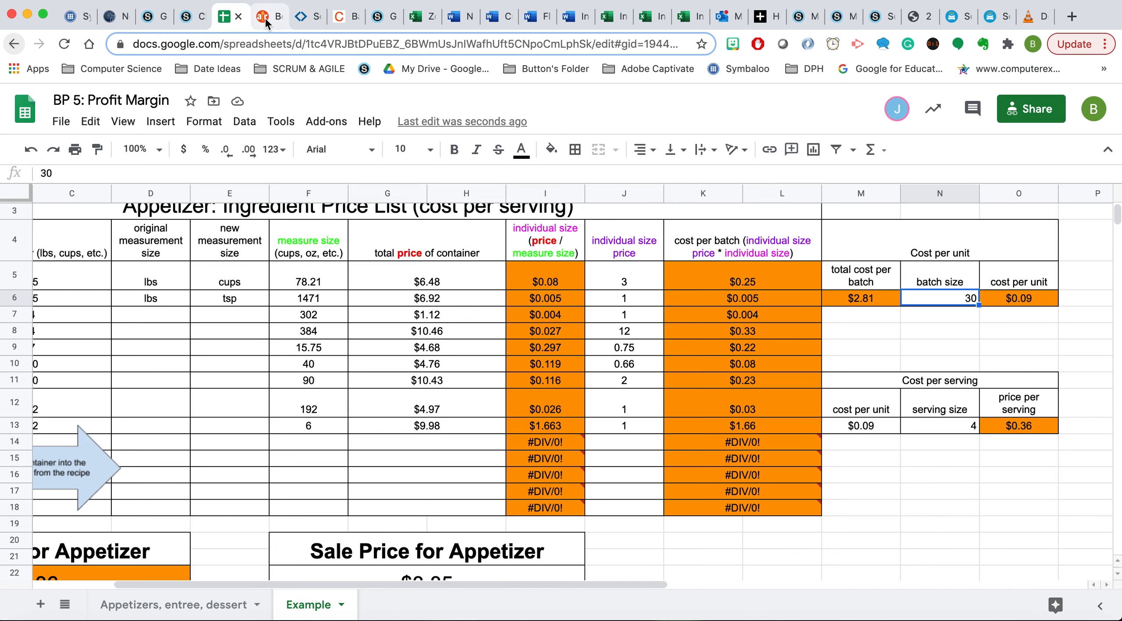
pyautogui.click(270, 16)
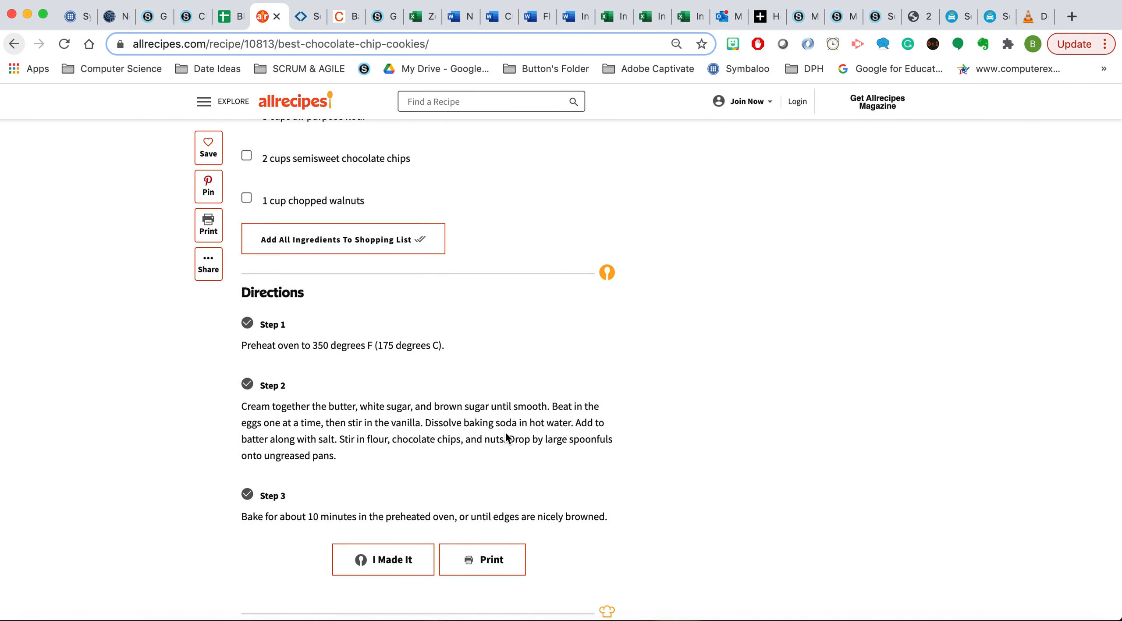
pyautogui.scroll(-3)
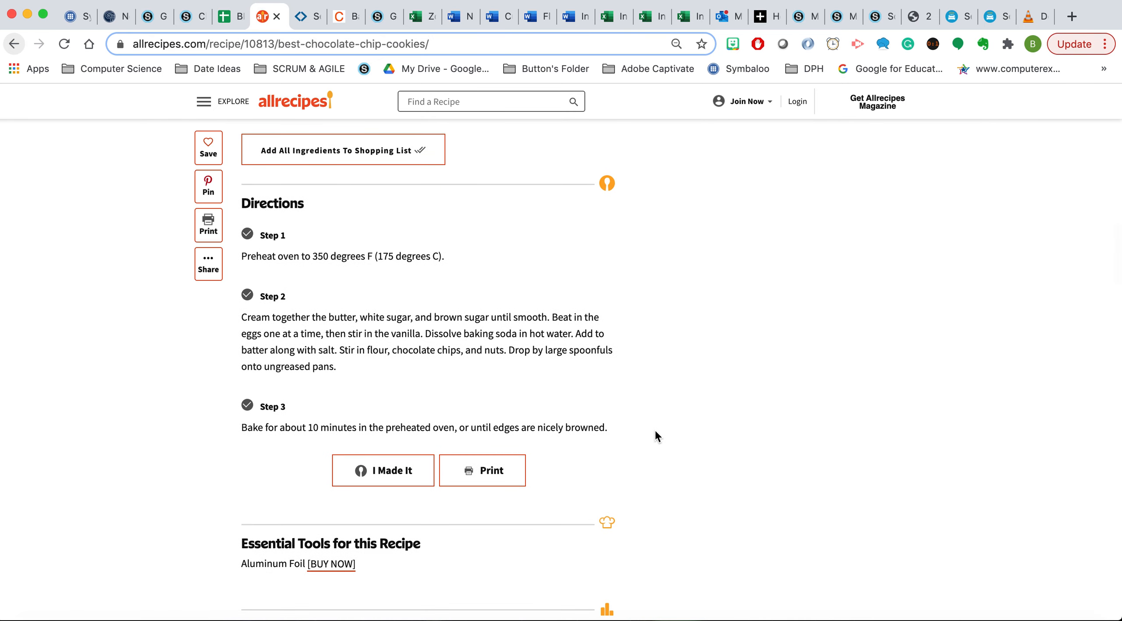
pyautogui.scroll(-3)
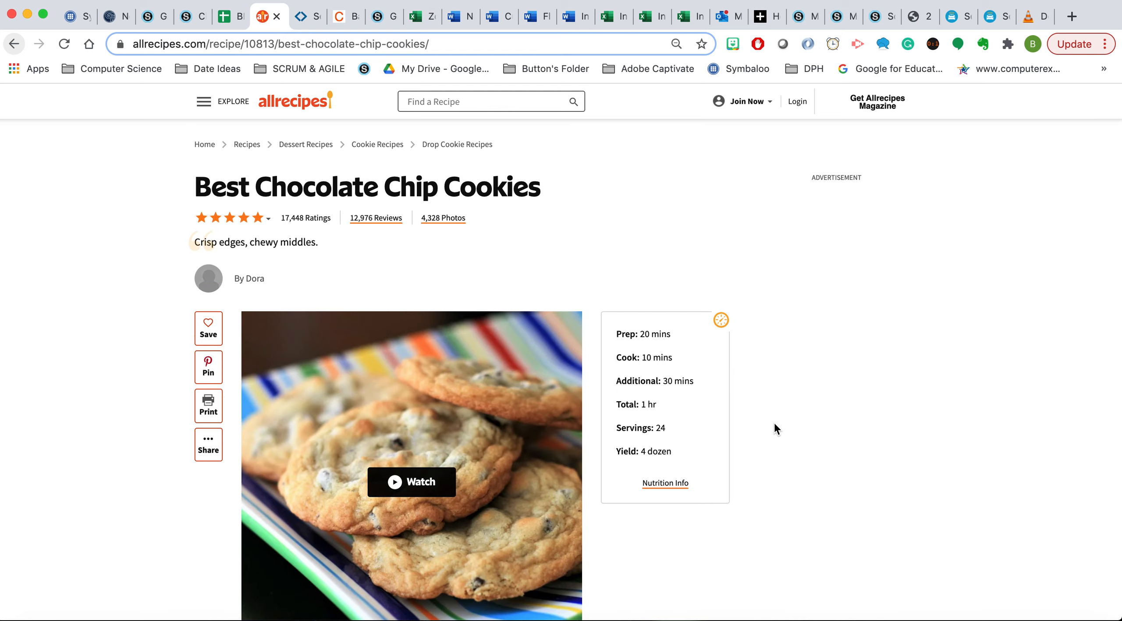
pyautogui.moveTo(675, 426)
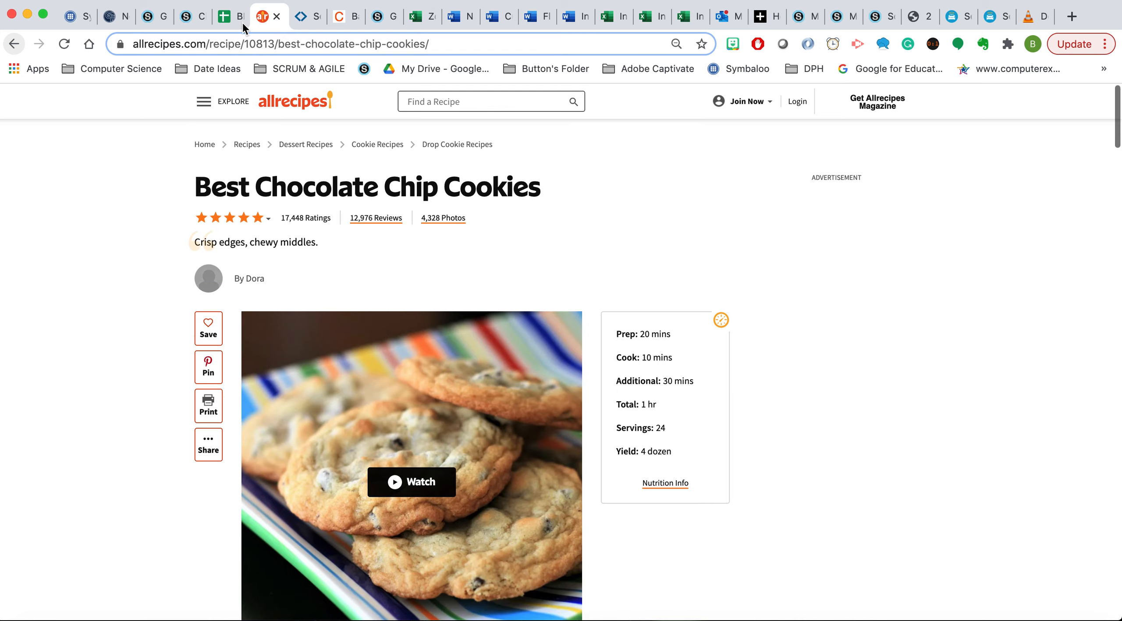
pyautogui.click(228, 16)
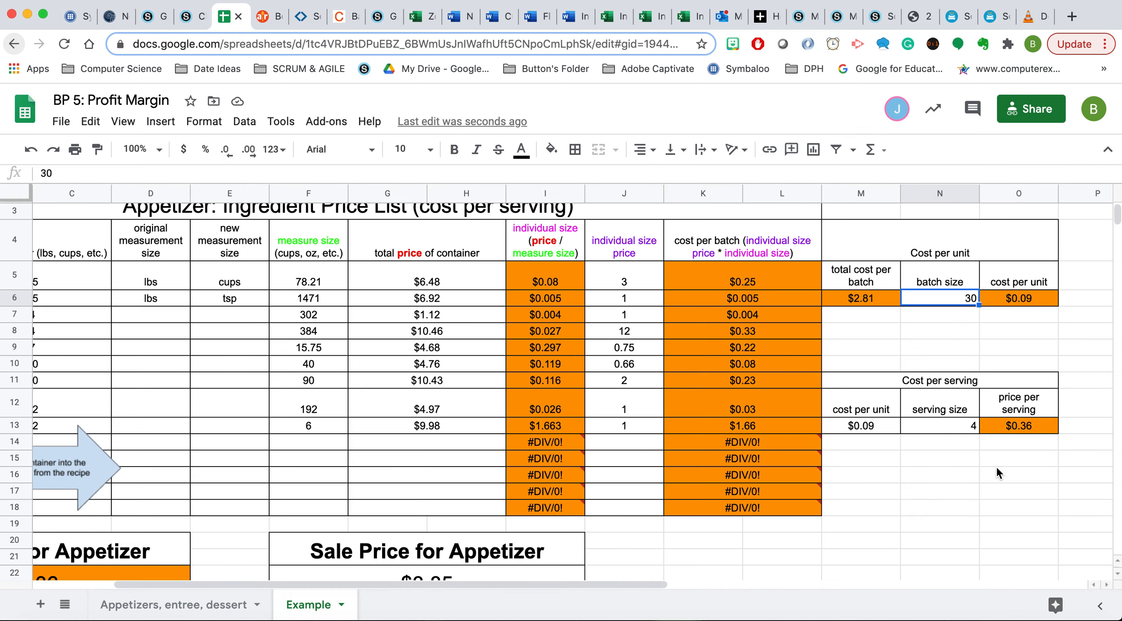
# Enter batch size 24, cost per unit .12 and serving size 5
pyautogui.write('24')
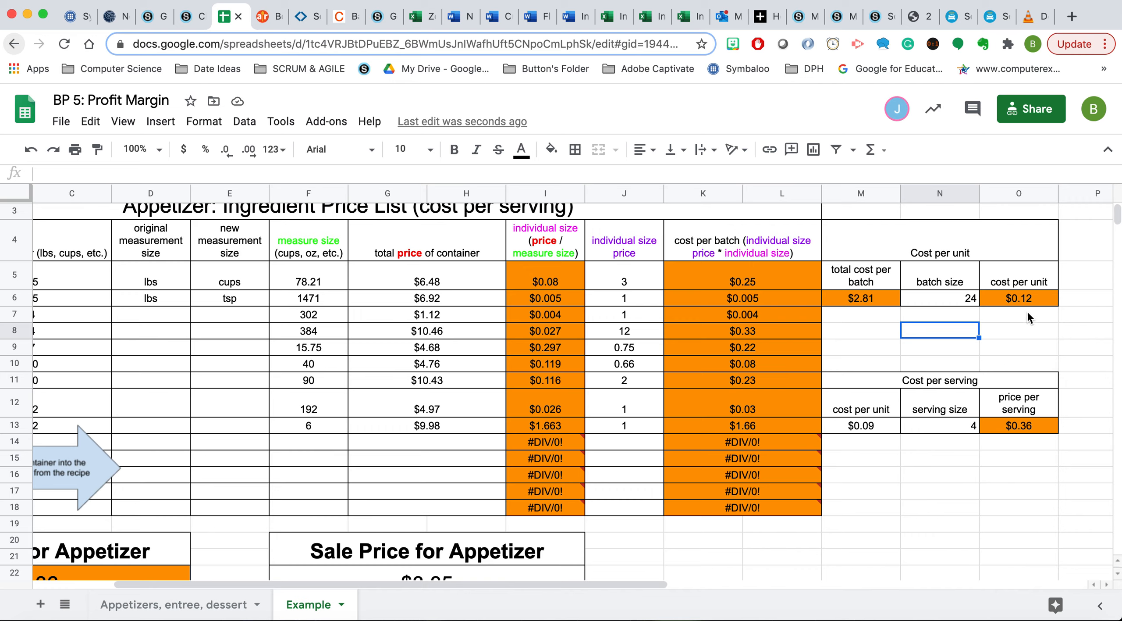
pyautogui.moveTo(928, 386)
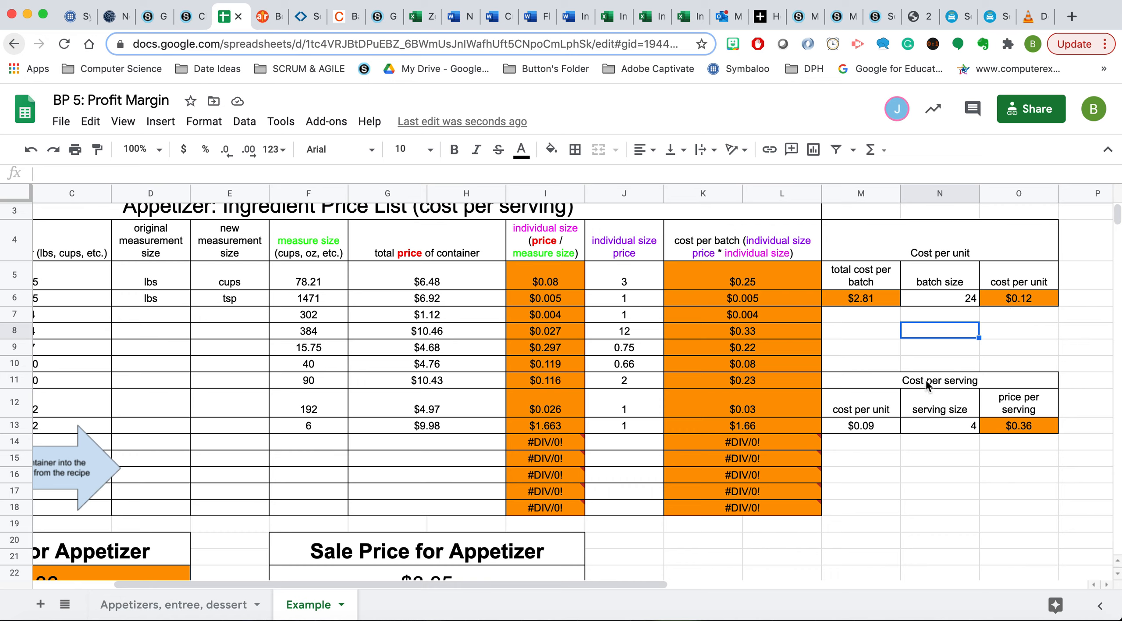
pyautogui.click(861, 424)
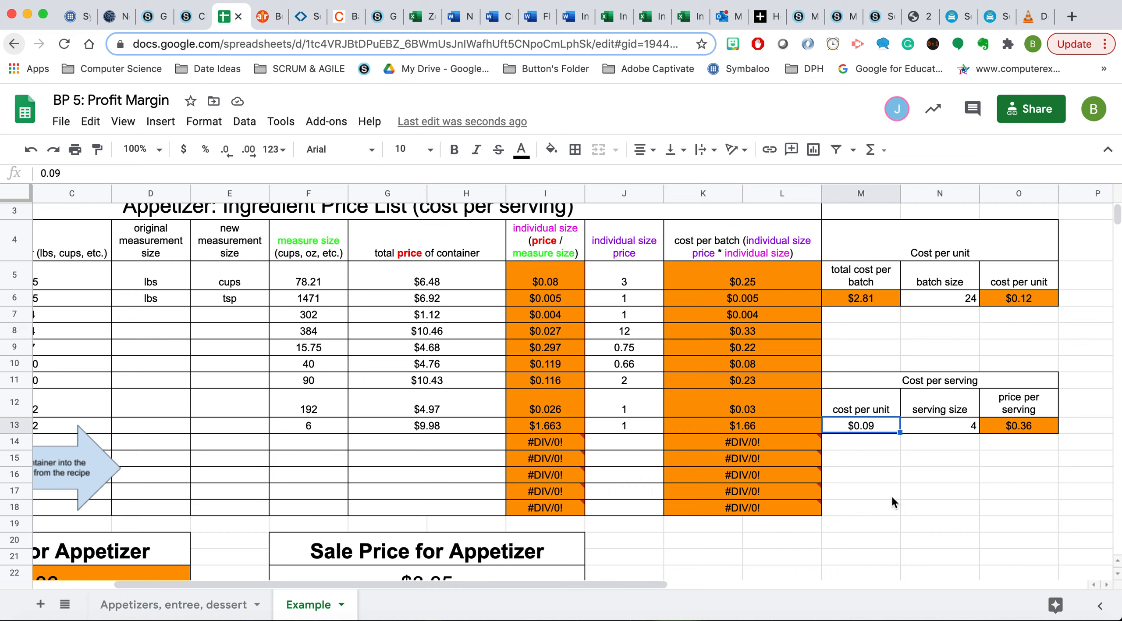
pyautogui.write('.12')
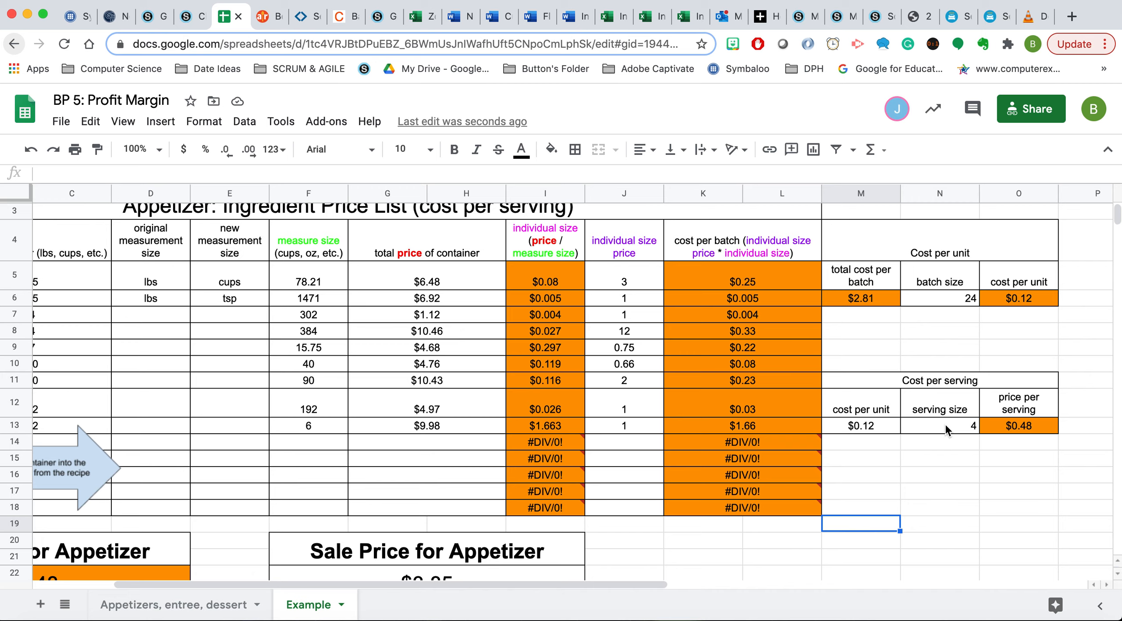
pyautogui.click(940, 425)
pyautogui.write('5')
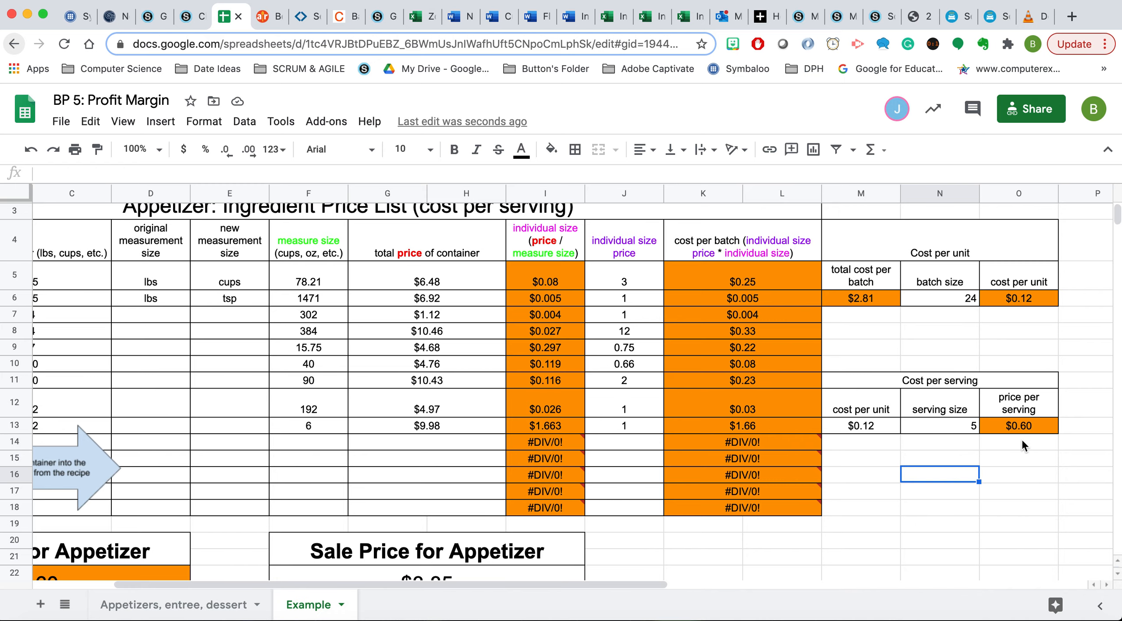
# Enter 5.00 as the appetizer's sale price, yielding $4.40 profit and 88% margin
pyautogui.scroll(-3)
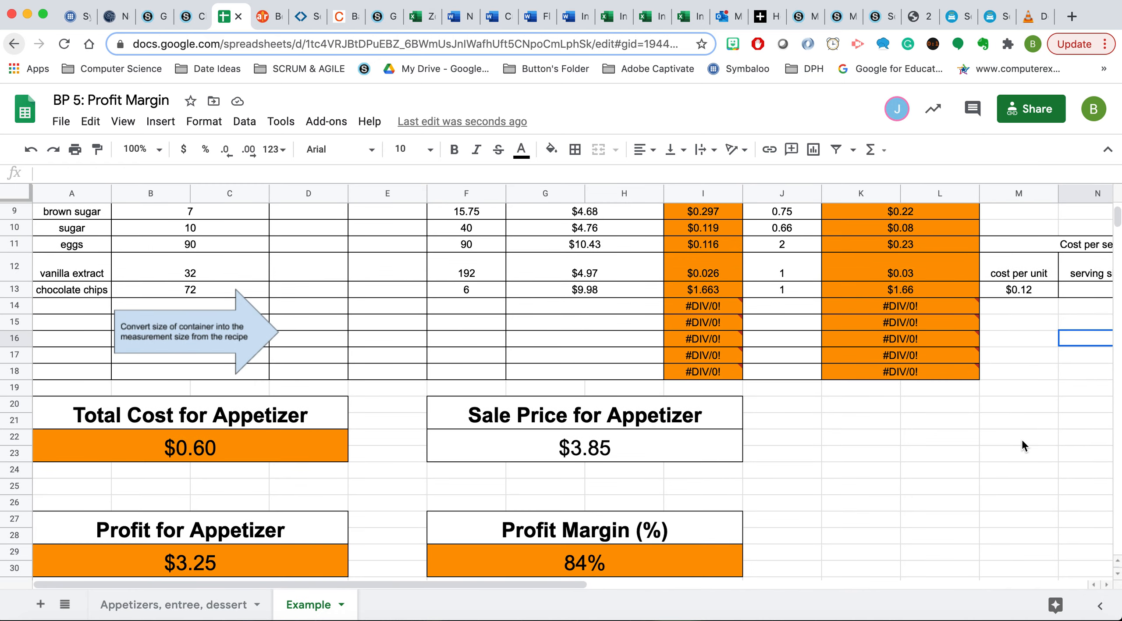
pyautogui.scroll(-3)
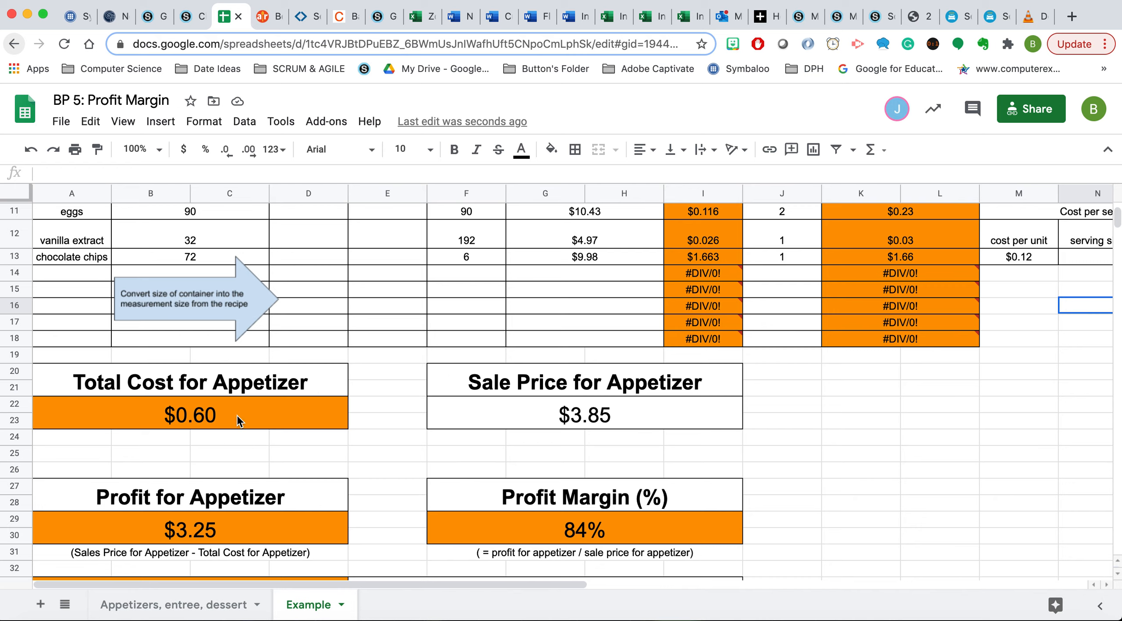
pyautogui.moveTo(272, 426)
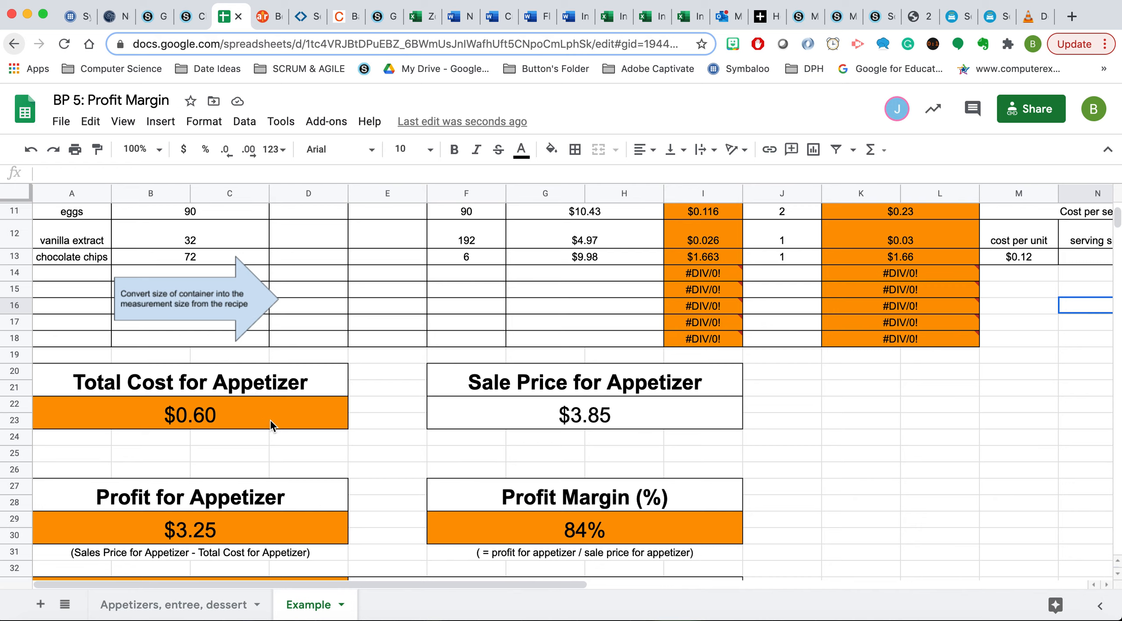
pyautogui.click(584, 413)
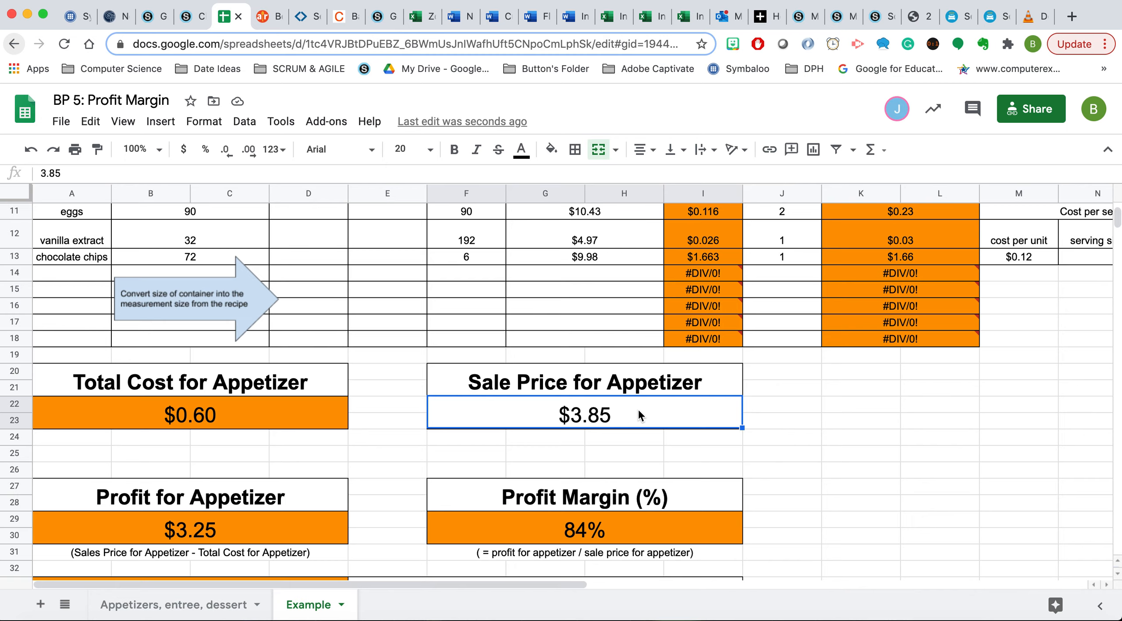
pyautogui.write('5.00')
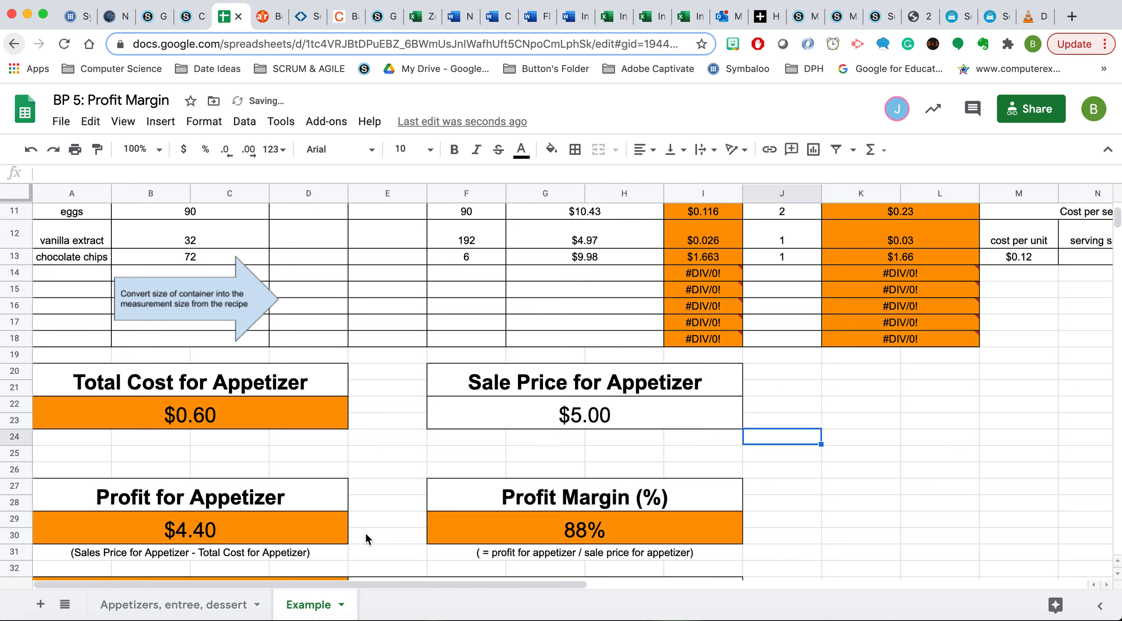
pyautogui.scroll(-3)
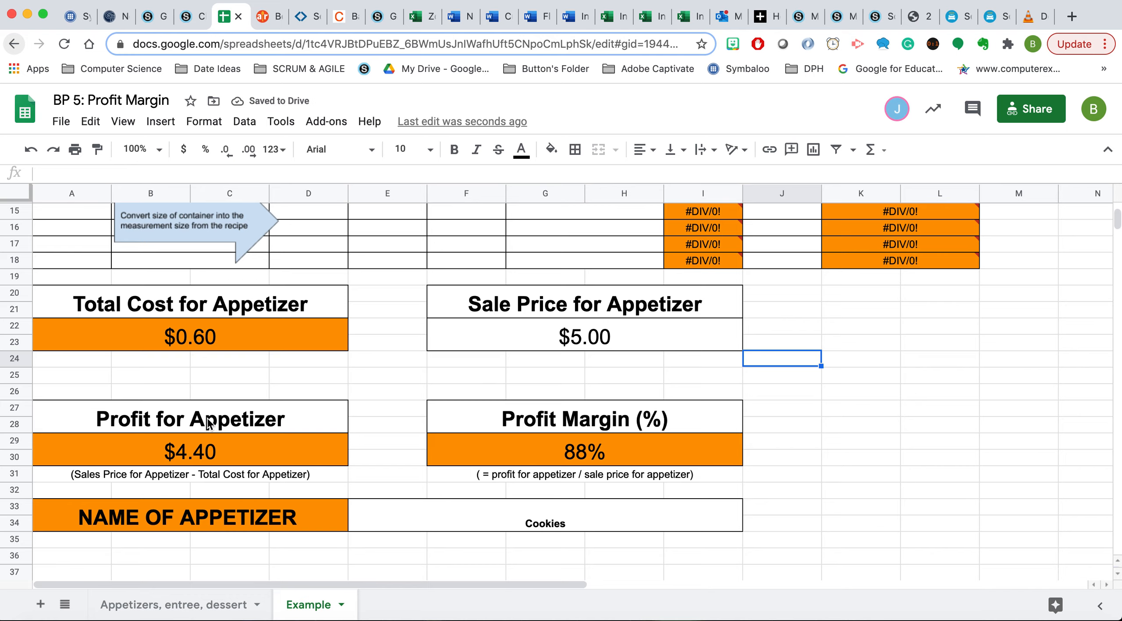
pyautogui.moveTo(226, 457)
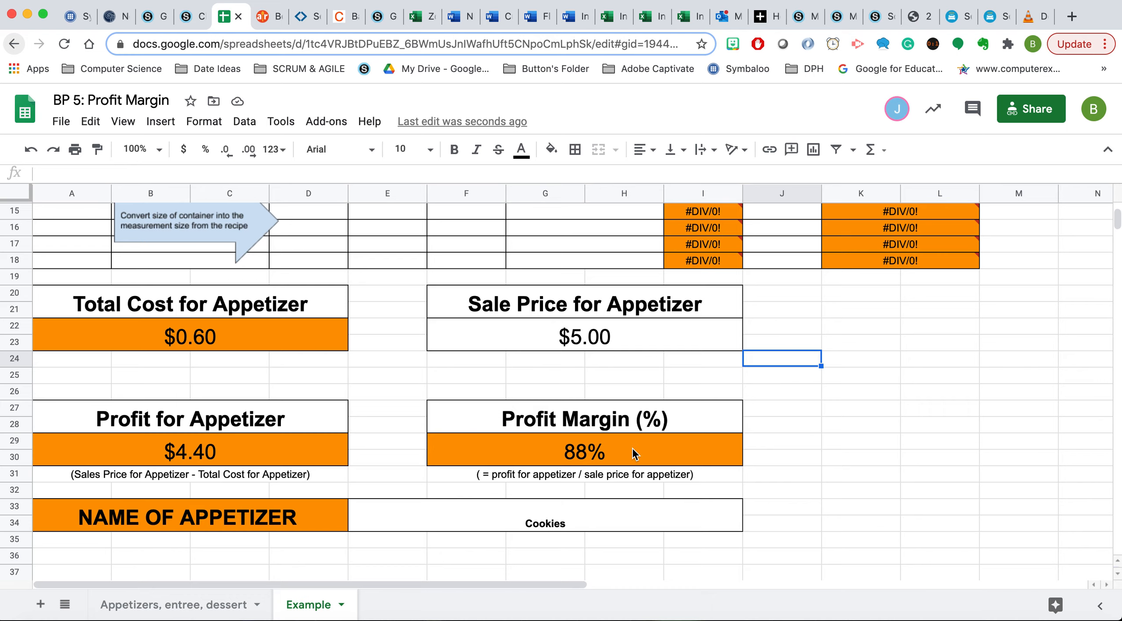
pyautogui.moveTo(211, 417)
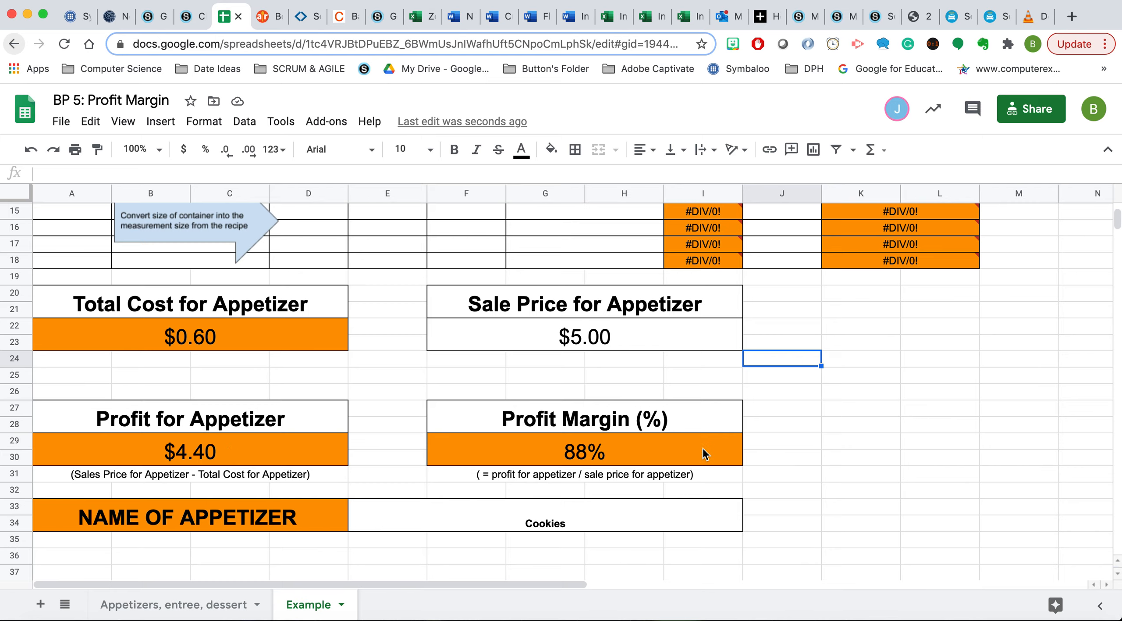
pyautogui.moveTo(849, 444)
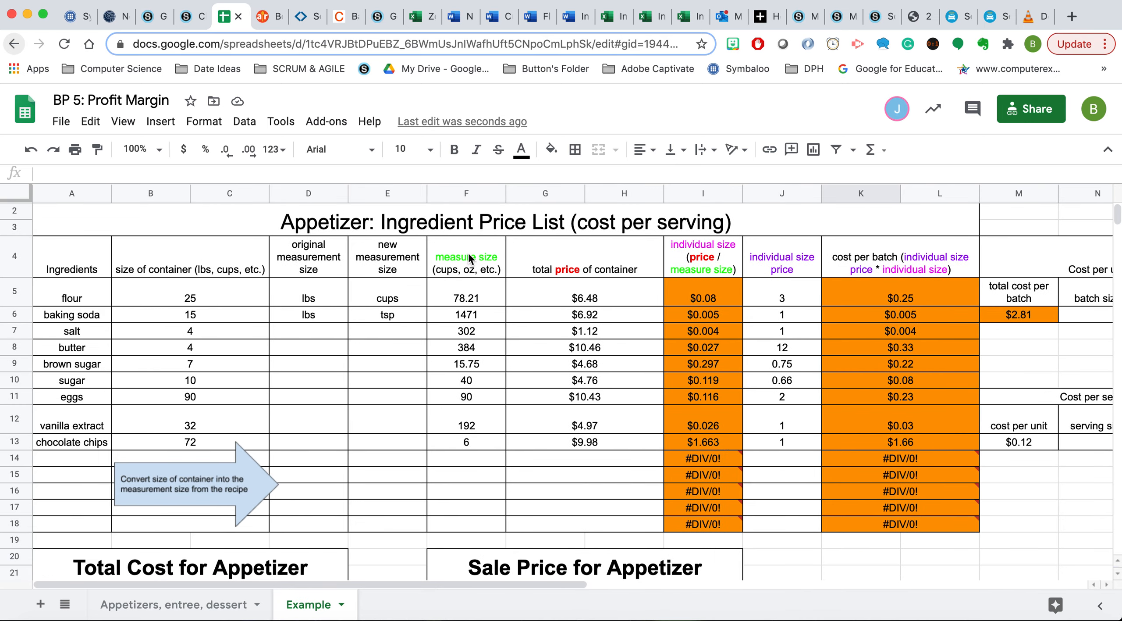
pyautogui.moveTo(541, 449)
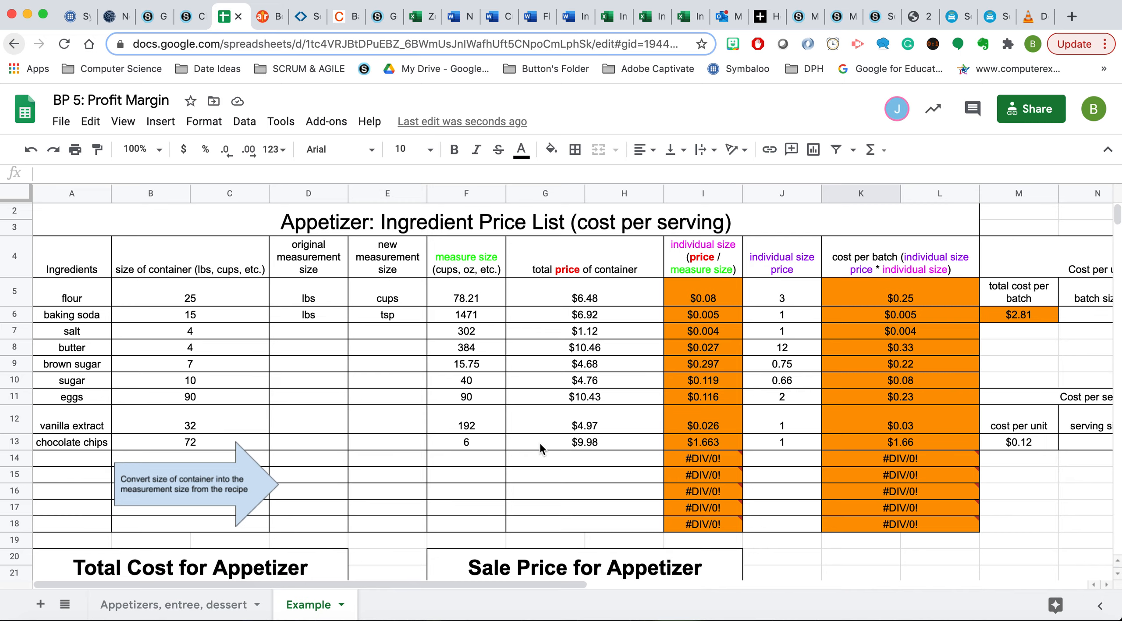
pyautogui.scroll(-3)
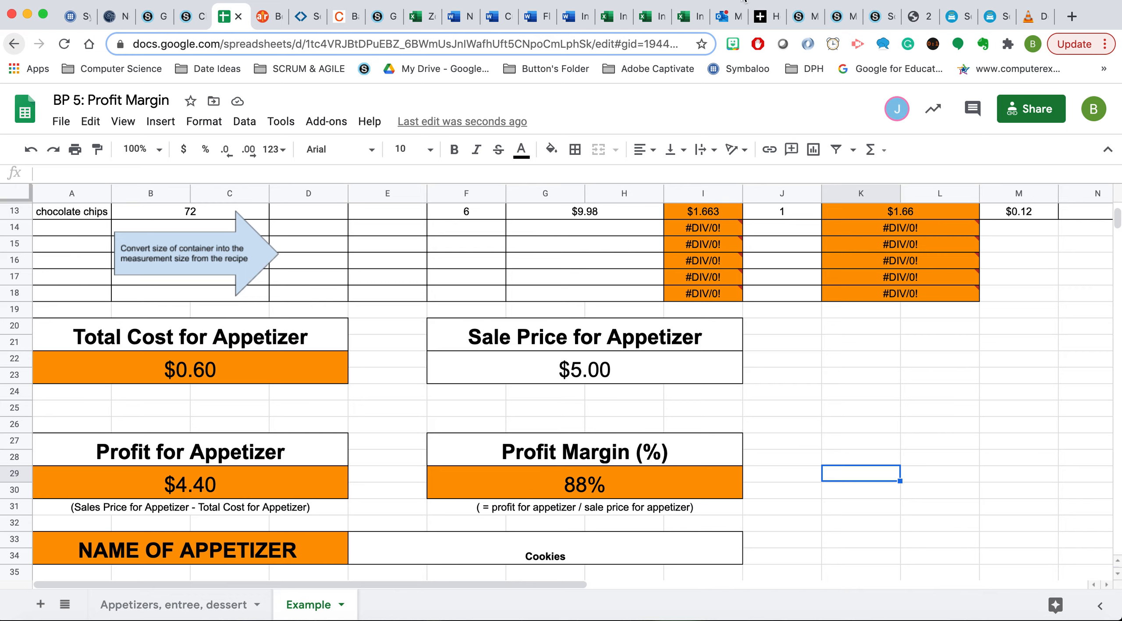
pyautogui.moveTo(704, 418)
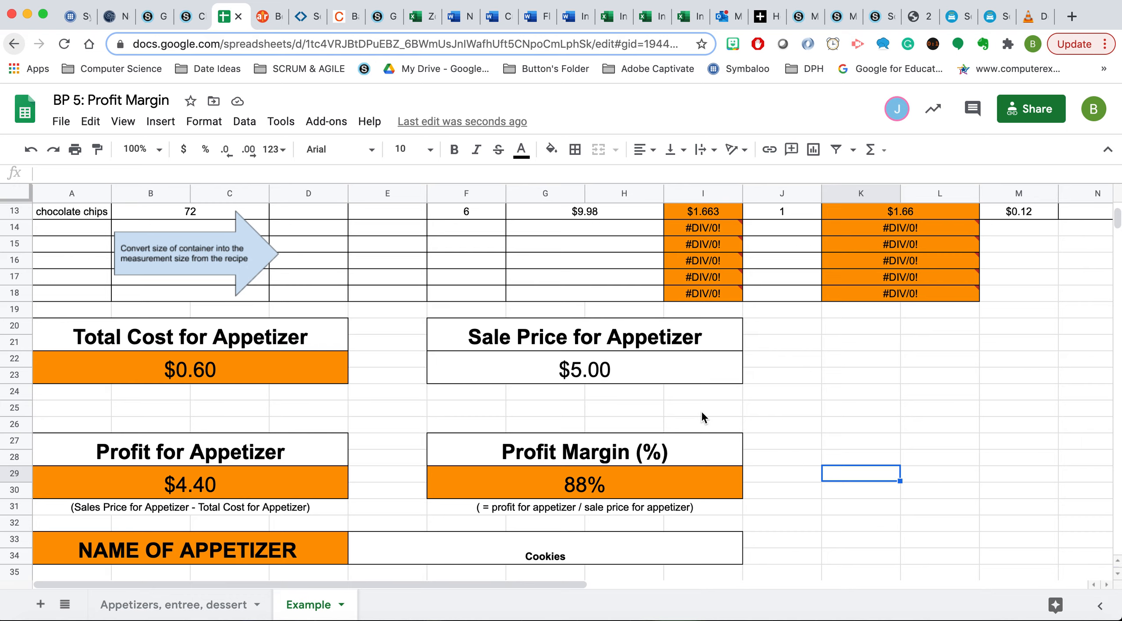
pyautogui.moveTo(793, 334)
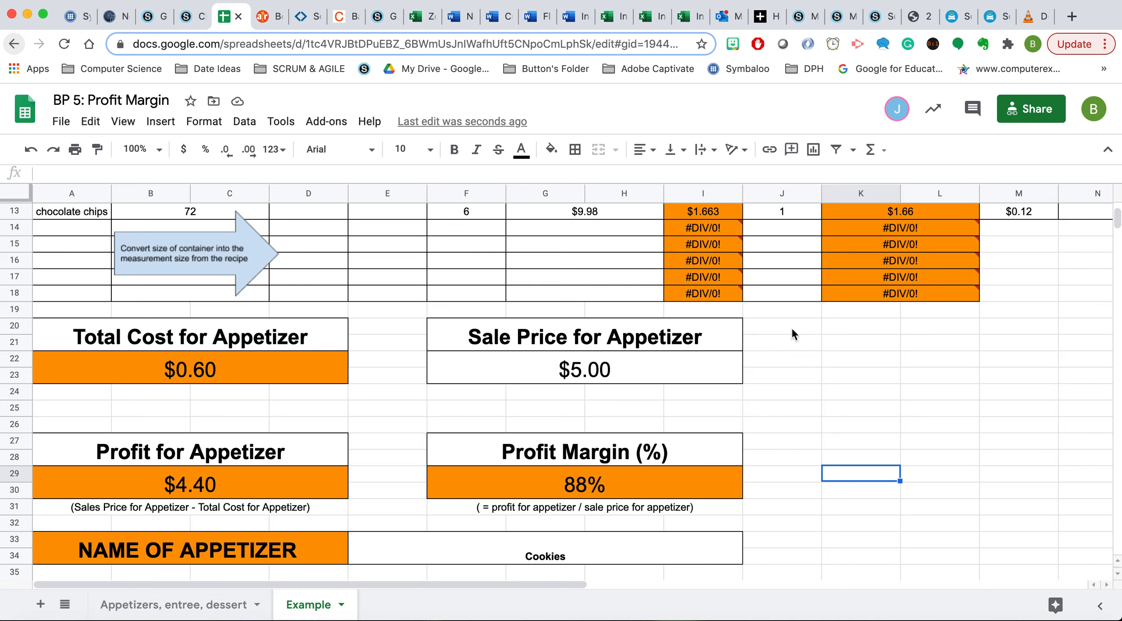